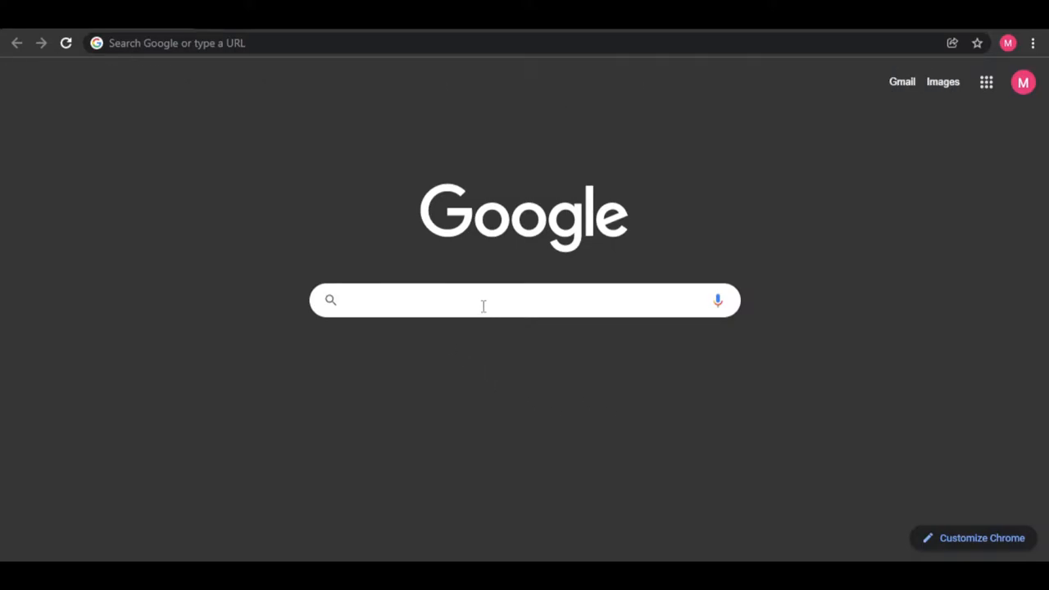
Search Google for 'up-load' and go to the up-load.io site from the first result
type("UPL")
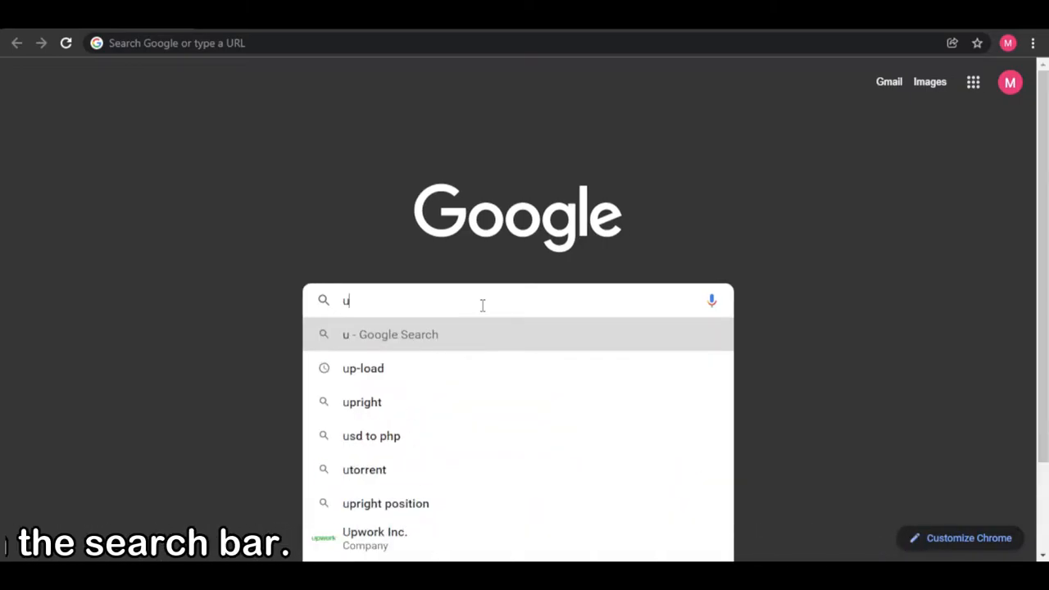
type("p-load")
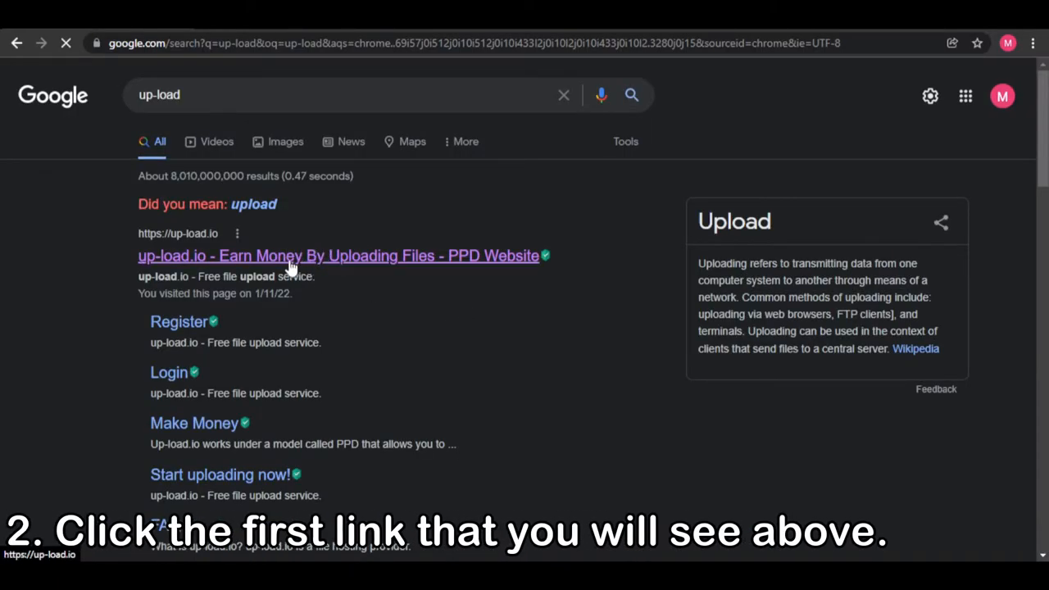
left_click(339, 256)
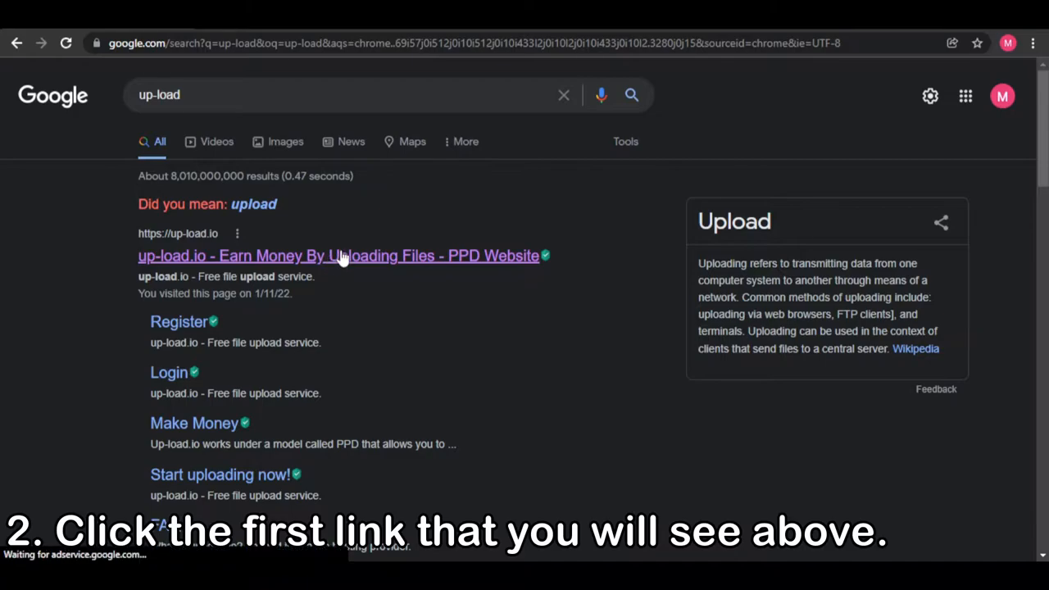
left_click(340, 255)
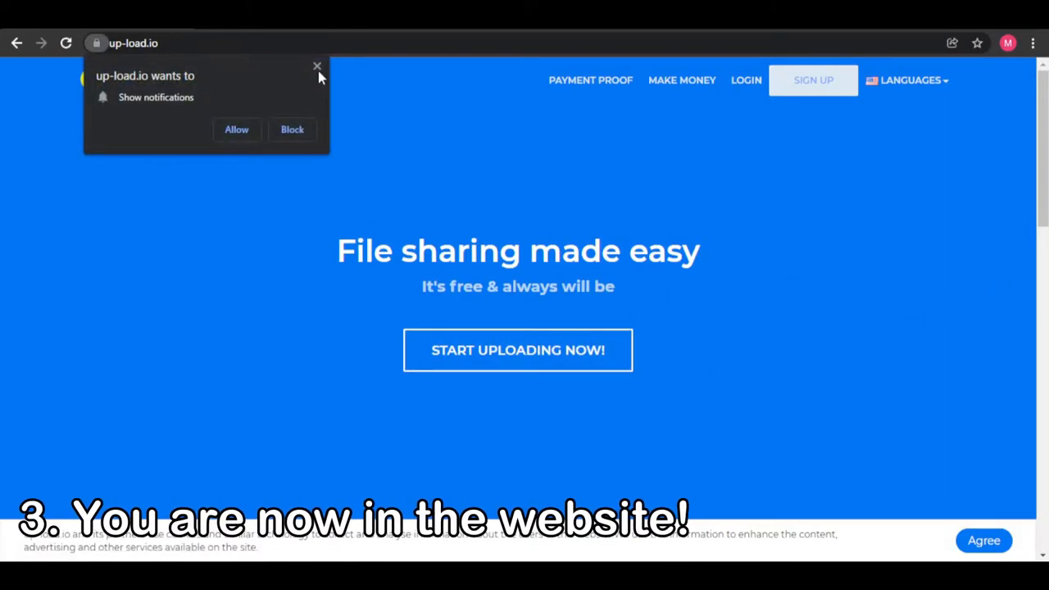
Dismiss the notifications request and browse the home page's features section, returning to the top
left_click(318, 65)
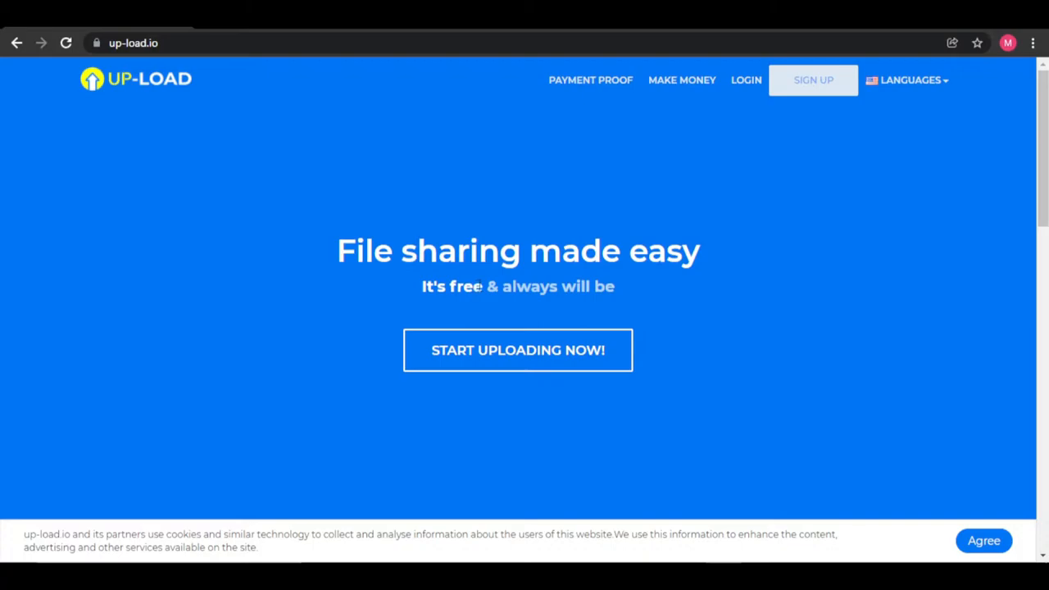
left_click(518, 351)
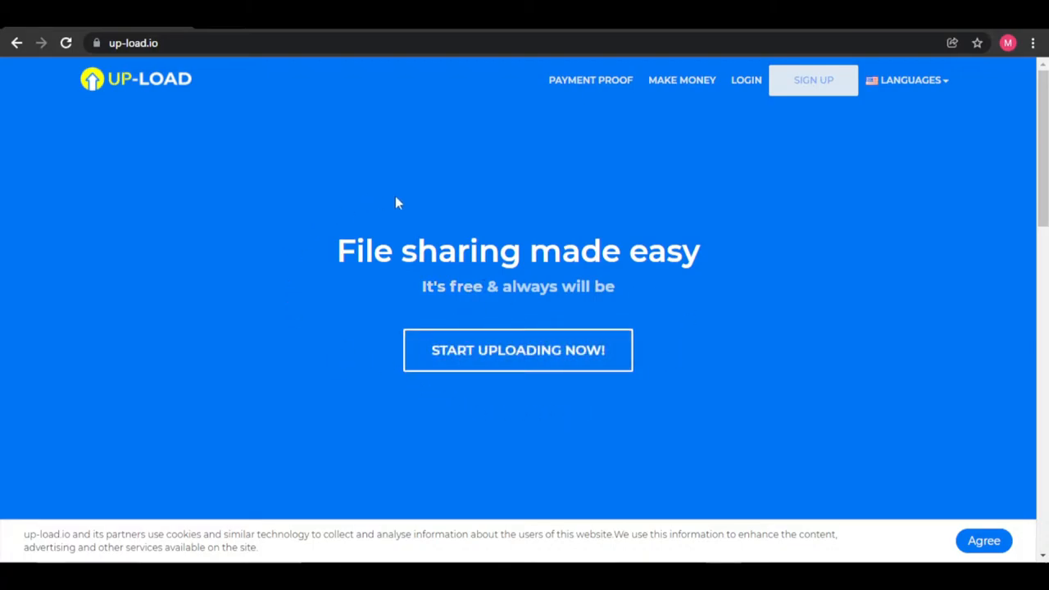
scroll("down", 3)
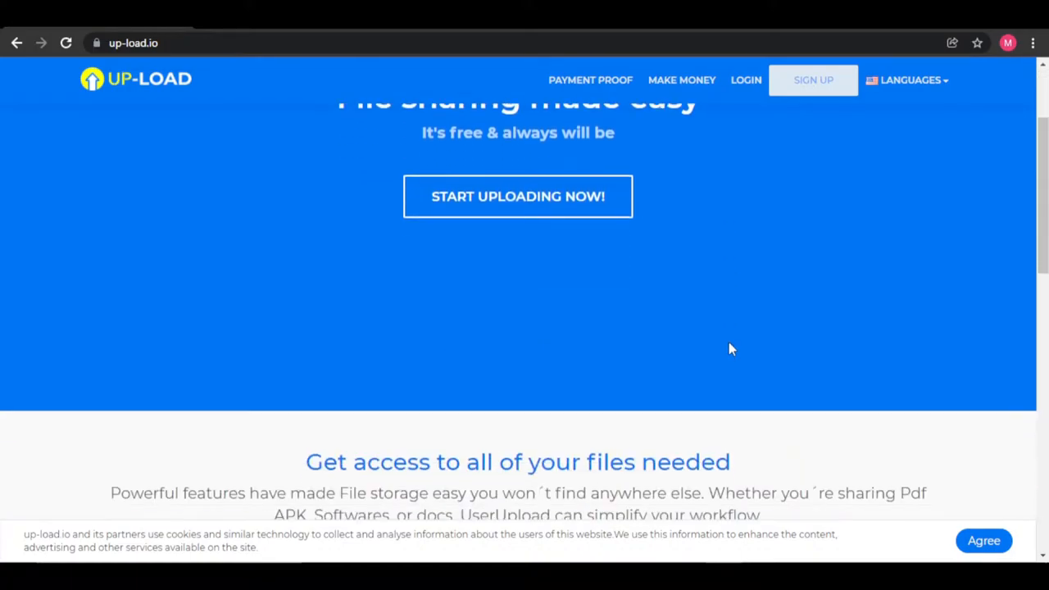
scroll("up", 3)
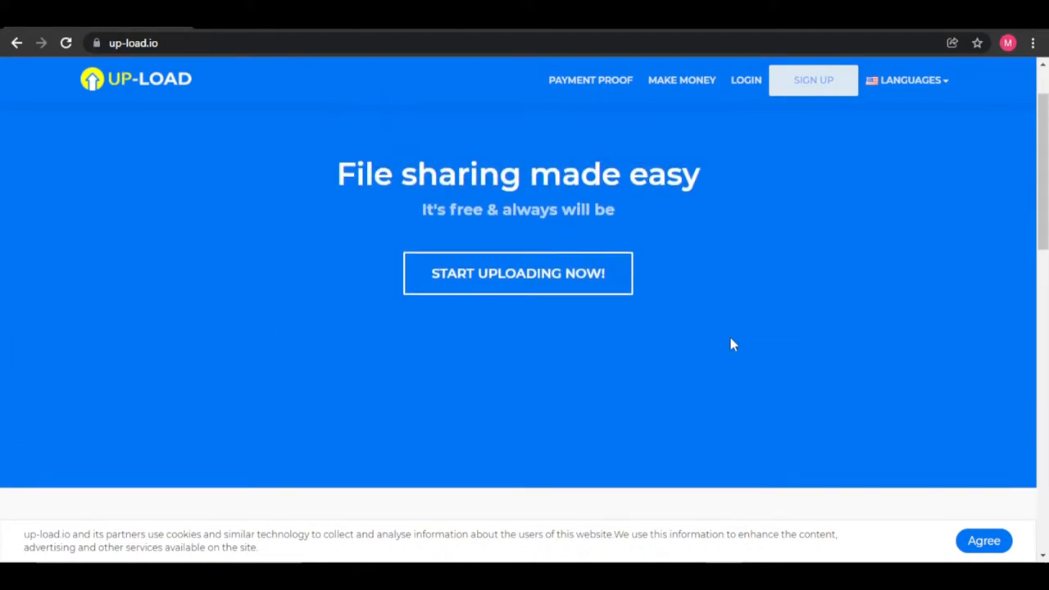
scroll("down", 3)
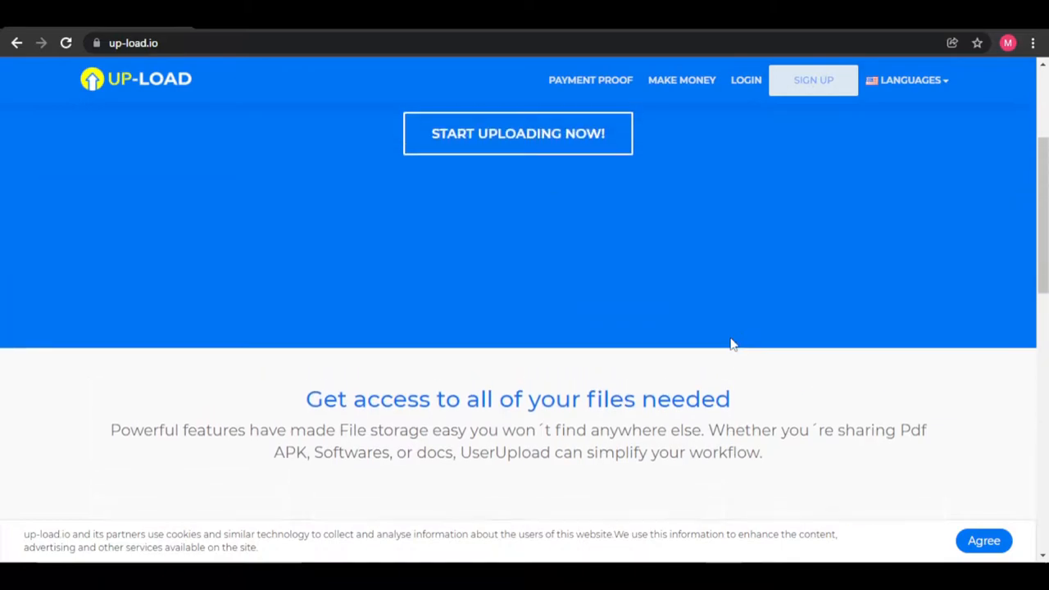
scroll("up", 3)
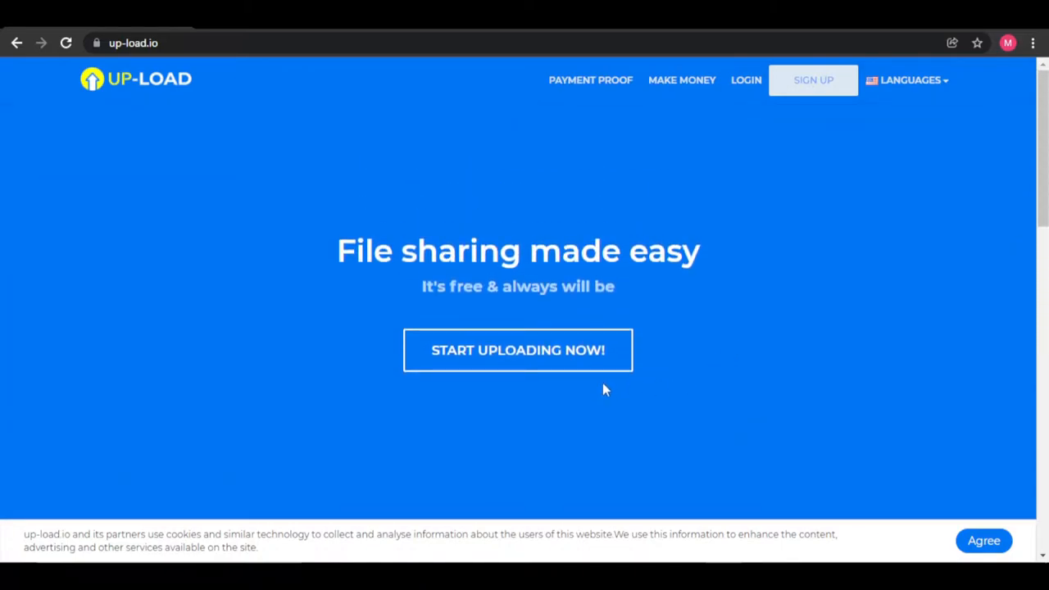
View the Payment Proof listings and scroll through page 1 of withdrawals to the bottom
left_click(590, 79)
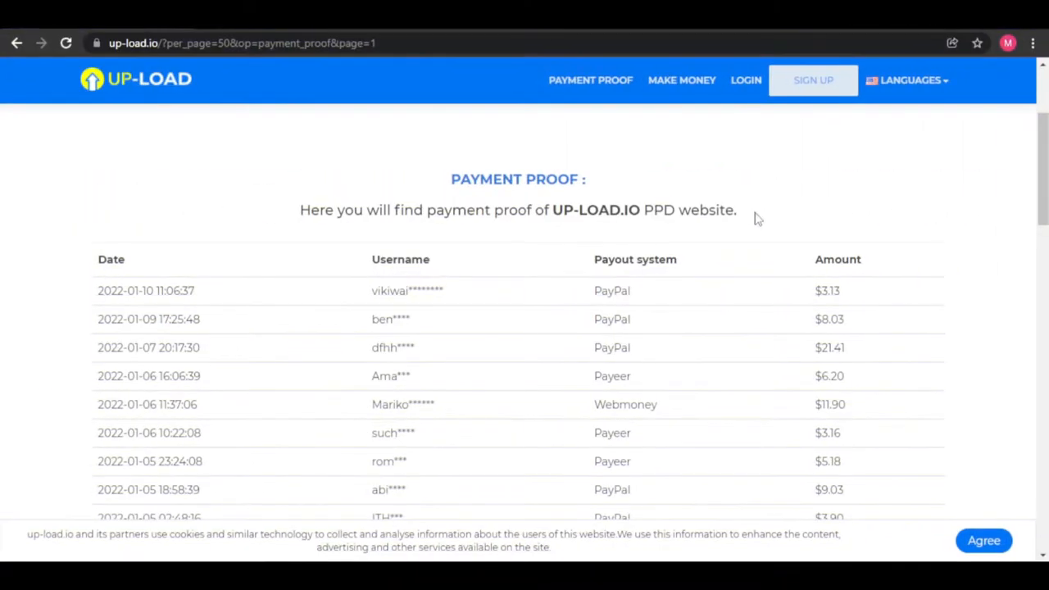
scroll("down", 3)
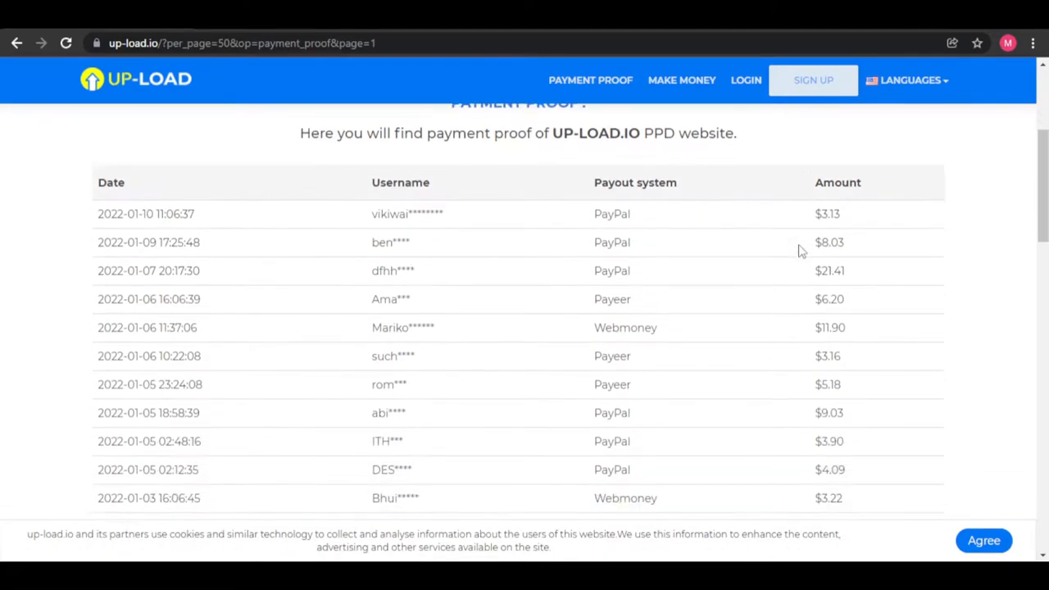
scroll("down", 3)
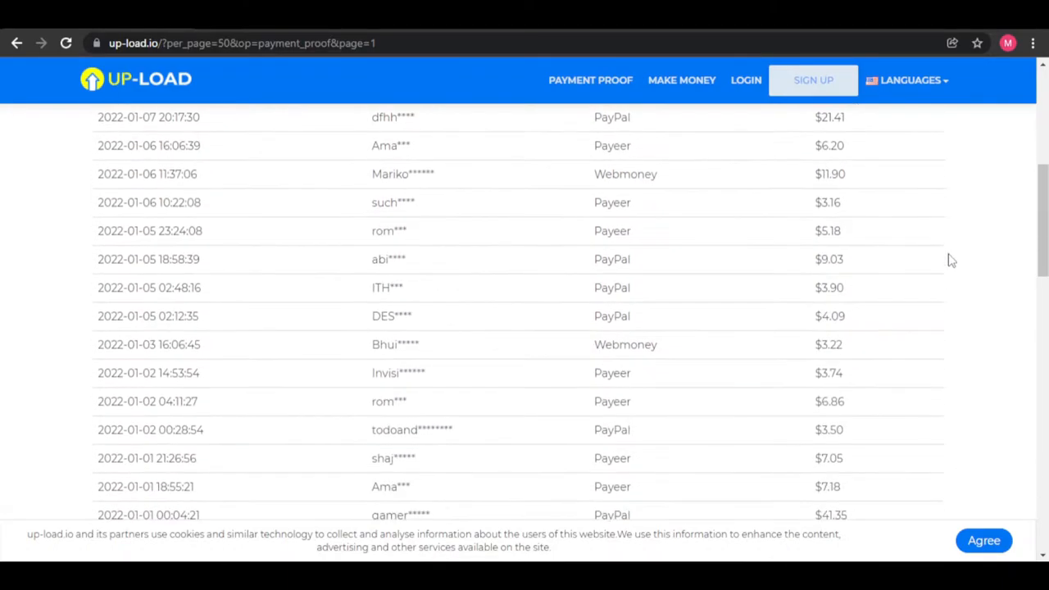
scroll("down", 3)
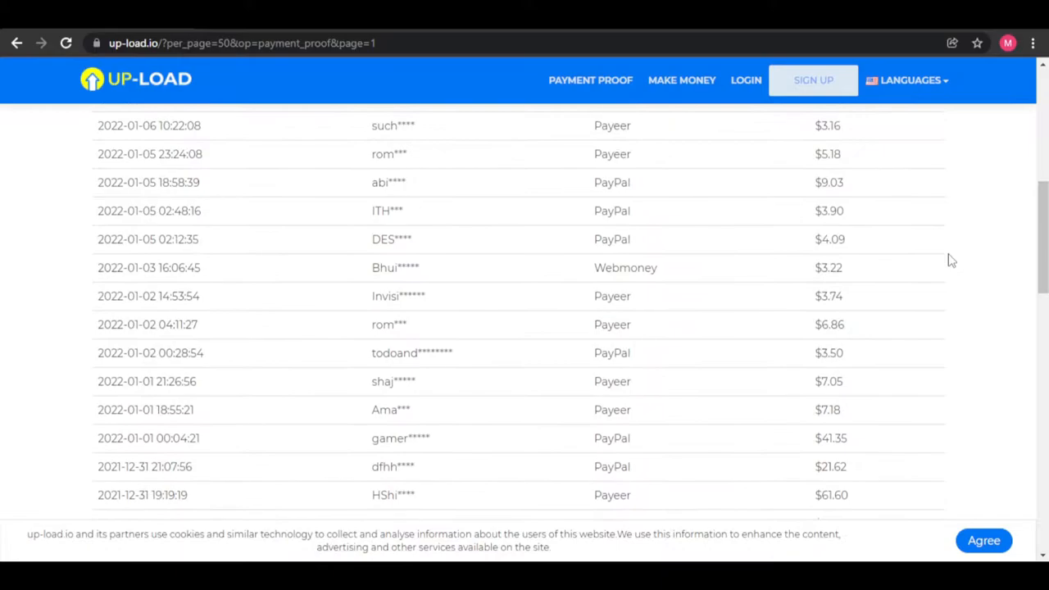
scroll("down", 3)
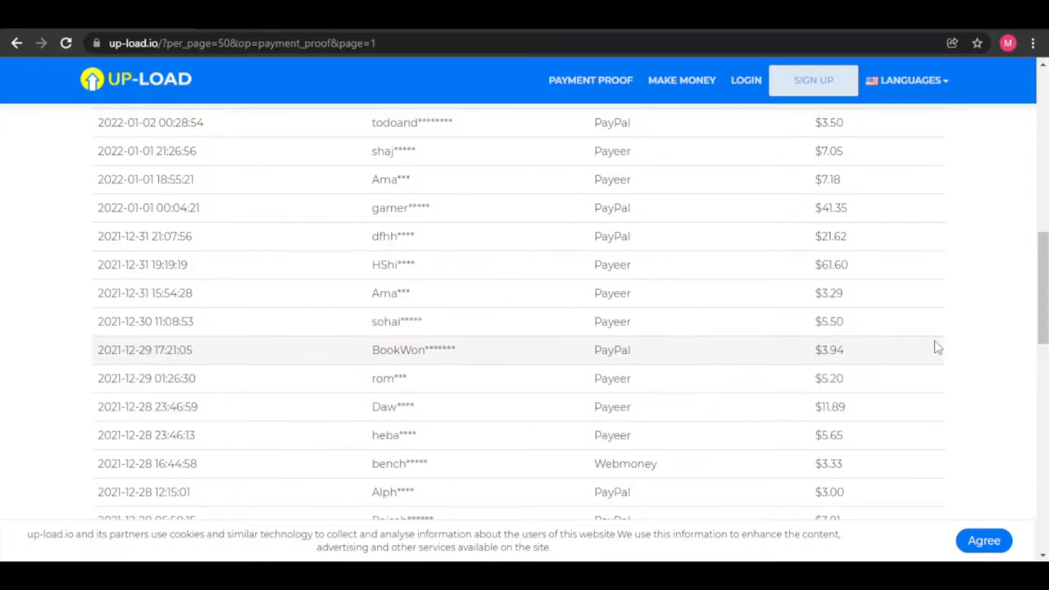
scroll("down", 3)
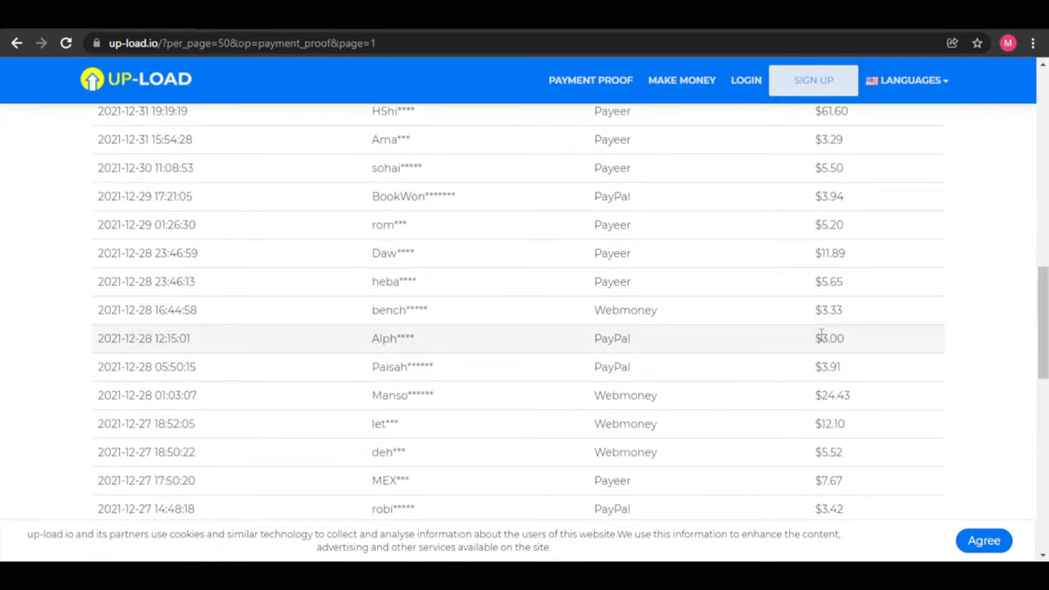
scroll("down", 3)
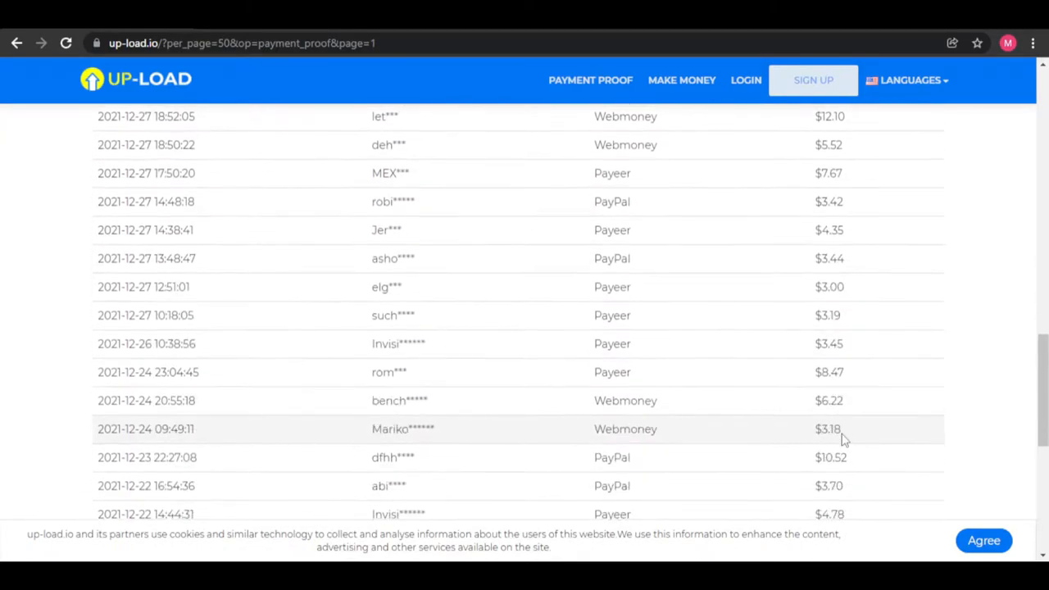
scroll("down", 3)
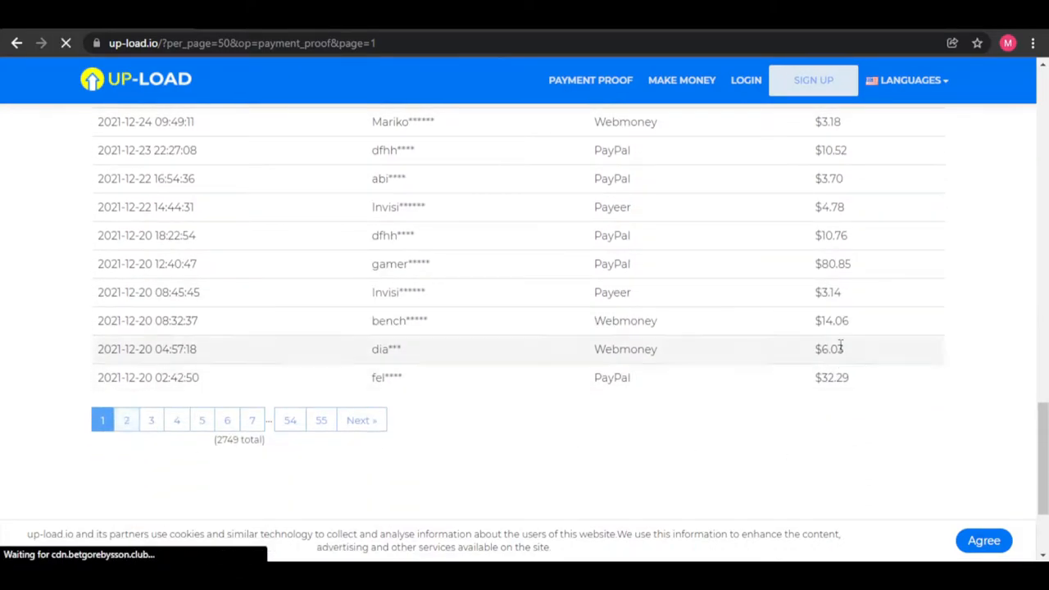
Move to page 2 of the payouts table
left_click(126, 419)
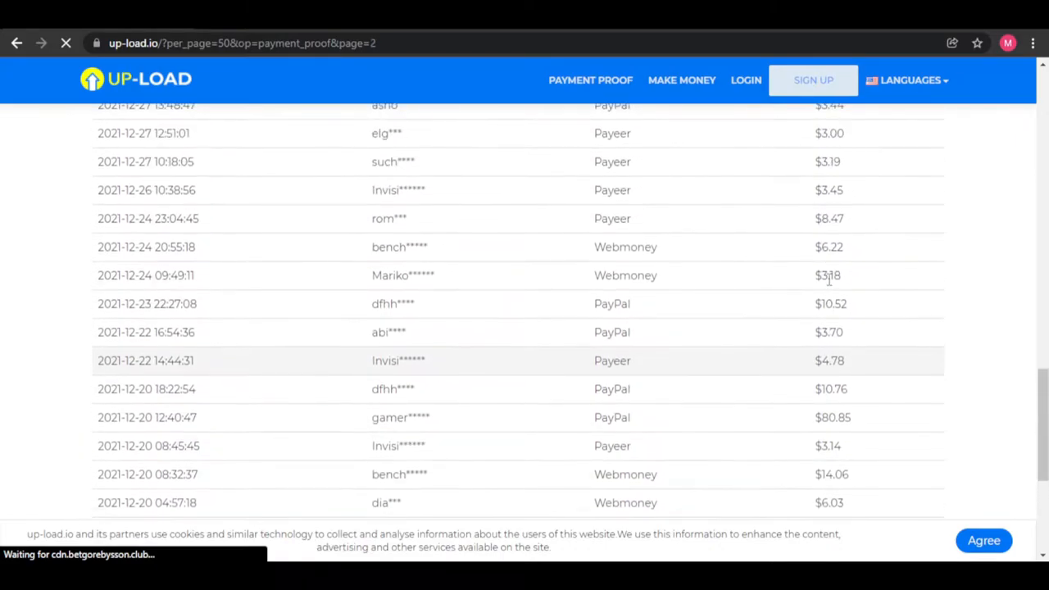
scroll("up", 3)
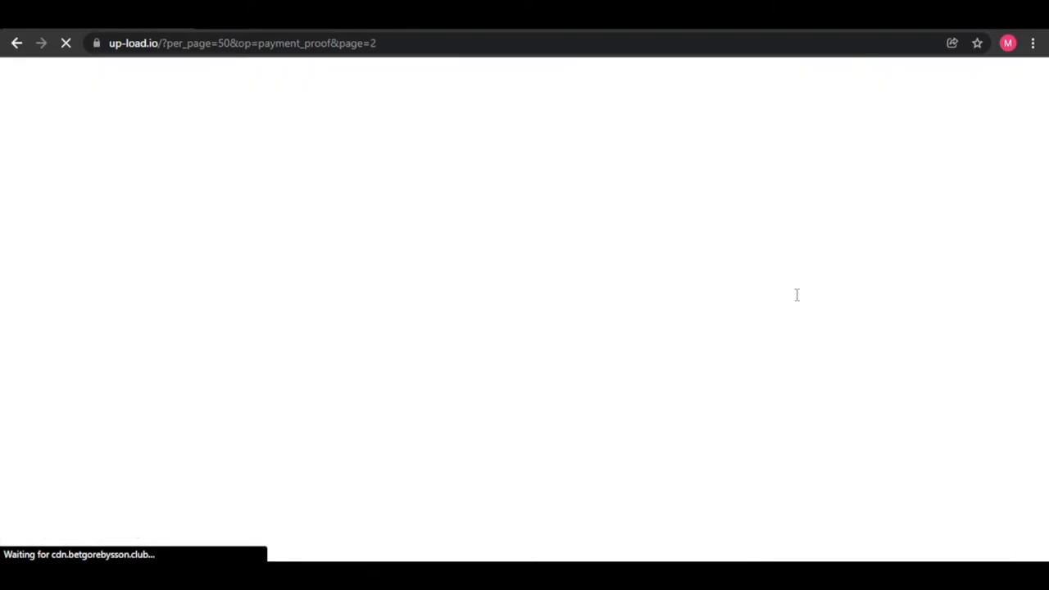
mouse_move(366, 293)
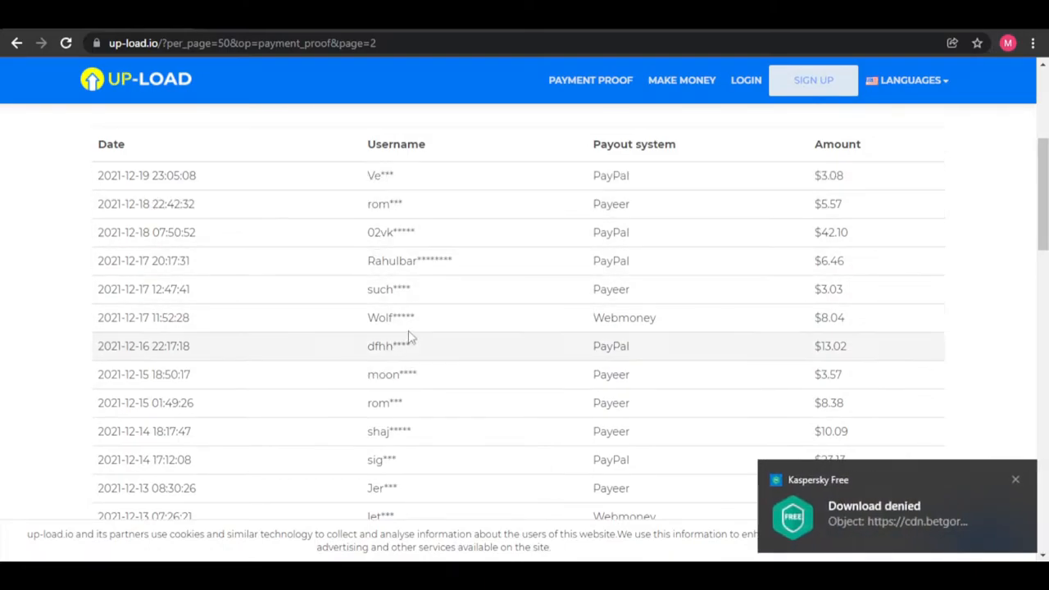
scroll("down", 3)
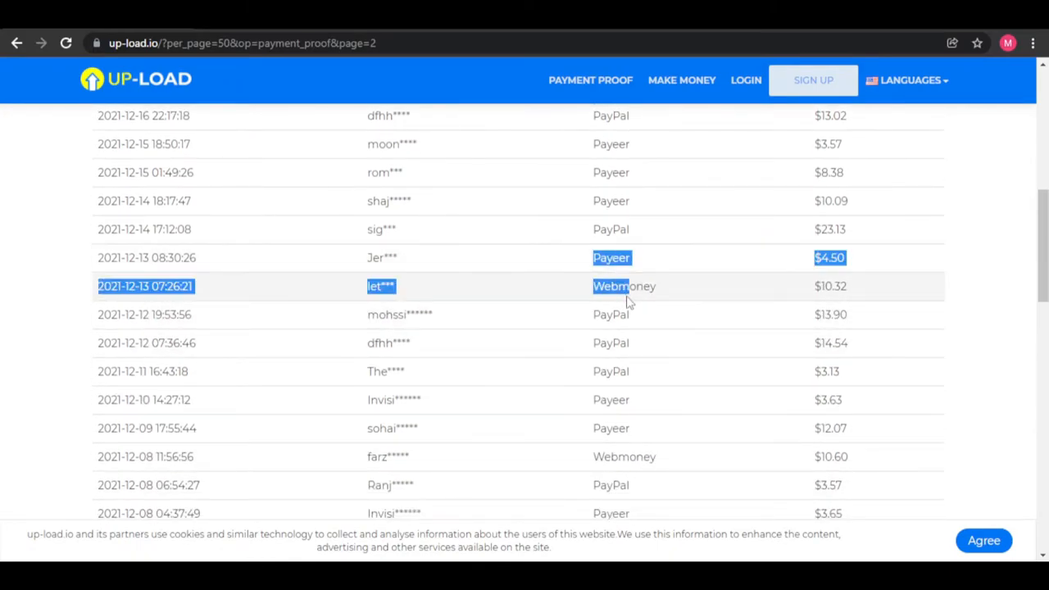
scroll("down", 3)
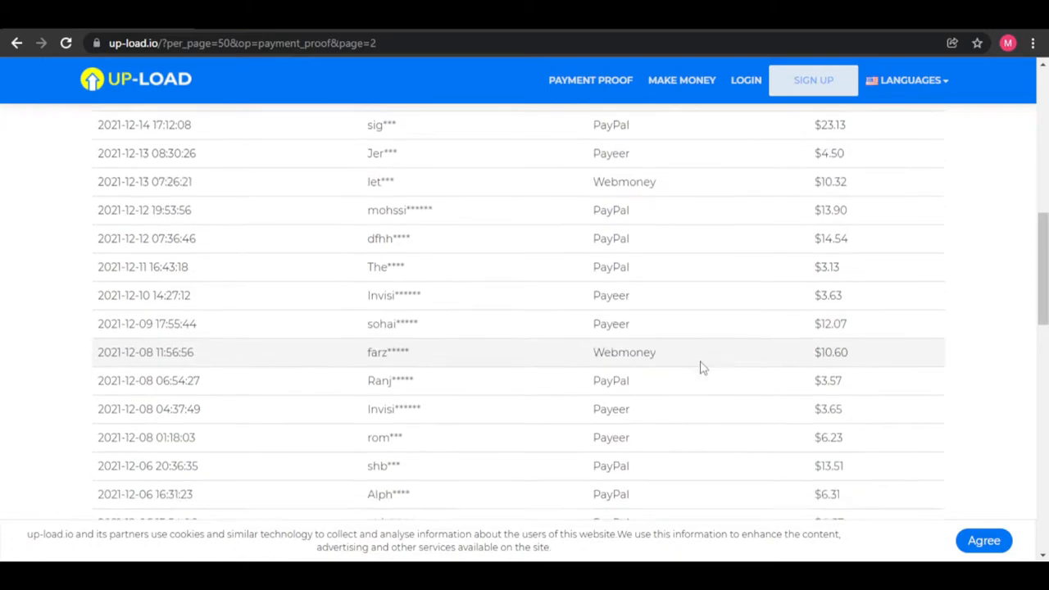
scroll("down", 3)
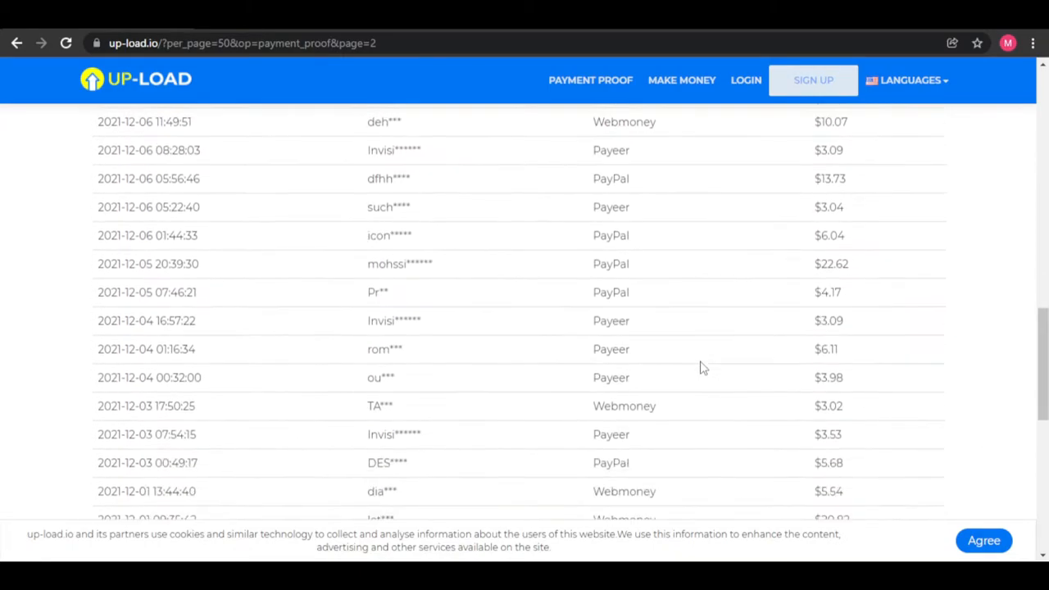
scroll("down", 3)
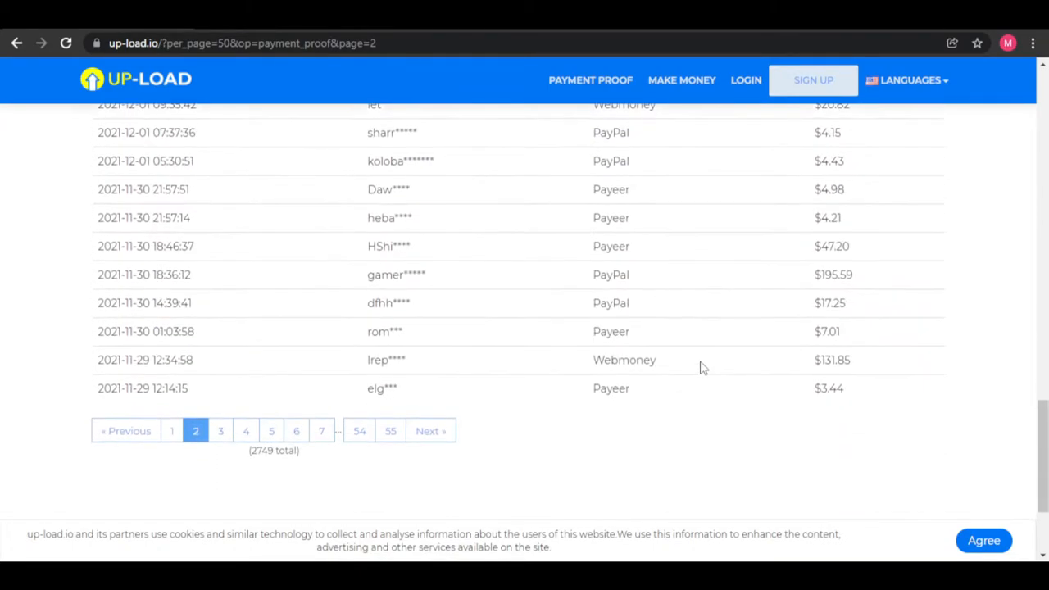
scroll("up", 3)
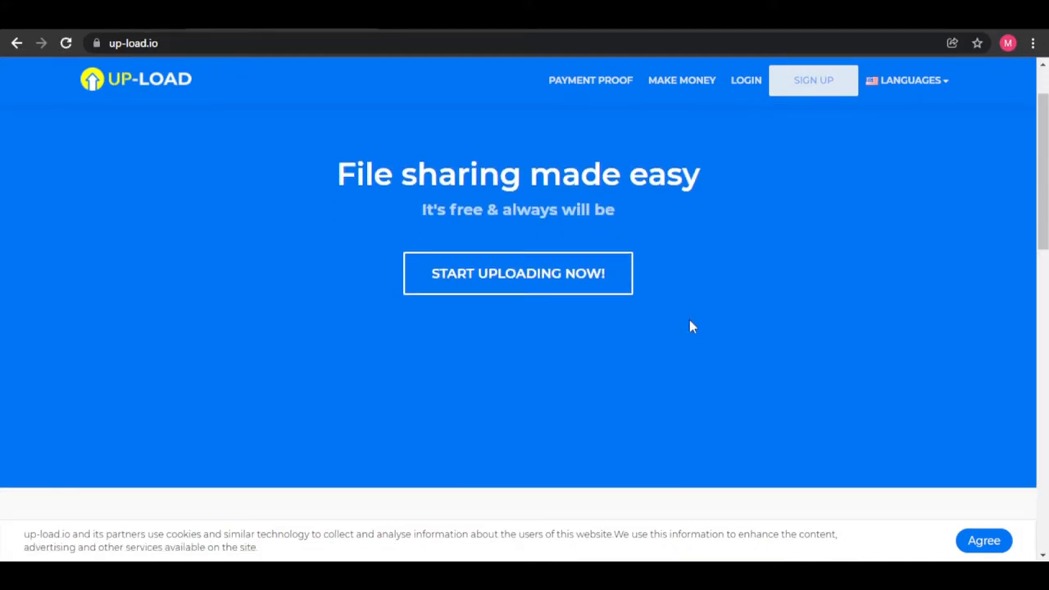
Scroll through the up-load.io home page features and back to the top
scroll("down", 3)
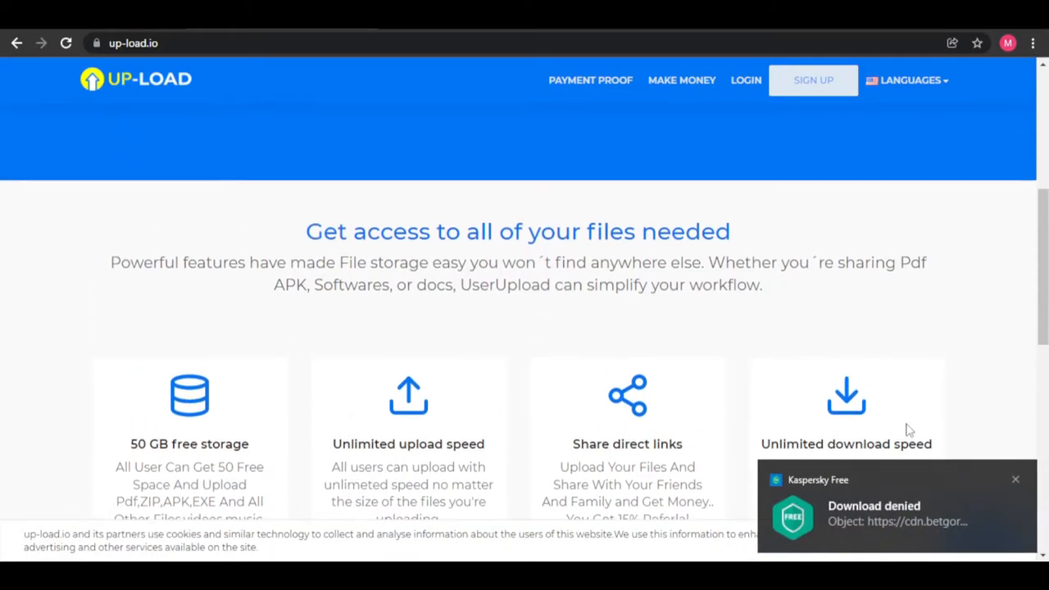
scroll("up", 3)
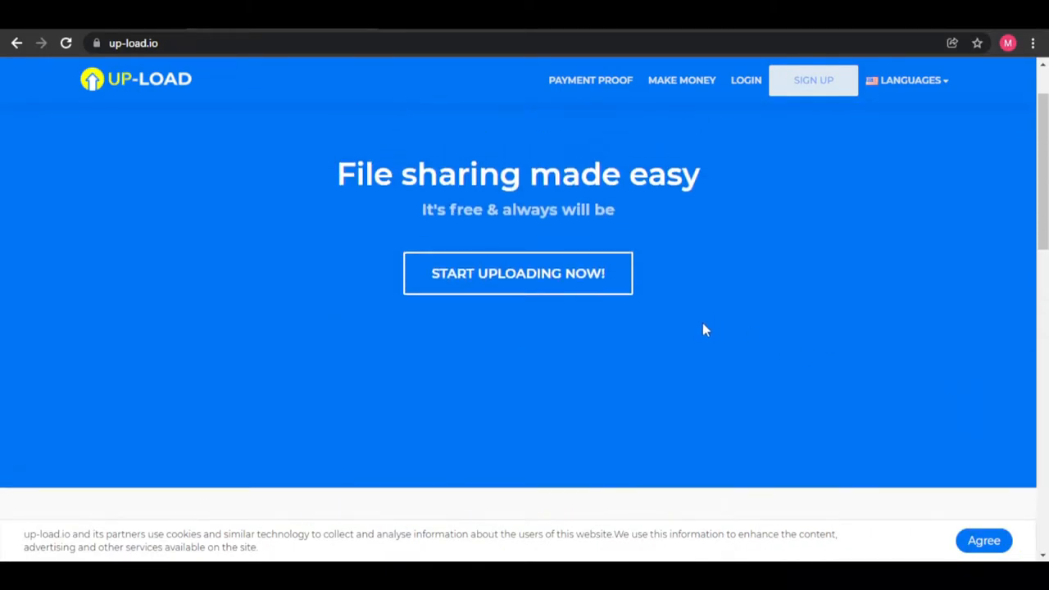
mouse_move(517, 272)
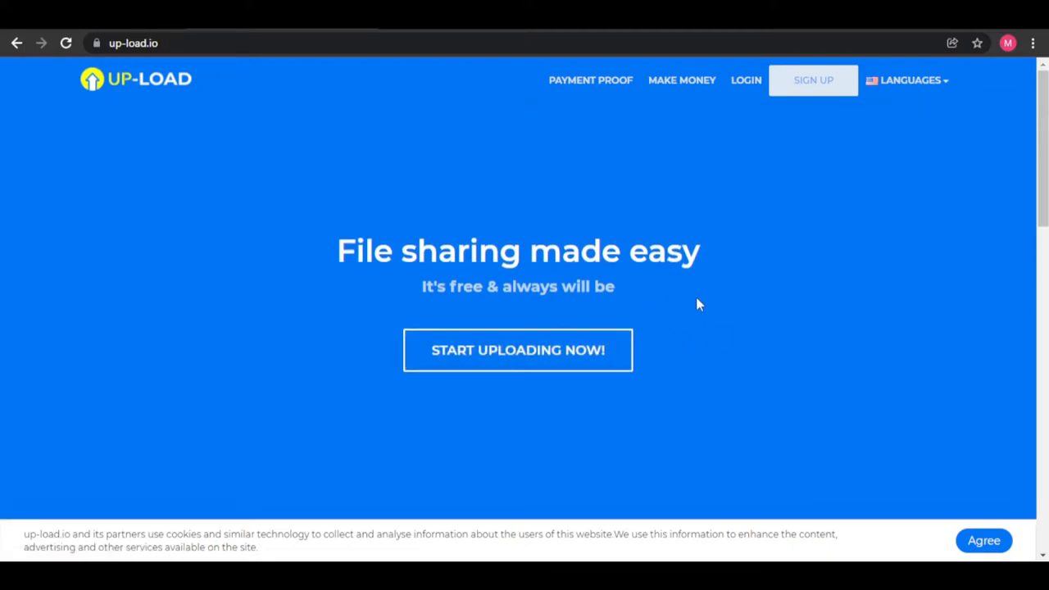
mouse_move(698, 305)
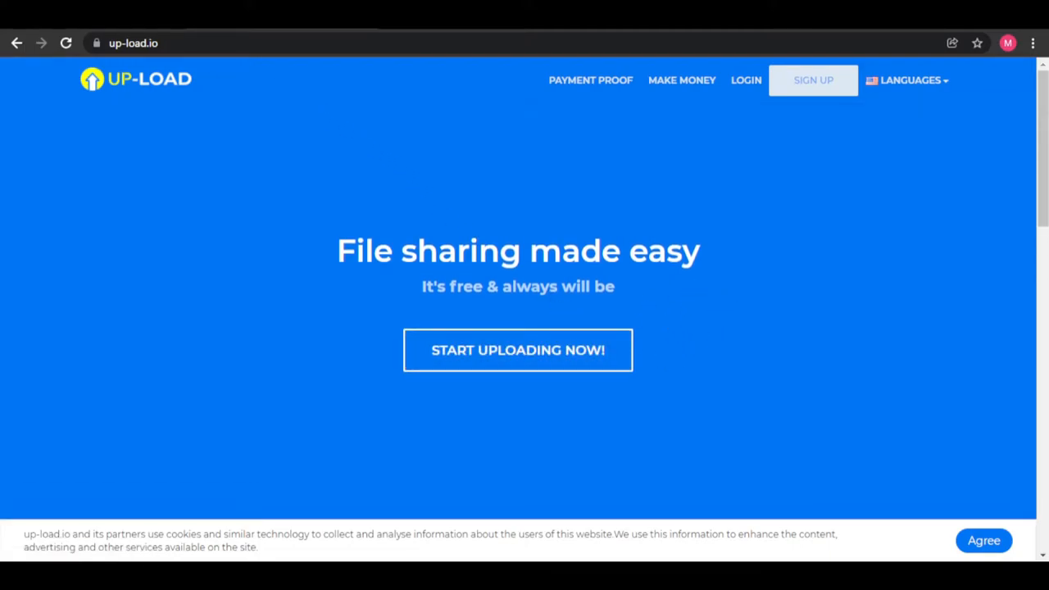
left_click(590, 78)
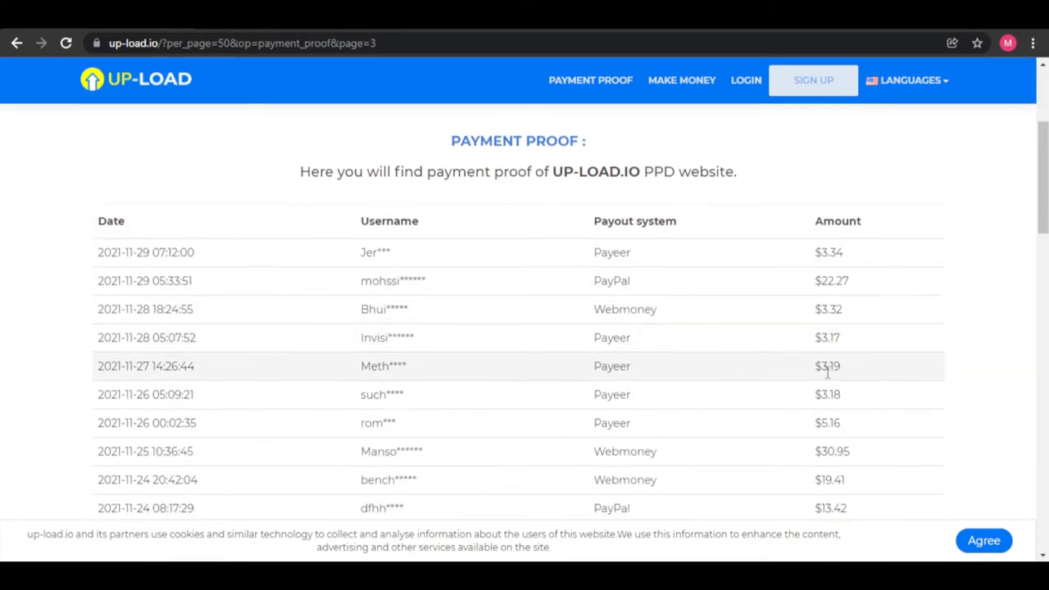
scroll("down", 3)
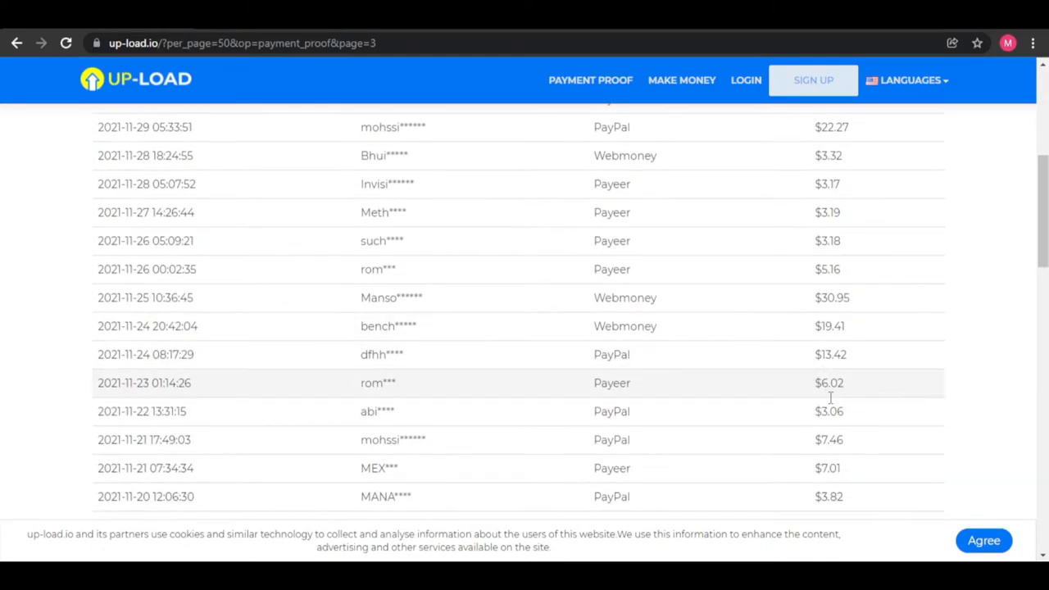
scroll("down", 3)
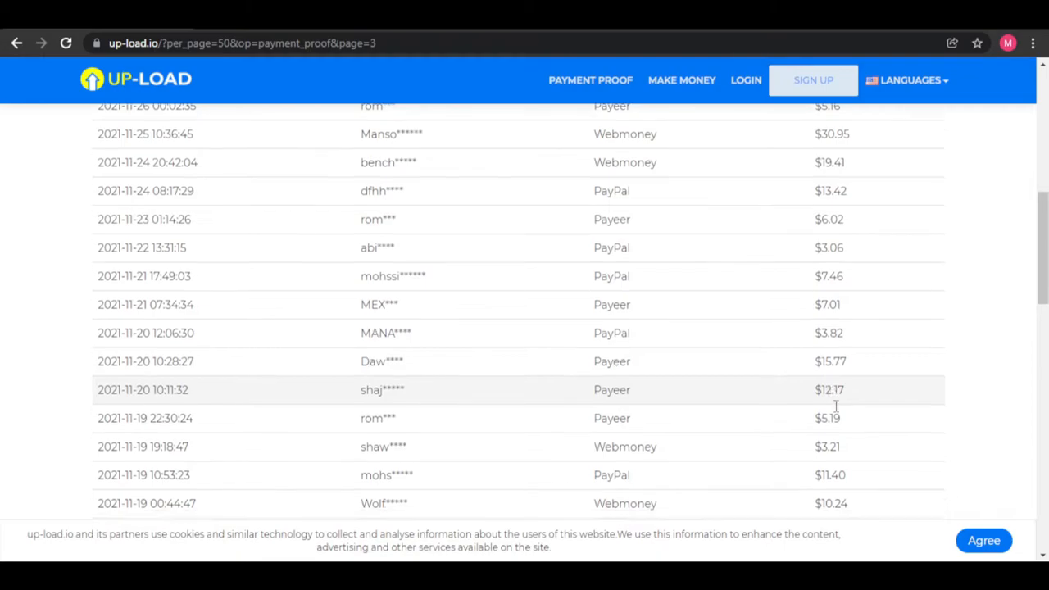
scroll("down", 3)
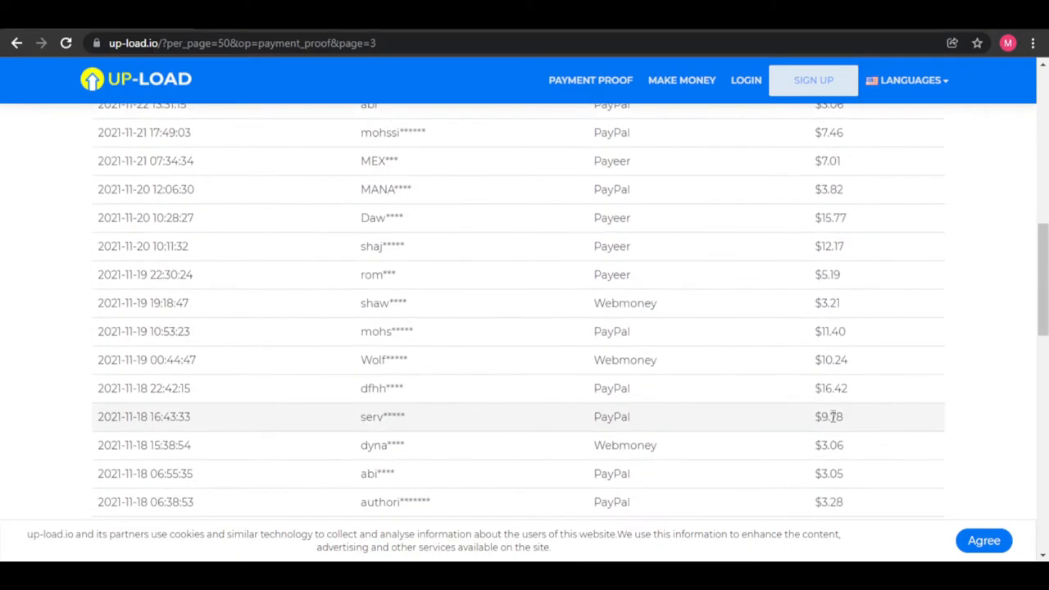
scroll("down", 3)
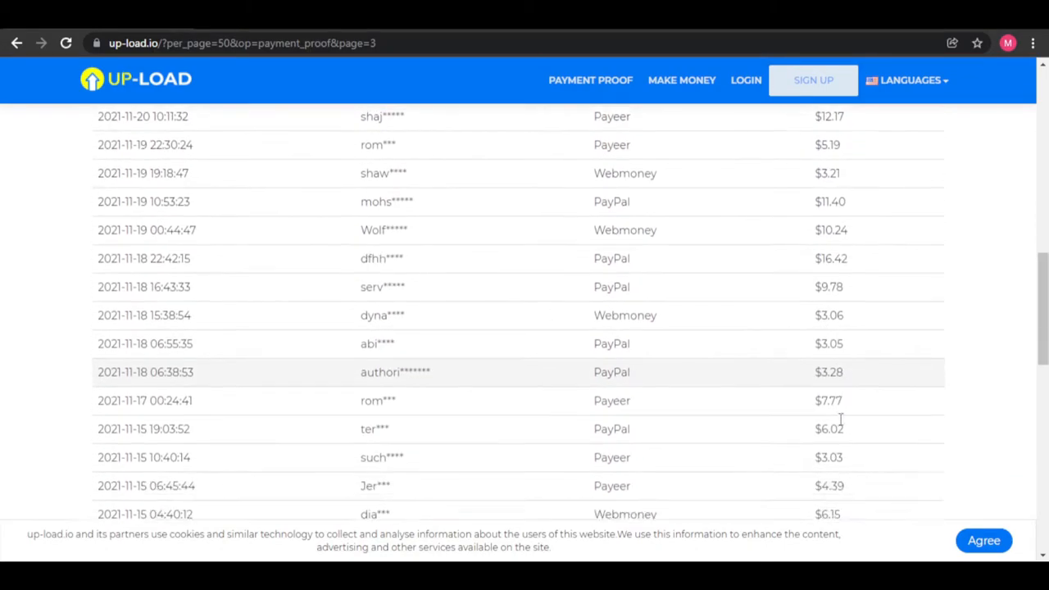
left_click(134, 79)
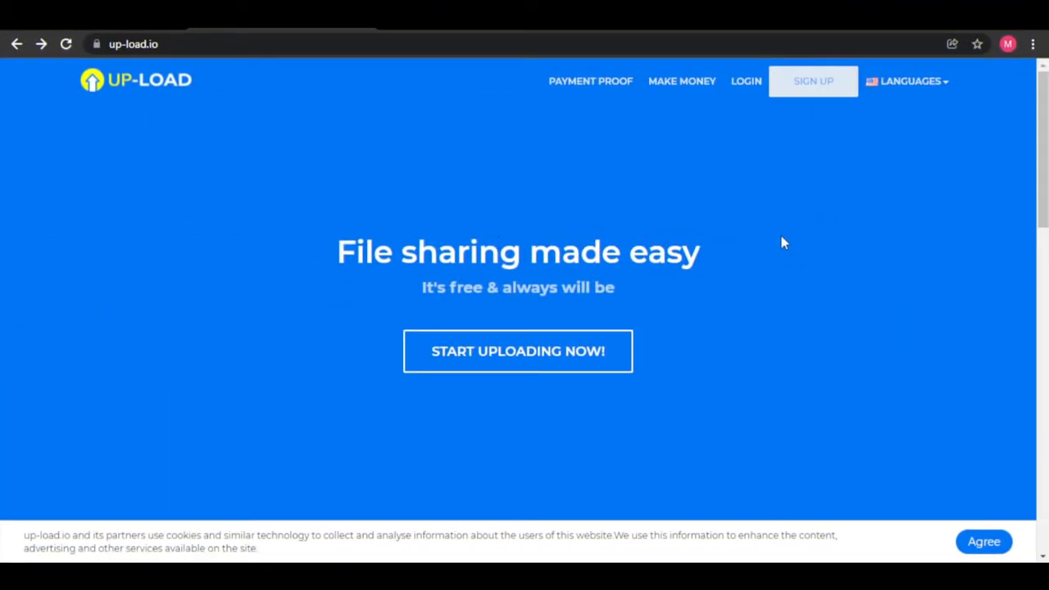
mouse_move(811, 82)
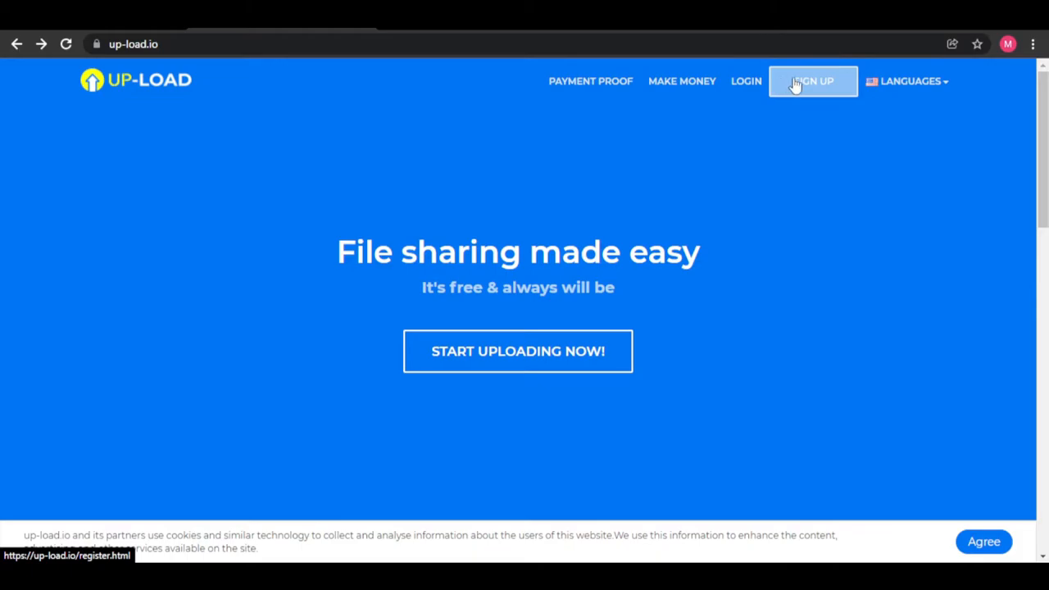
mouse_move(829, 98)
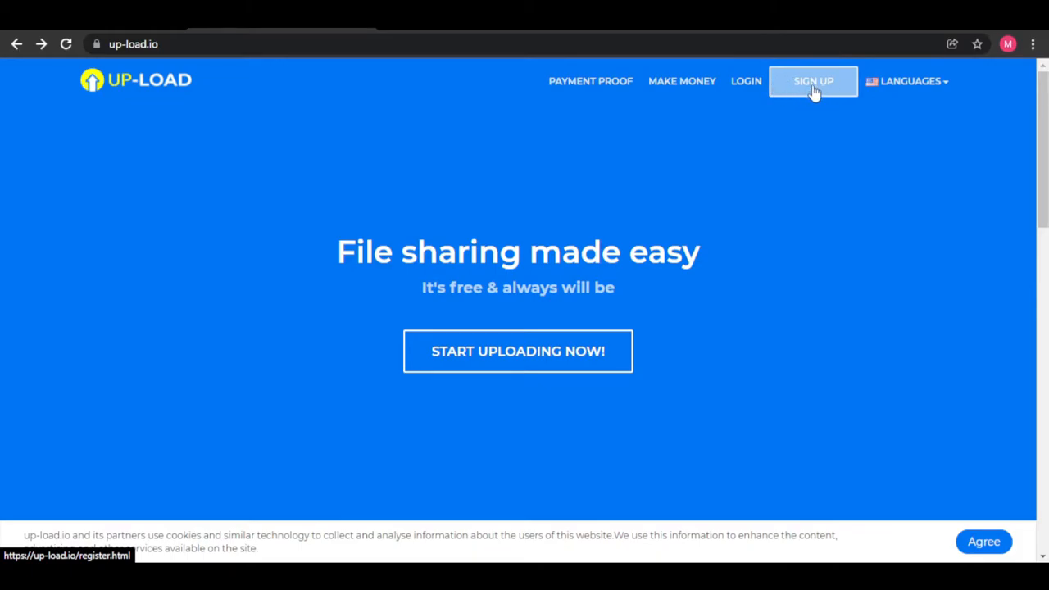
Go to the user registration form via SIGN UP
left_click(813, 82)
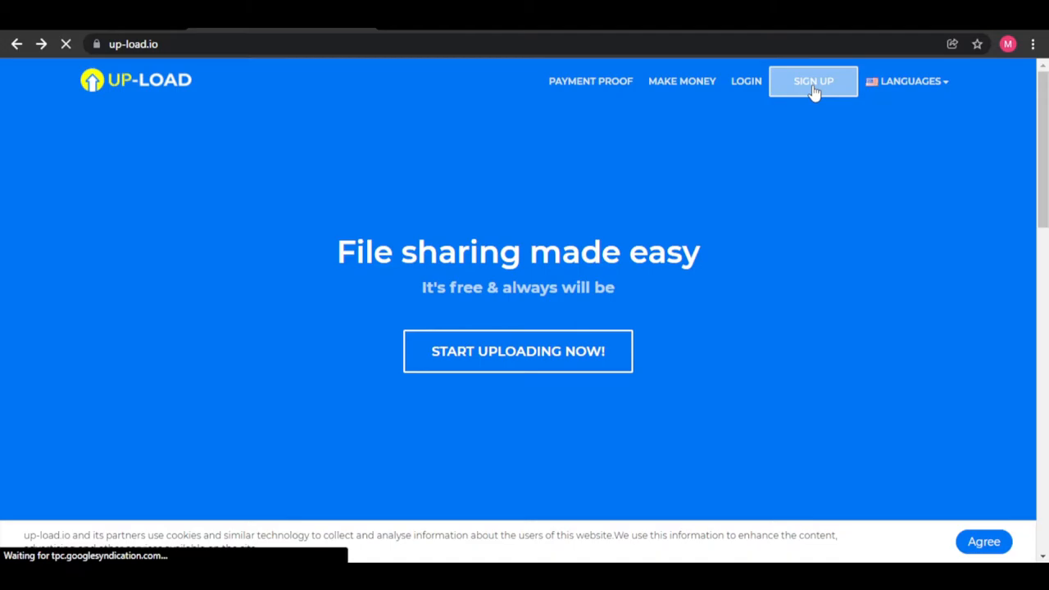
left_click(813, 80)
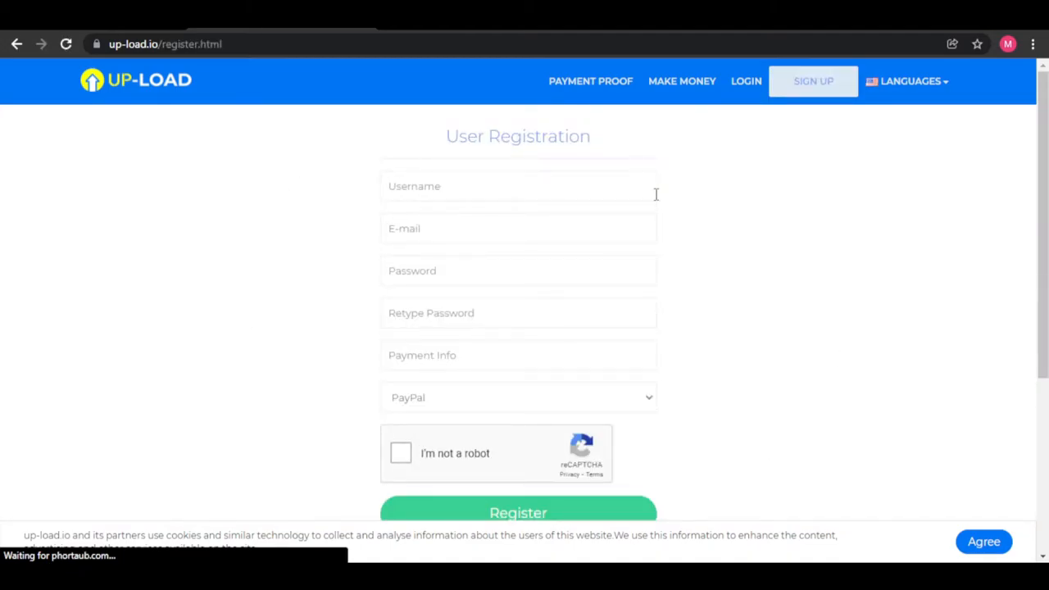
left_click(518, 187)
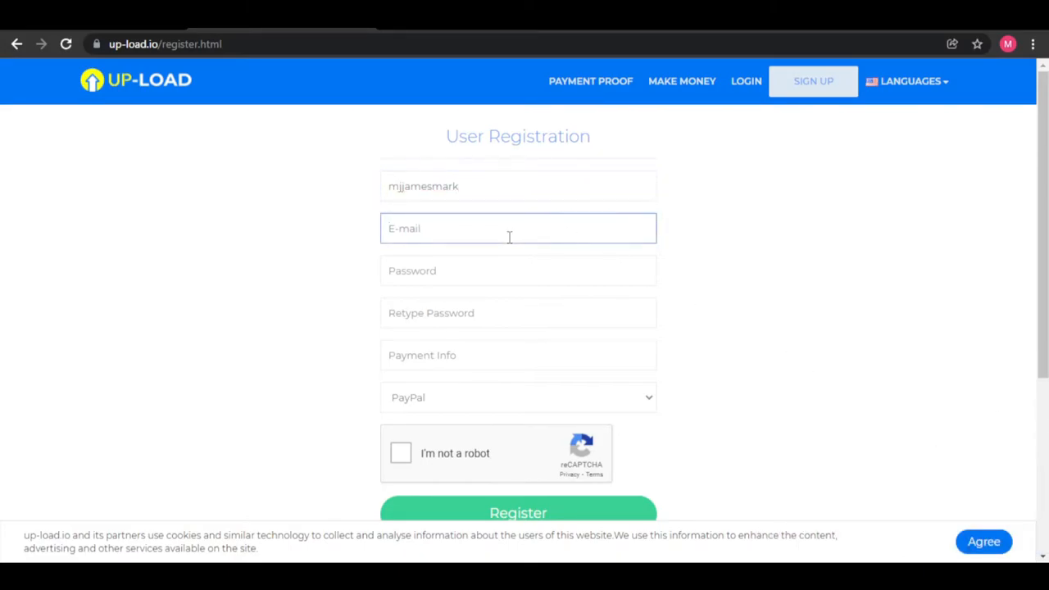
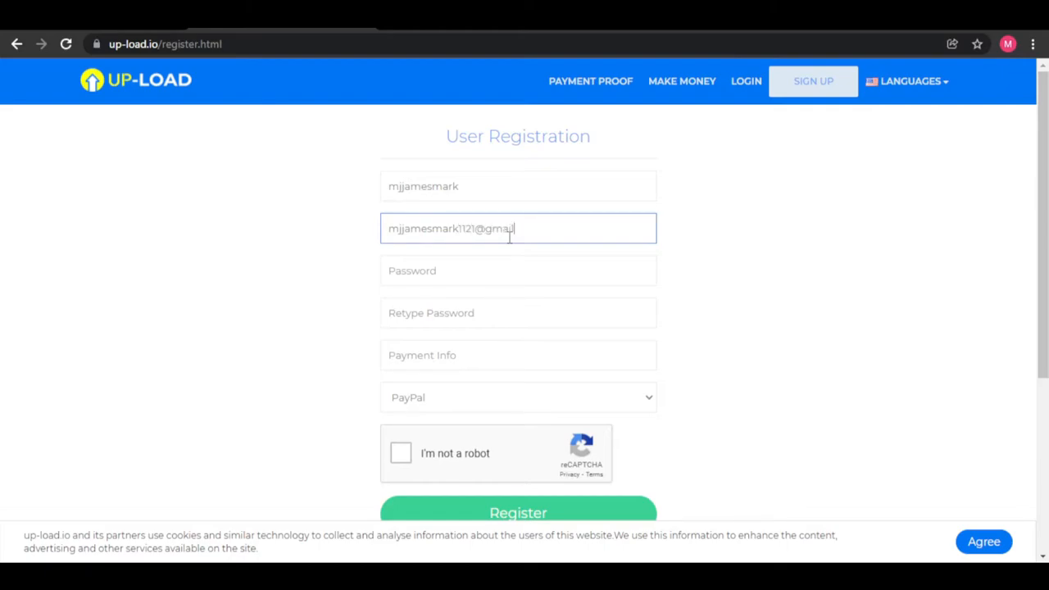
Fill the Password and Retype Password fields with the same password
left_click(518, 271)
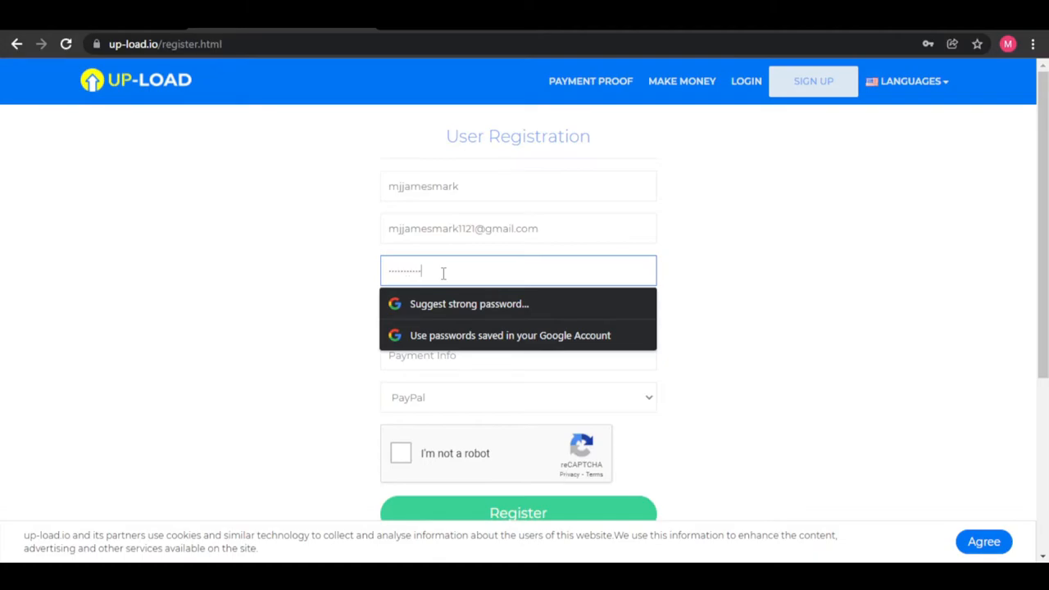
left_click(518, 312)
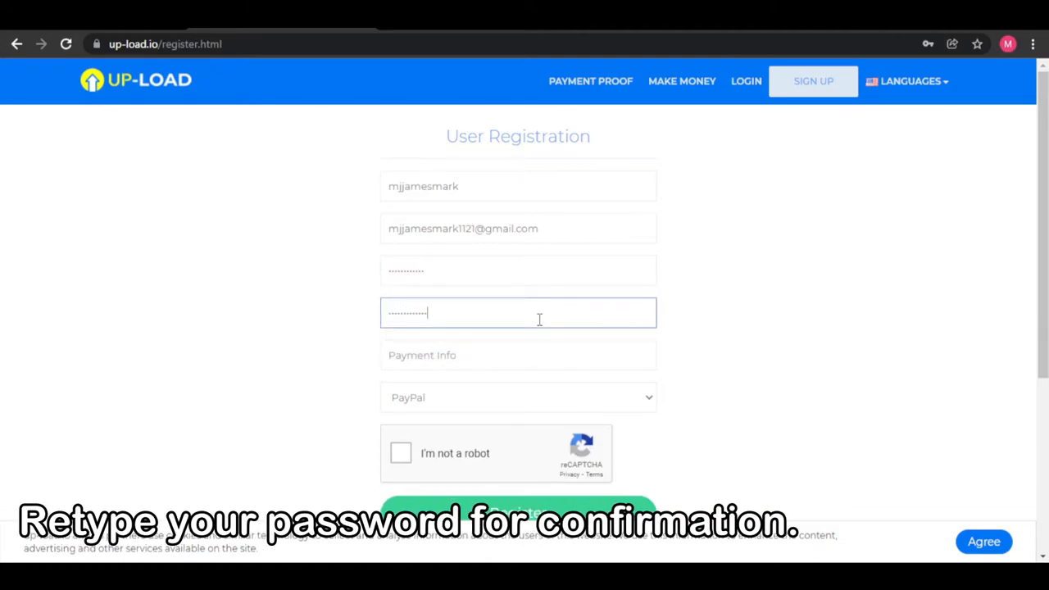
scroll("down", 3)
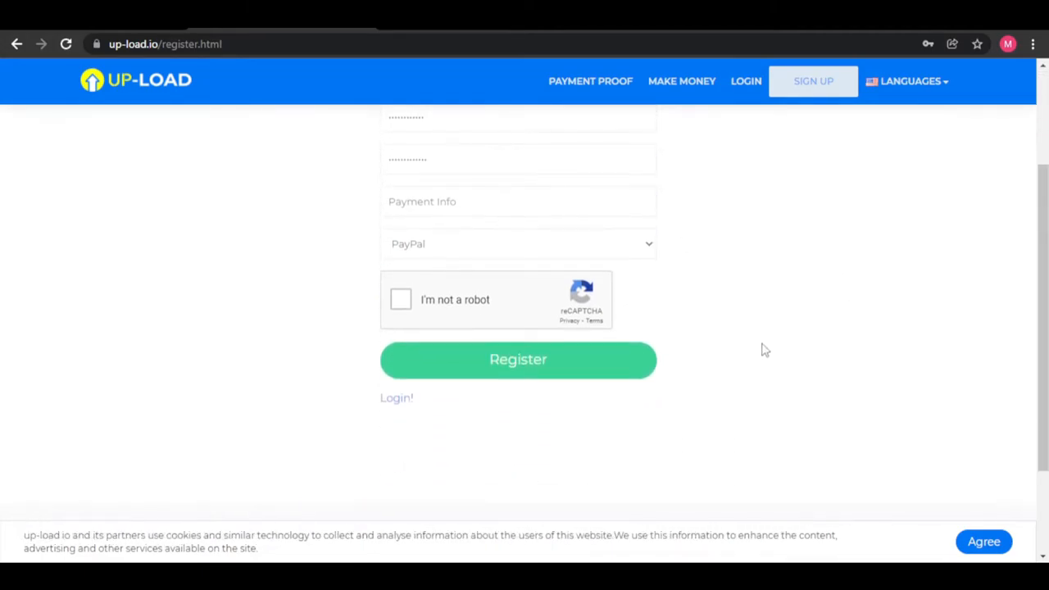
scroll("up", 3)
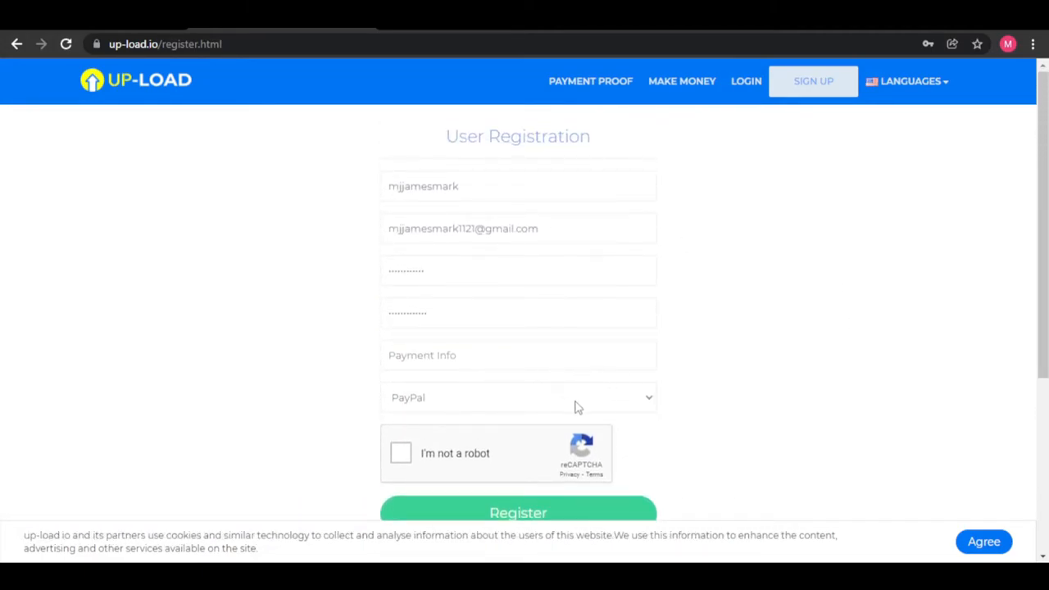
left_click(518, 270)
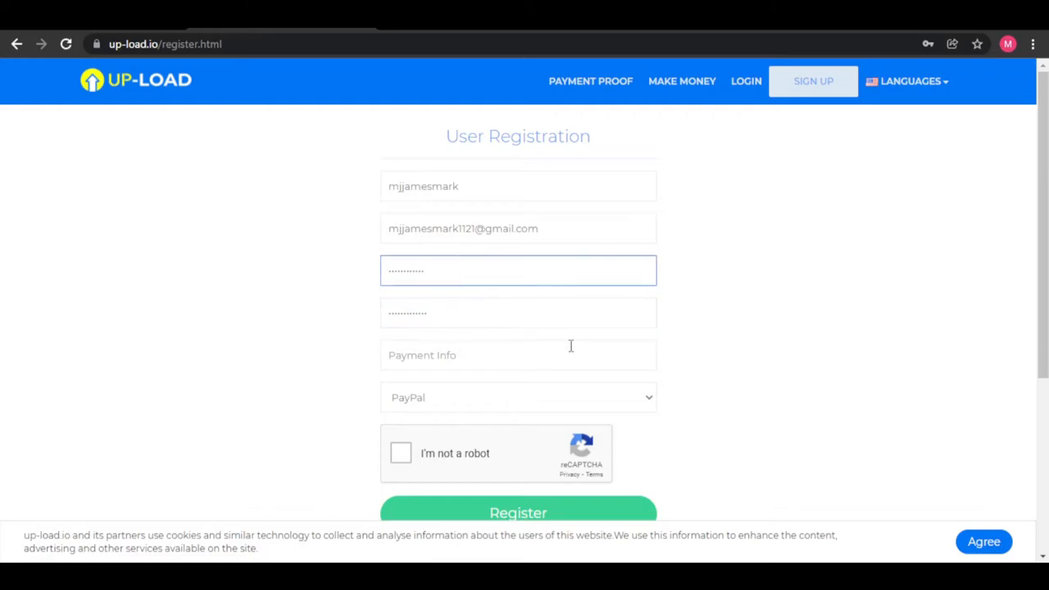
left_click(518, 311)
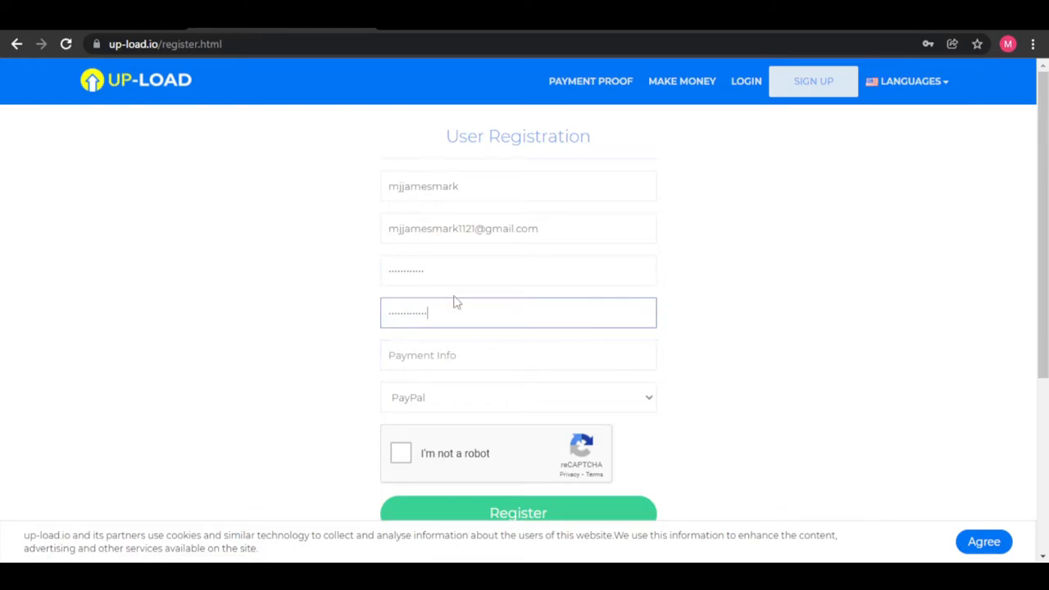
Choose PayPal as the payment type and scroll down to the captcha
left_click(518, 398)
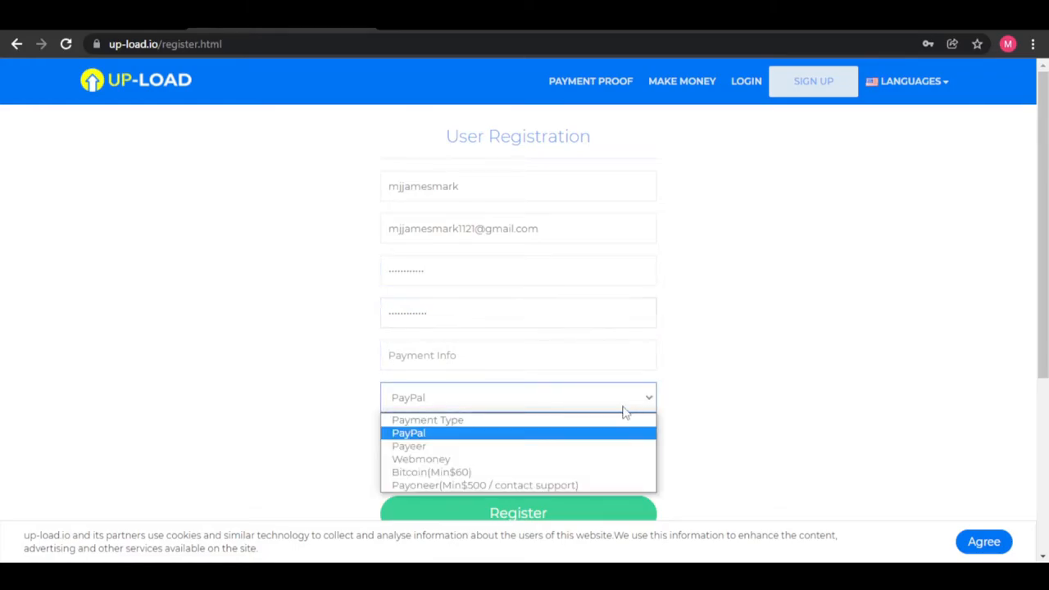
mouse_move(502, 446)
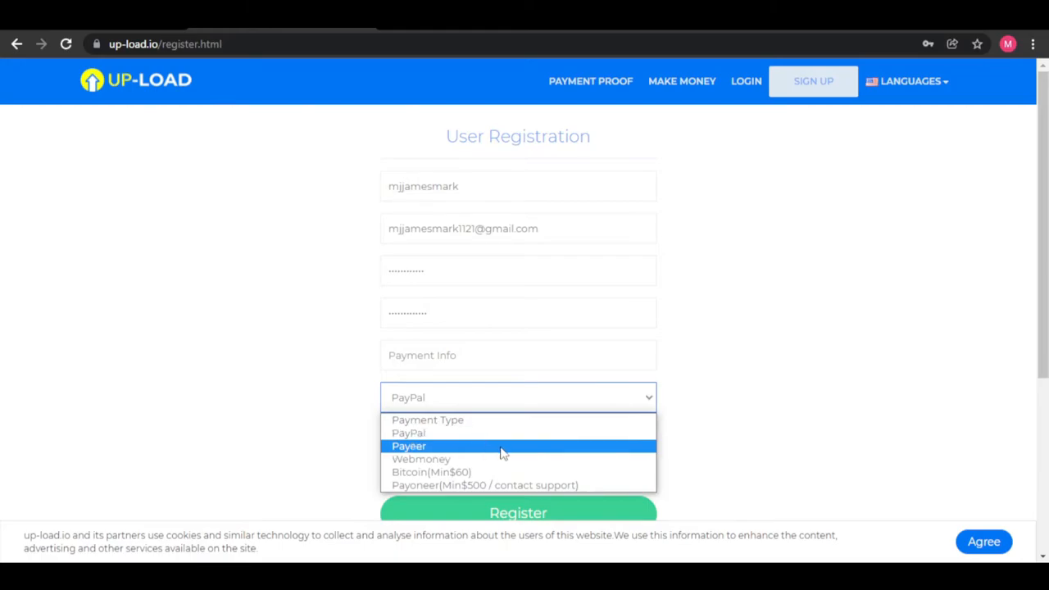
mouse_move(511, 472)
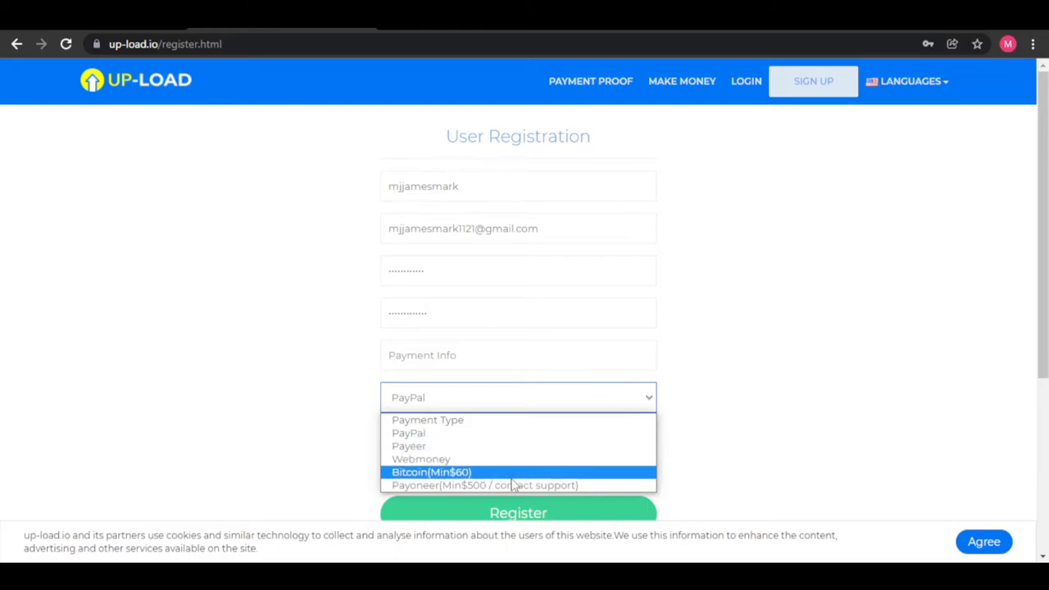
mouse_move(476, 432)
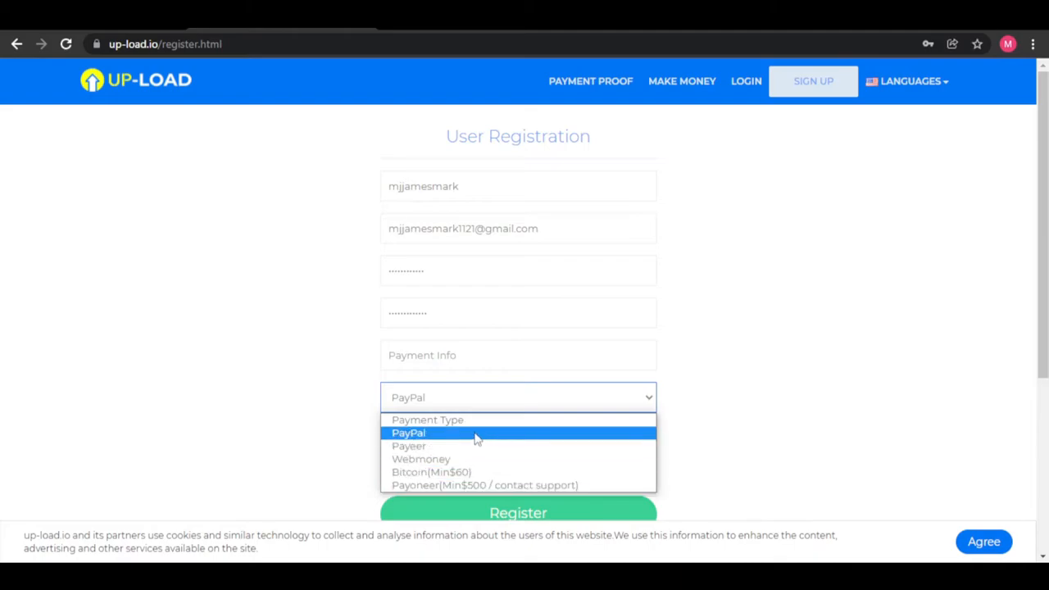
left_click(408, 433)
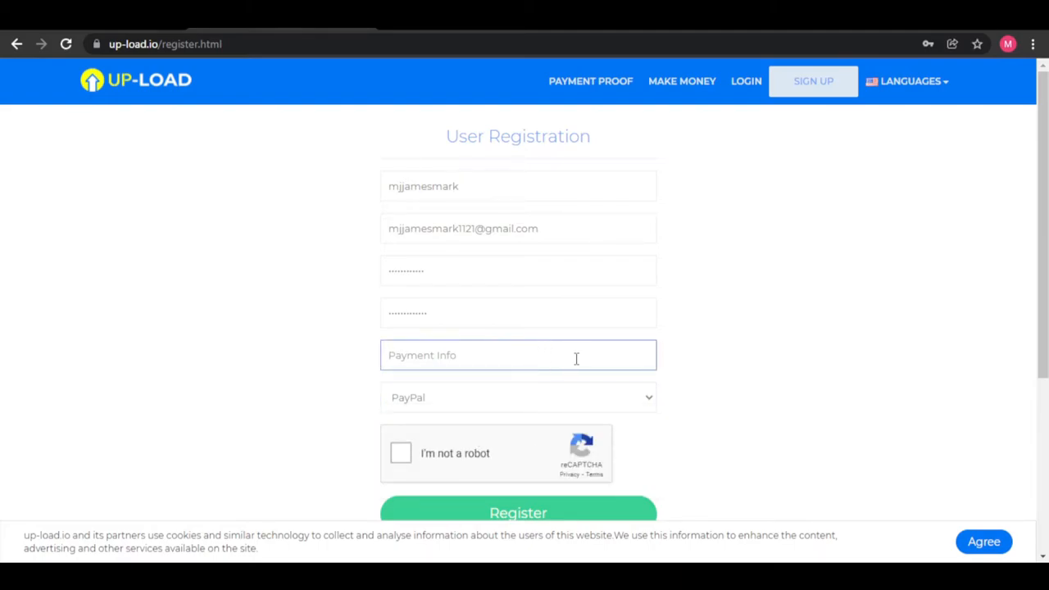
scroll("down", 3)
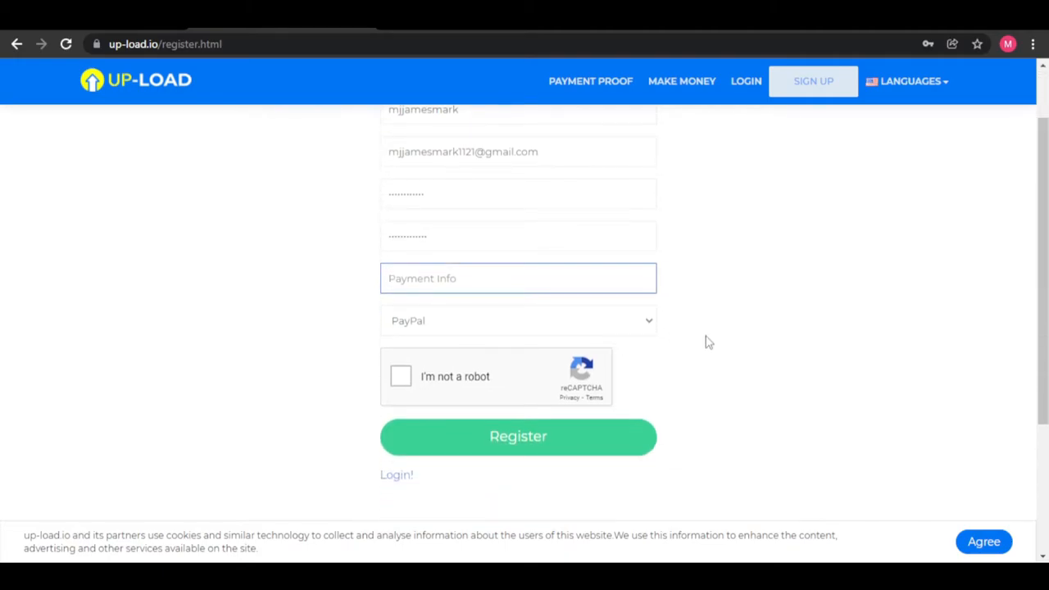
mouse_move(396, 388)
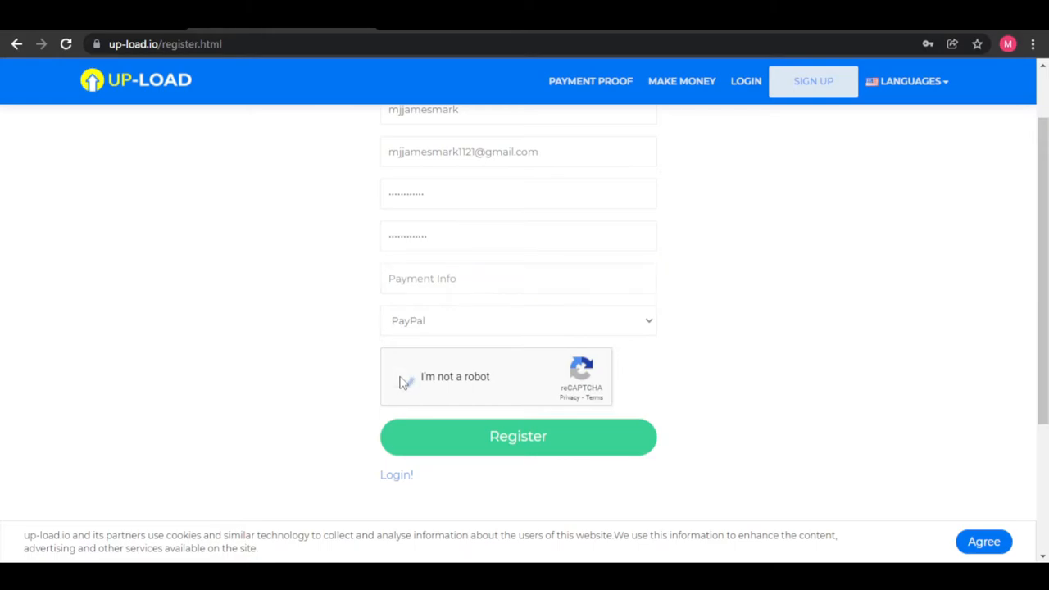
Pass the reCAPTCHA by selecting the motorcycle images and verifying
left_click(400, 376)
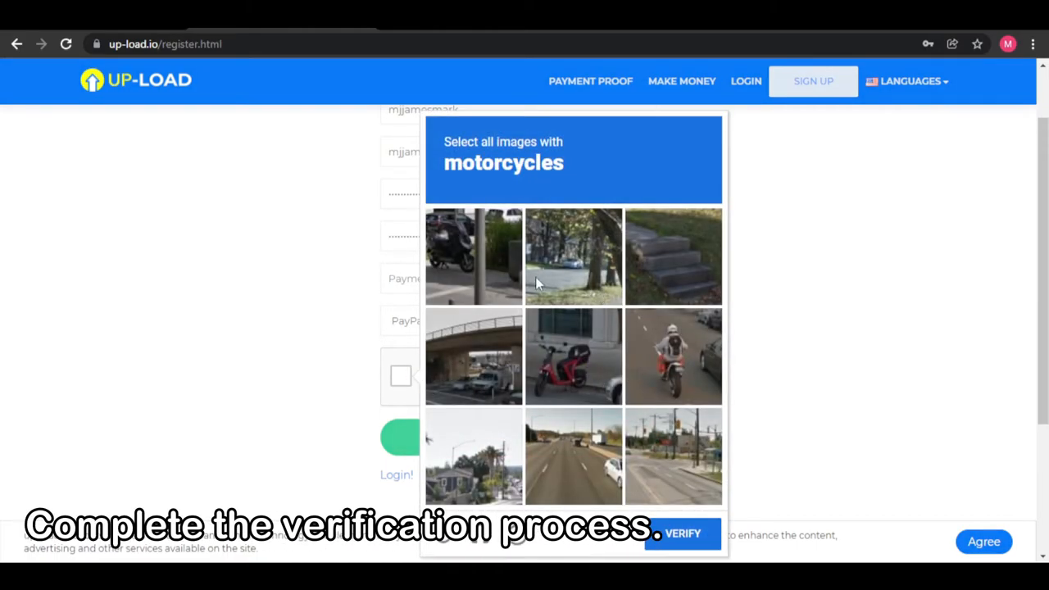
left_click(472, 355)
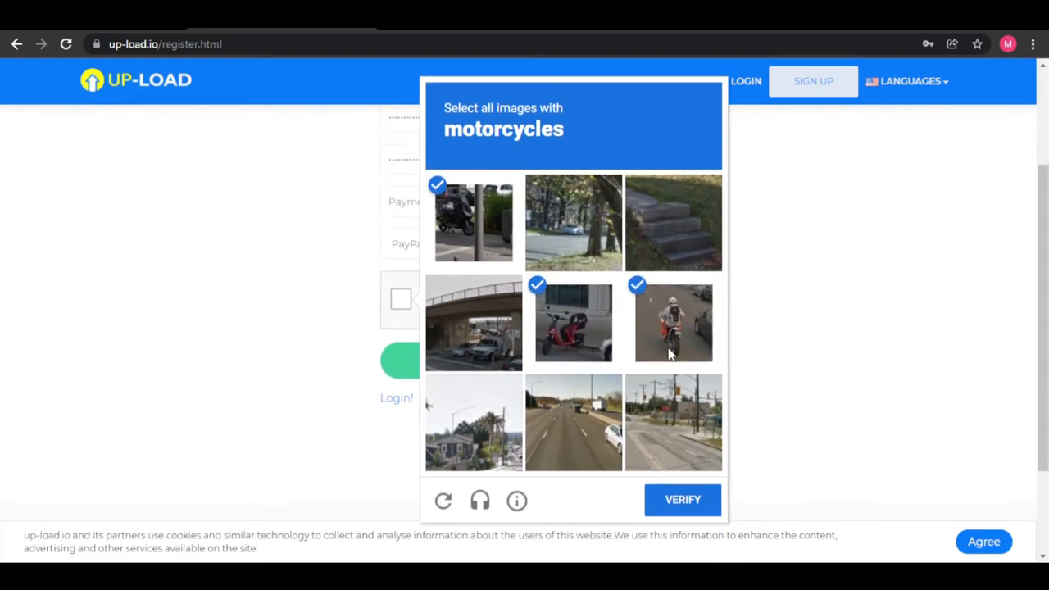
left_click(682, 498)
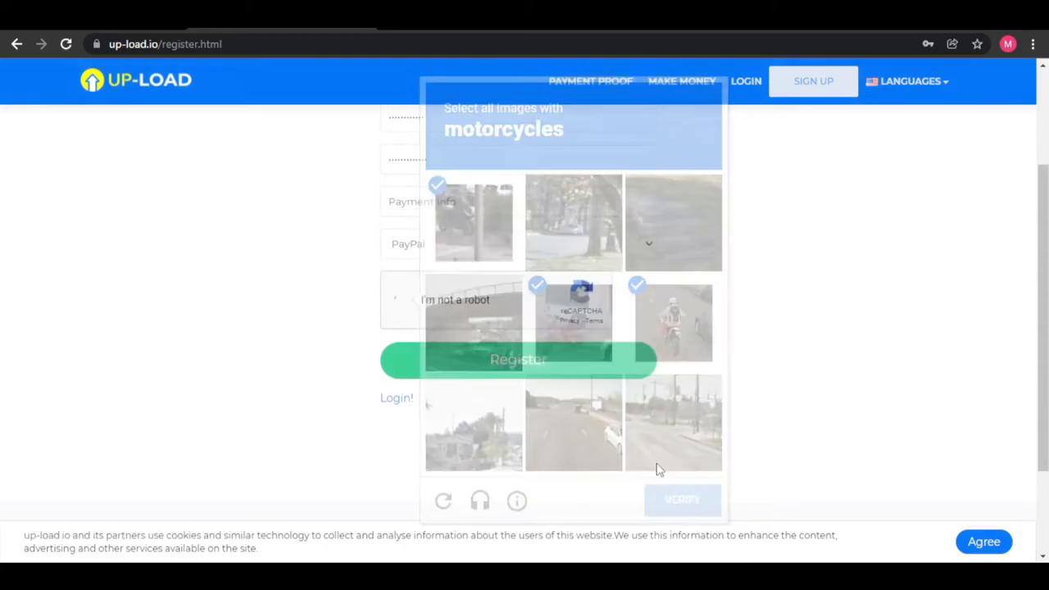
left_click(682, 500)
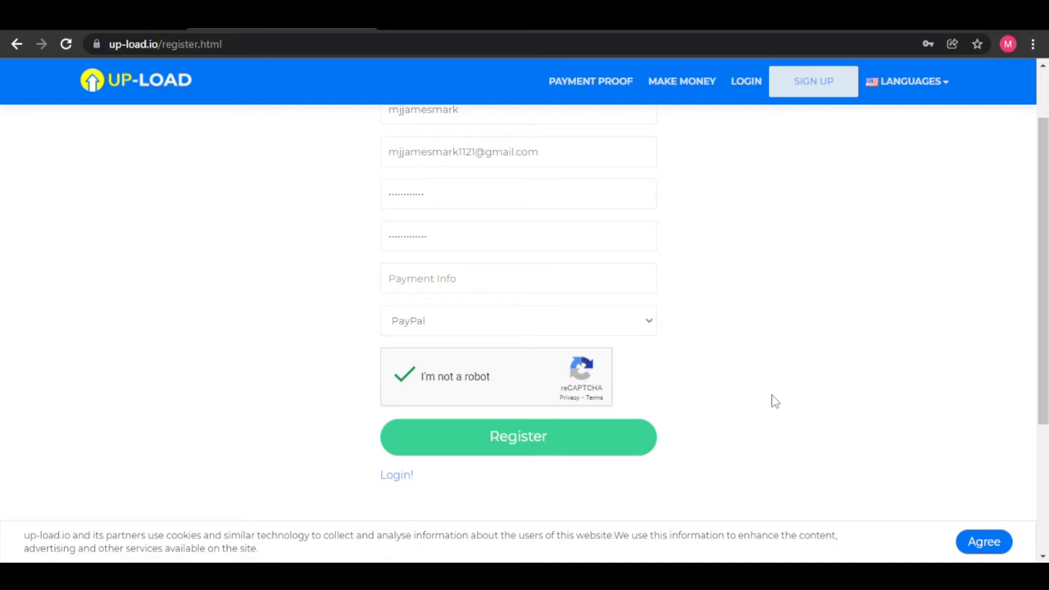
mouse_move(518, 436)
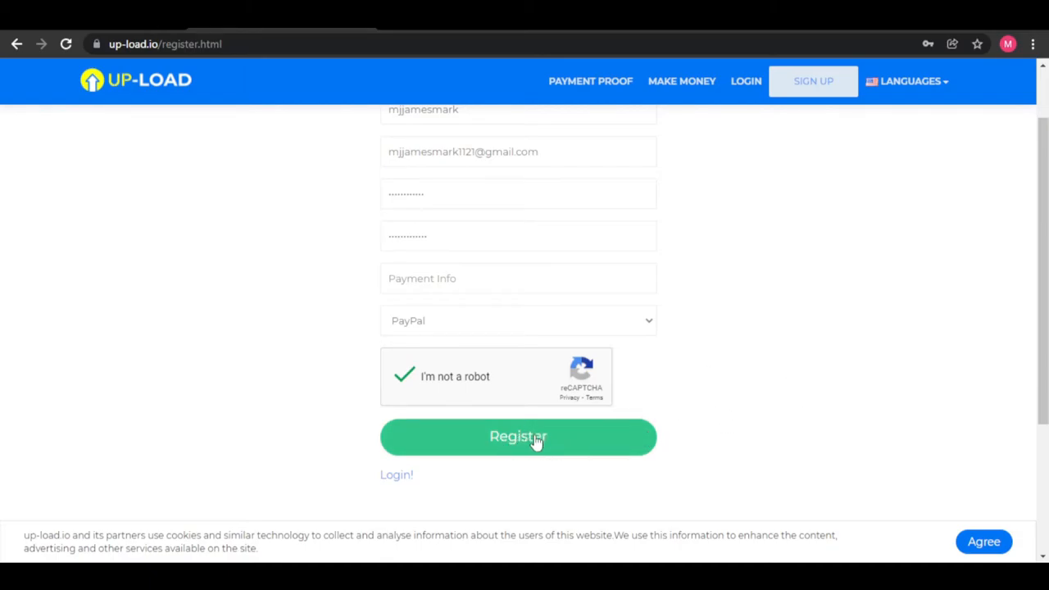
mouse_move(582, 442)
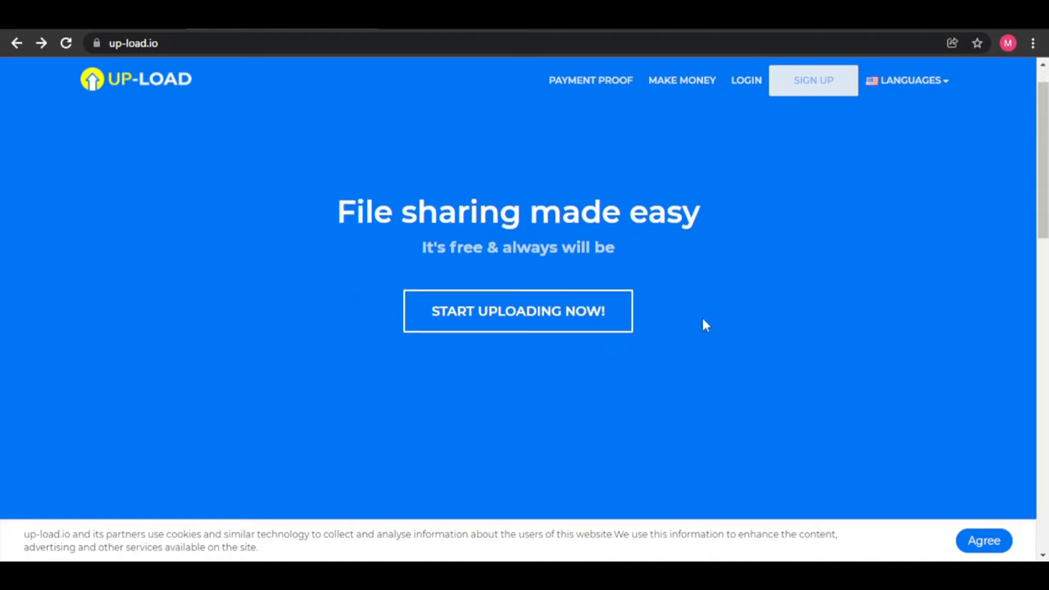
Scroll through the home page's features and footer, then back to the top
scroll("down", 3)
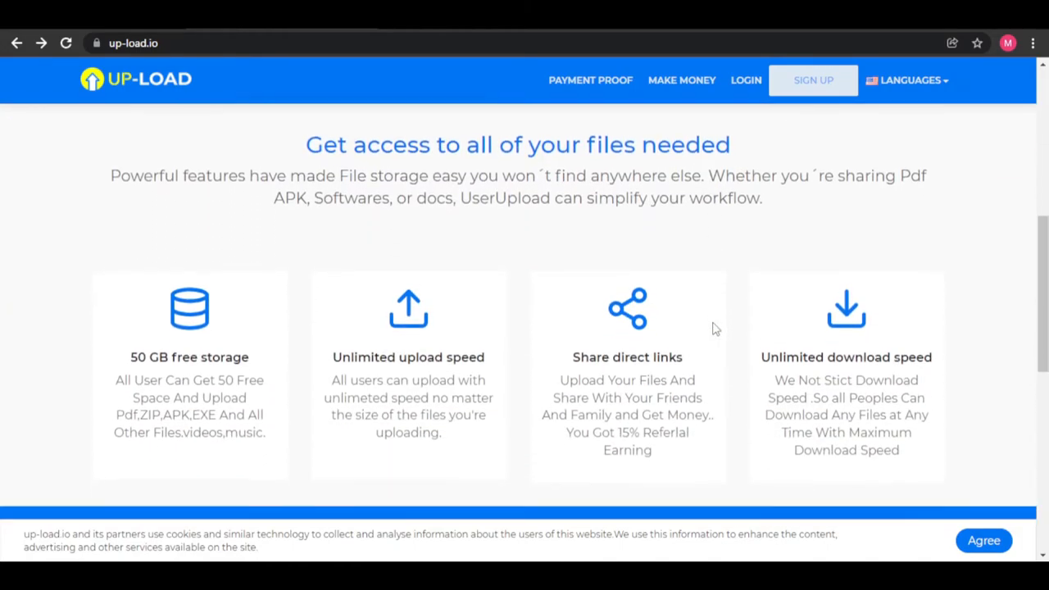
scroll("down", 3)
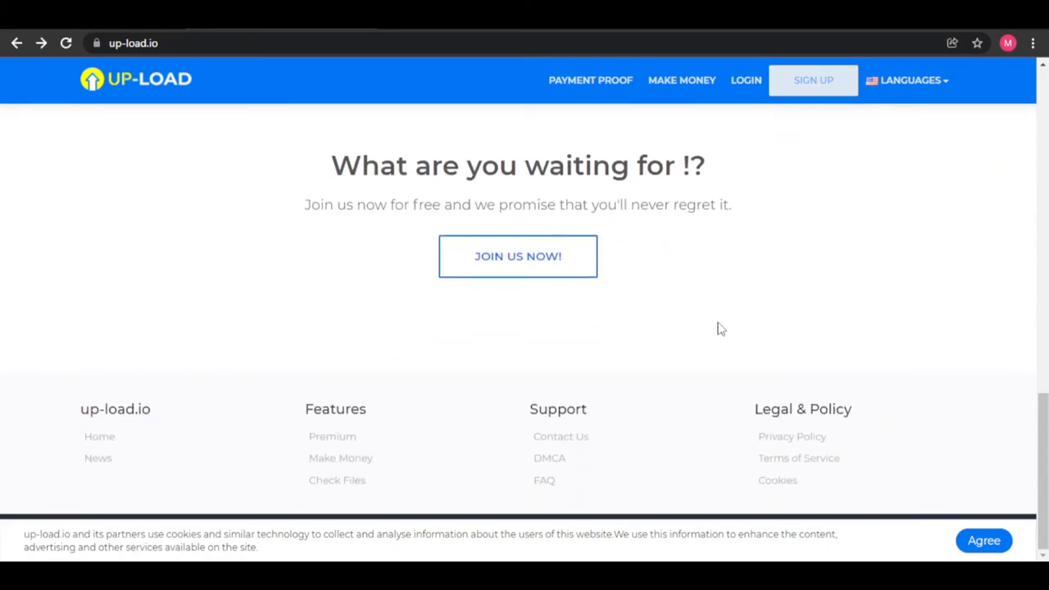
scroll("up", 3)
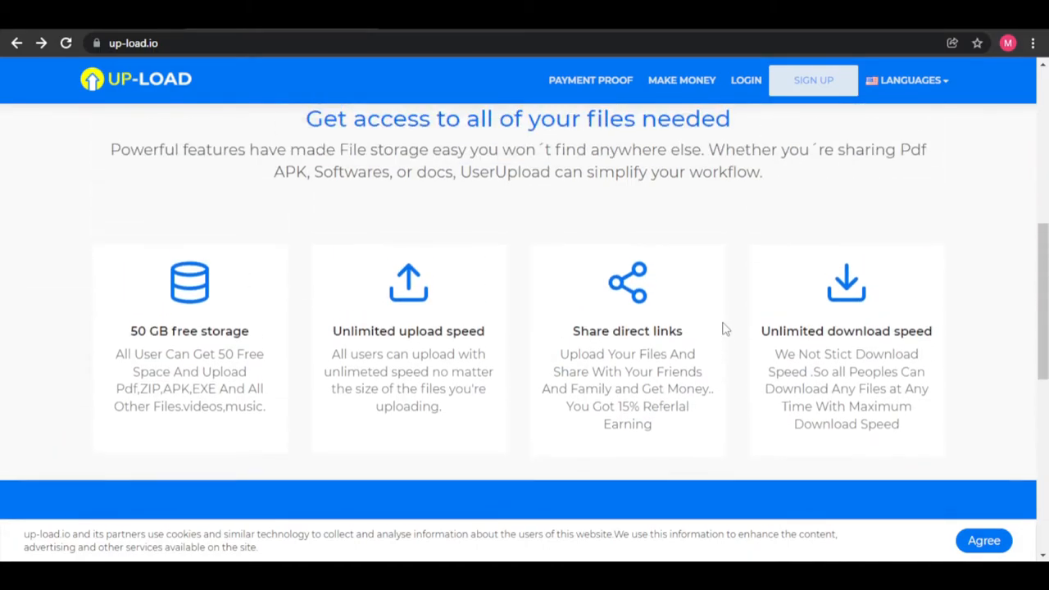
scroll("up", 3)
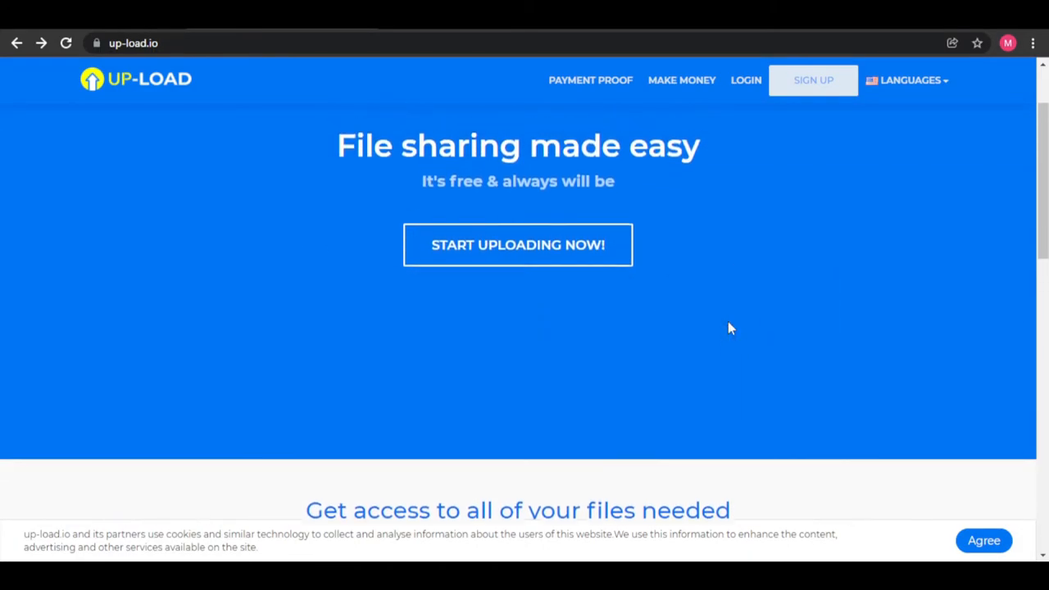
scroll("up", 3)
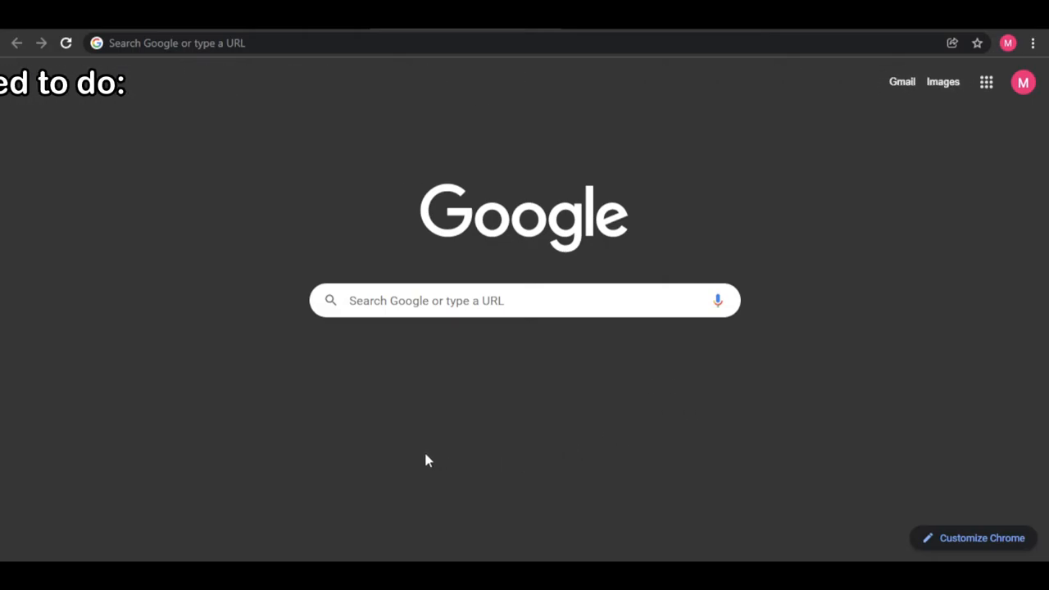
Search Google for 'pixabay' and go to the official Pixabay site from the first result
left_click(524, 300)
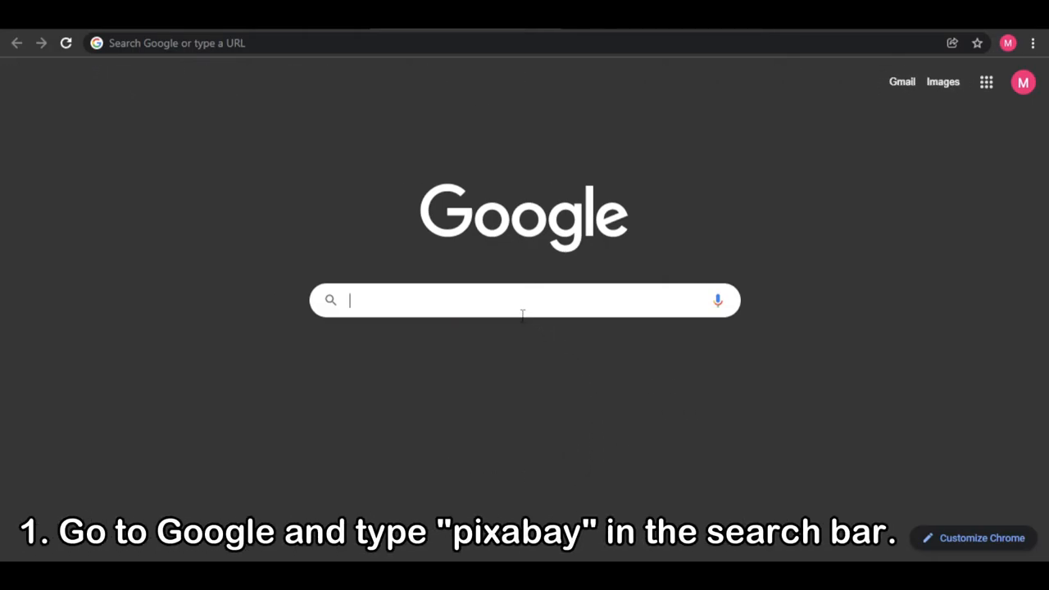
type("pixabay")
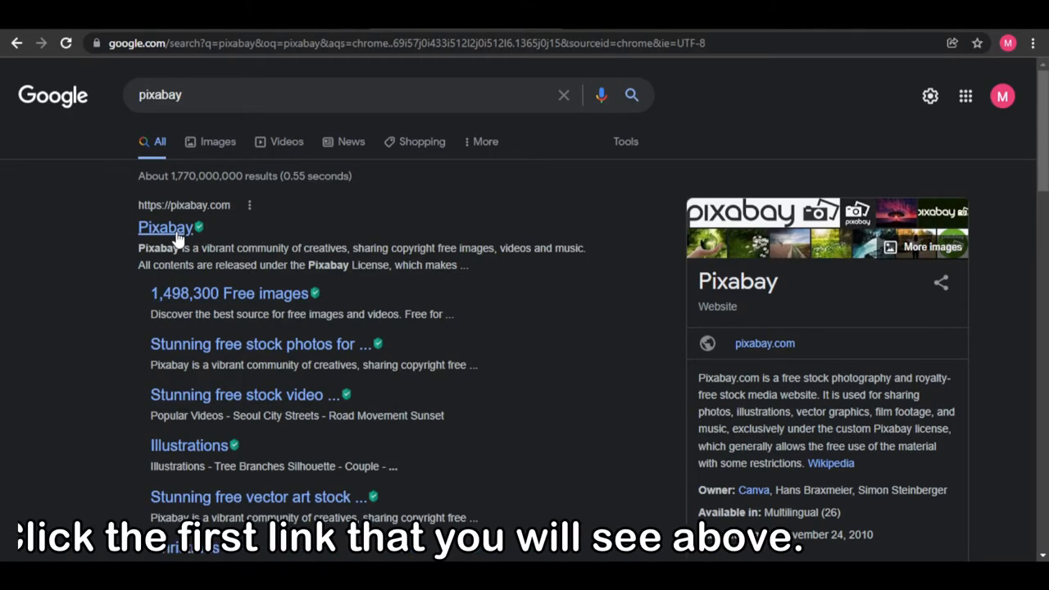
left_click(164, 227)
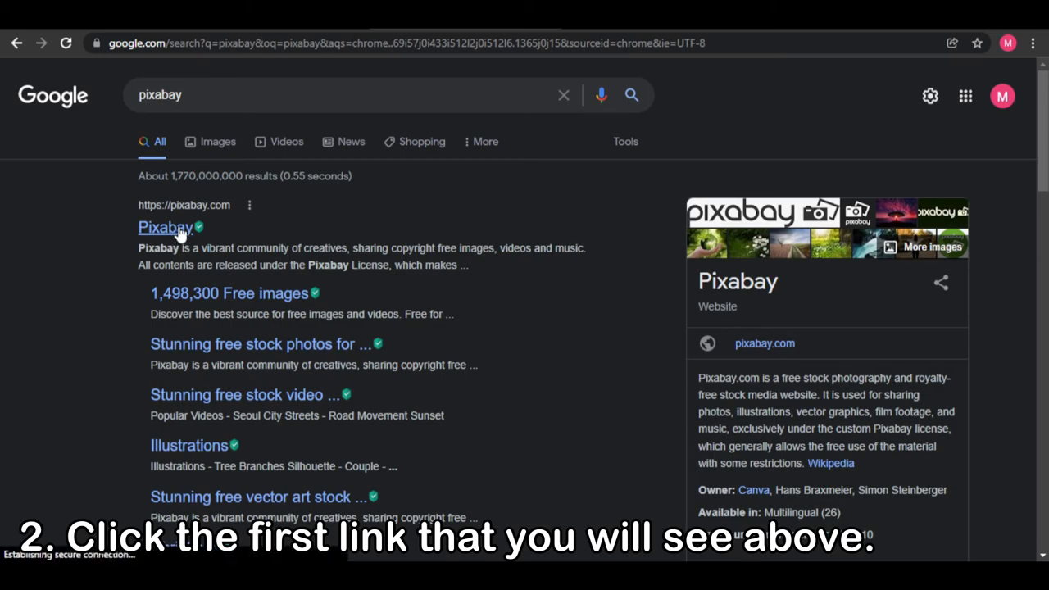
left_click(163, 227)
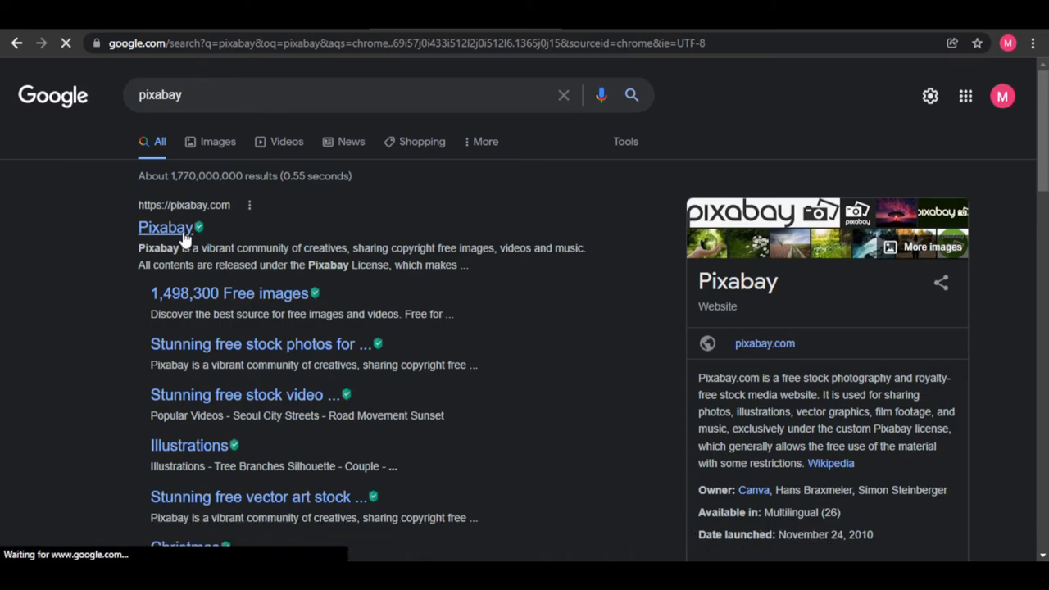
left_click(164, 226)
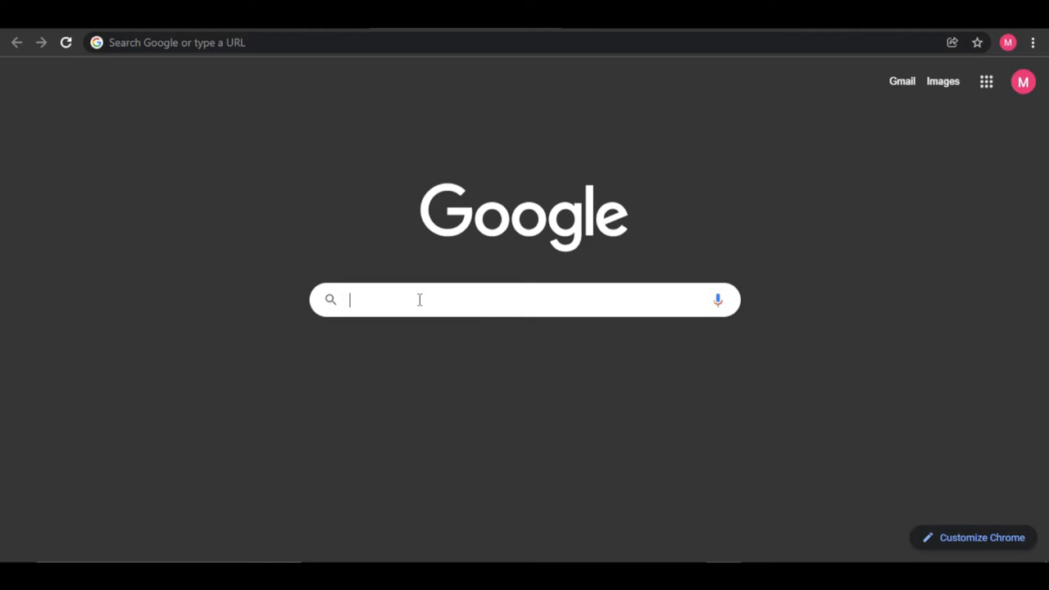
Search Google for 'google playstore' to reach Google Play
type("google")
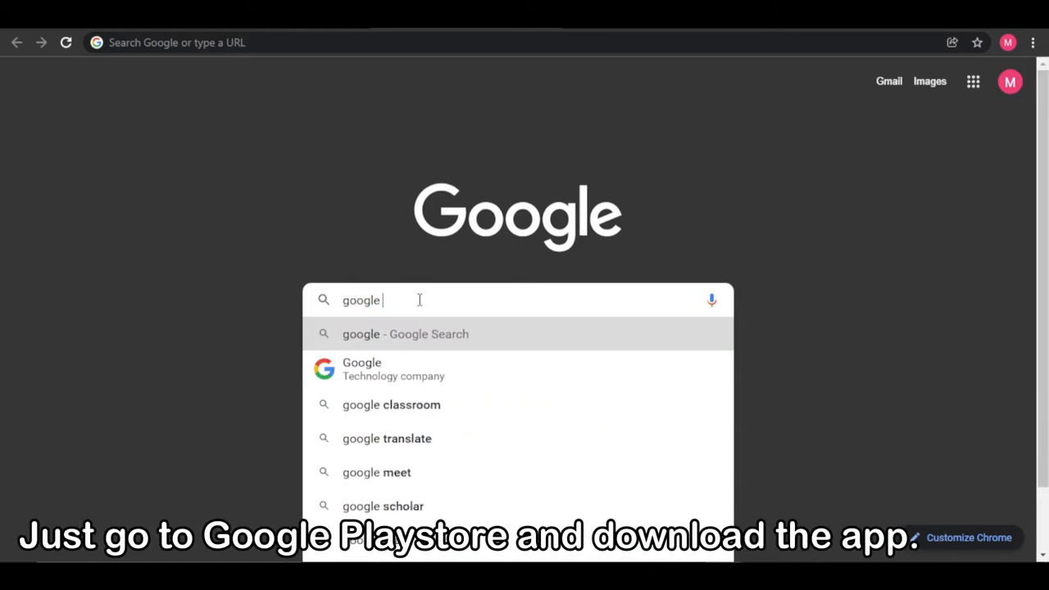
type("playstore")
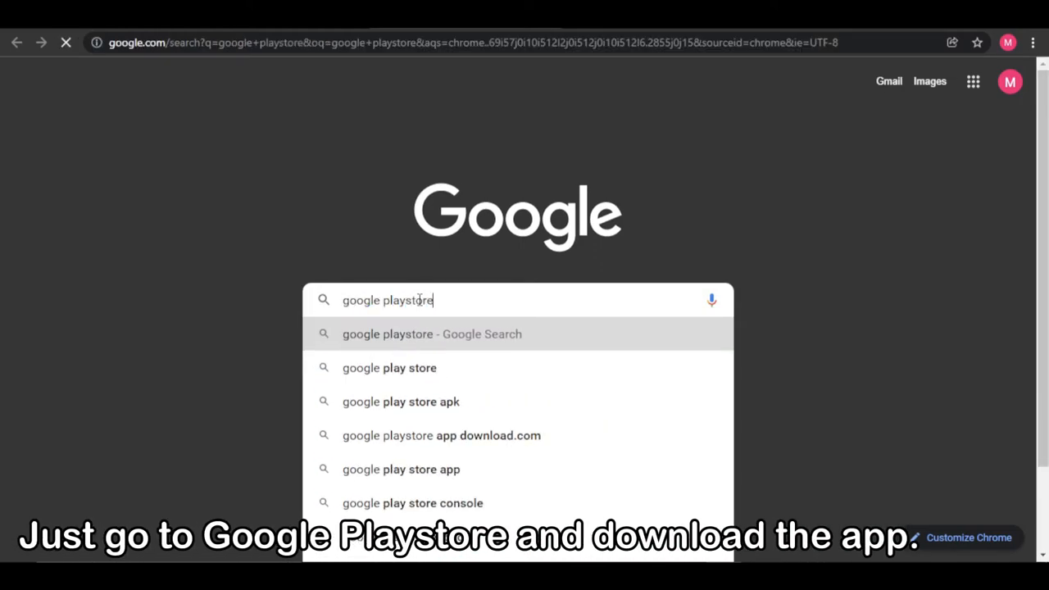
key("Return")
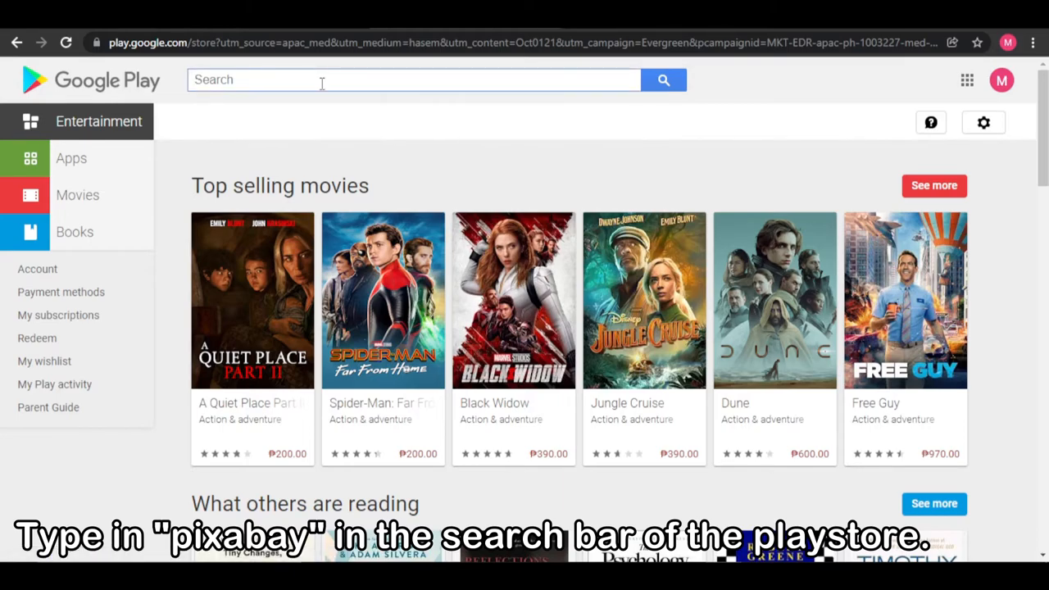
Search the Play Store for 'pixabay' and open the Pixabay app's page
type("pixabay")
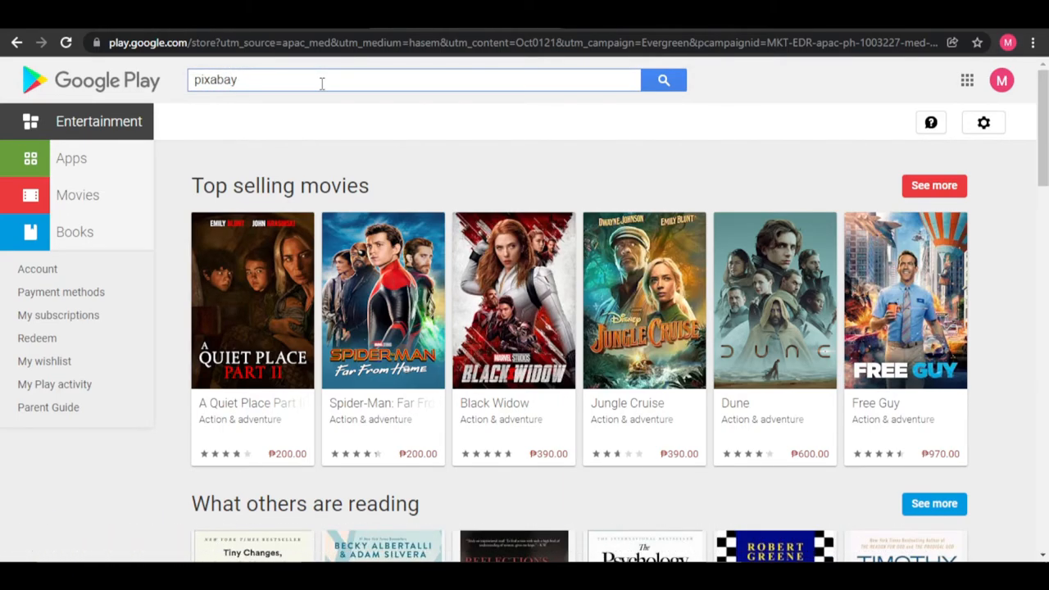
left_click(662, 79)
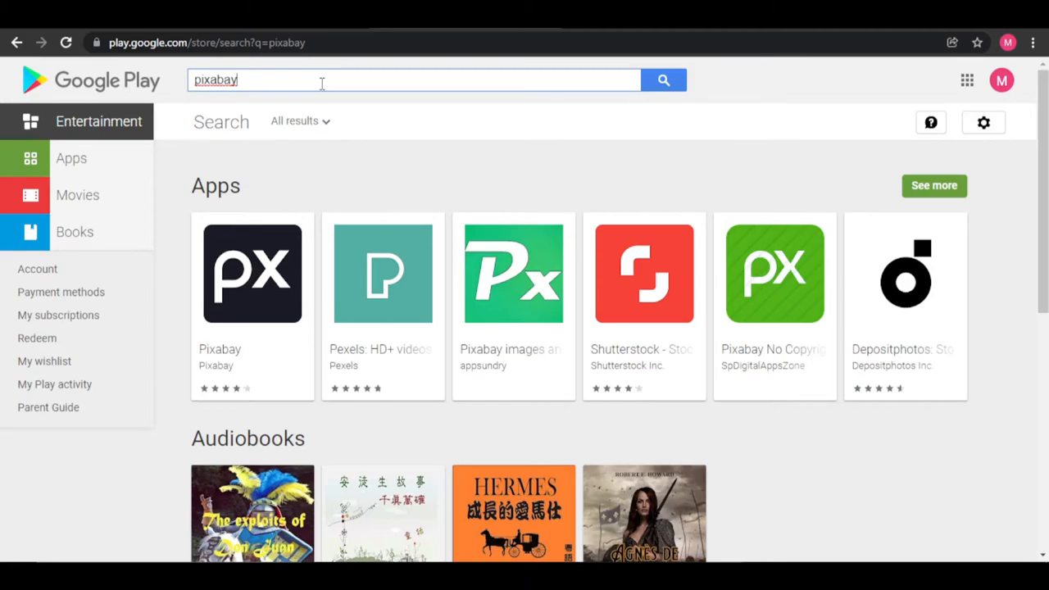
left_click(253, 272)
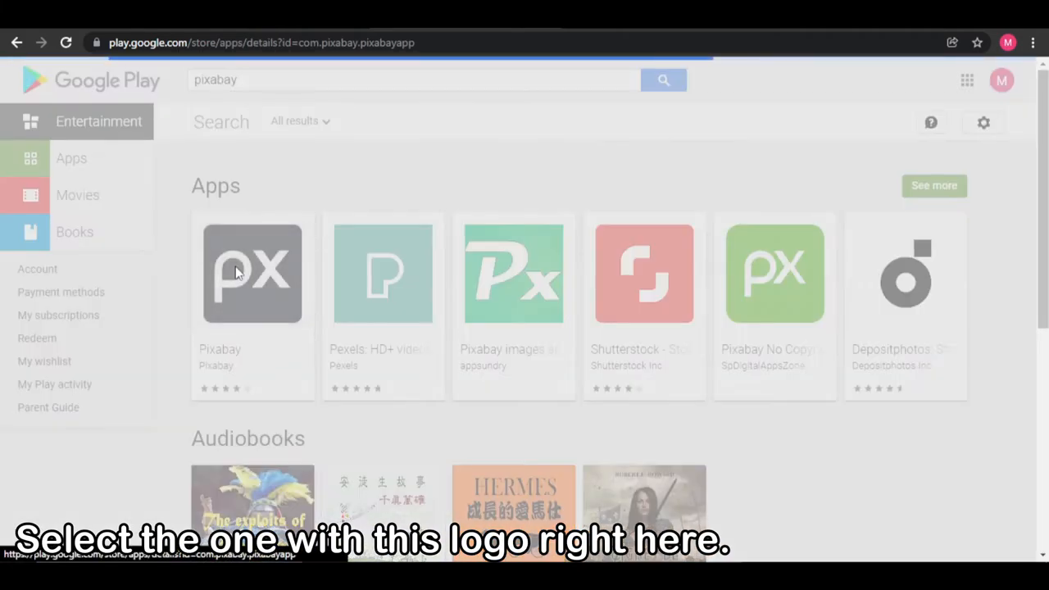
left_click(253, 272)
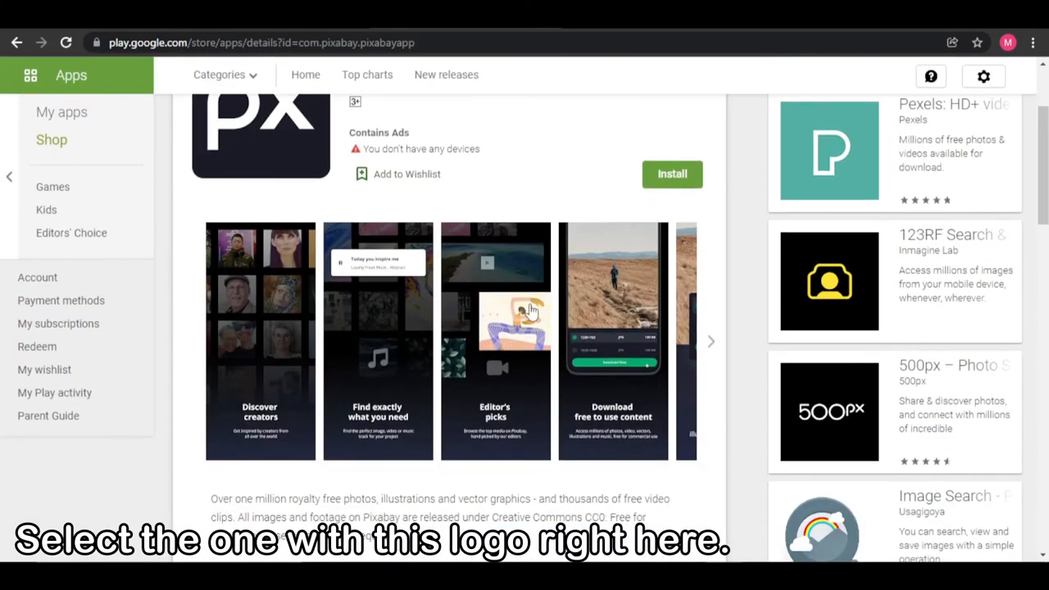
Scroll through the Pixabay app's feature description
scroll("up", 3)
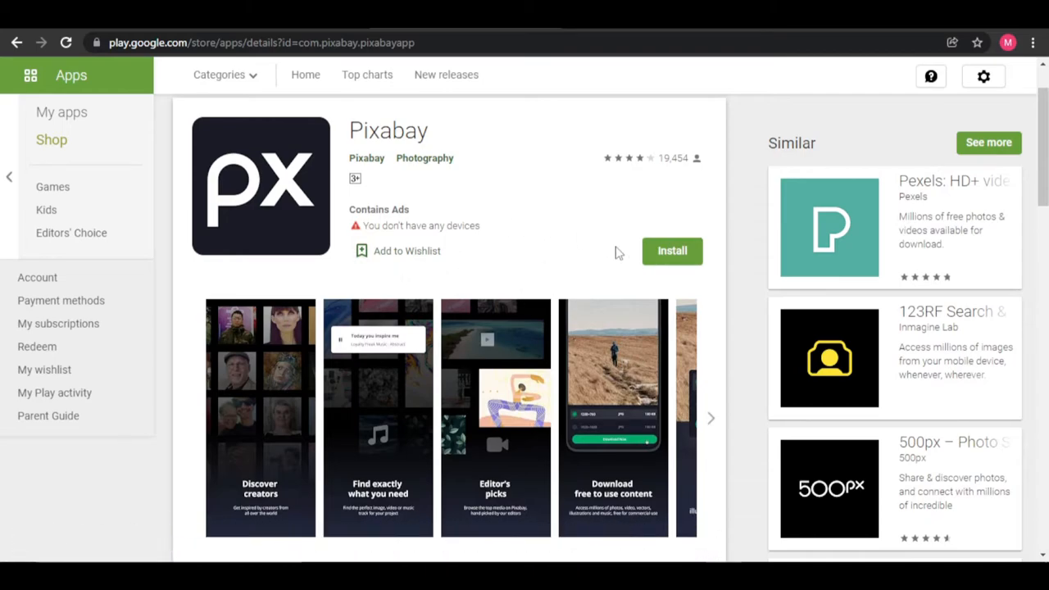
mouse_move(672, 251)
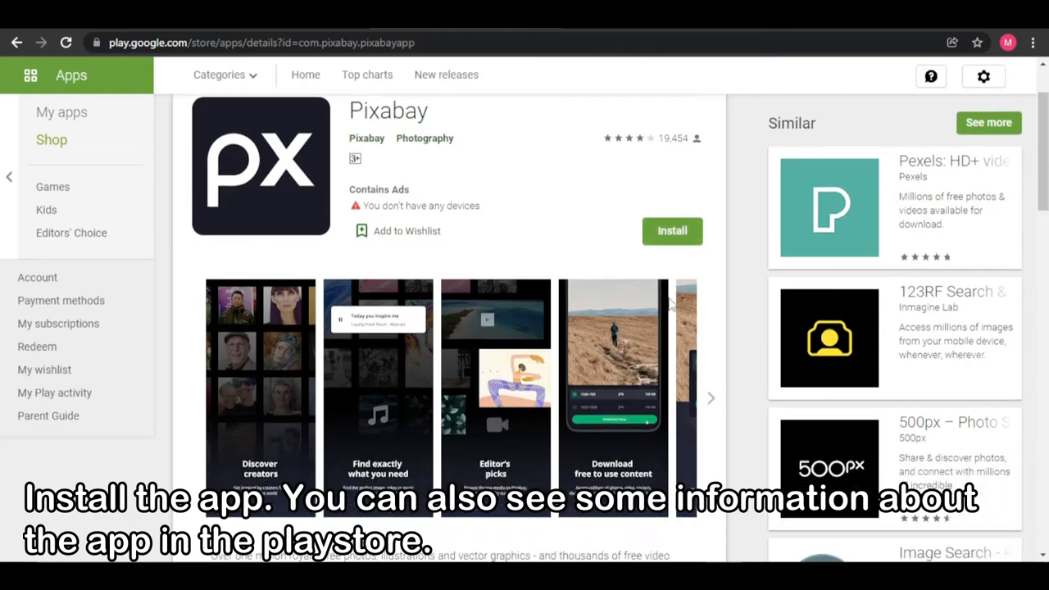
scroll("down", 3)
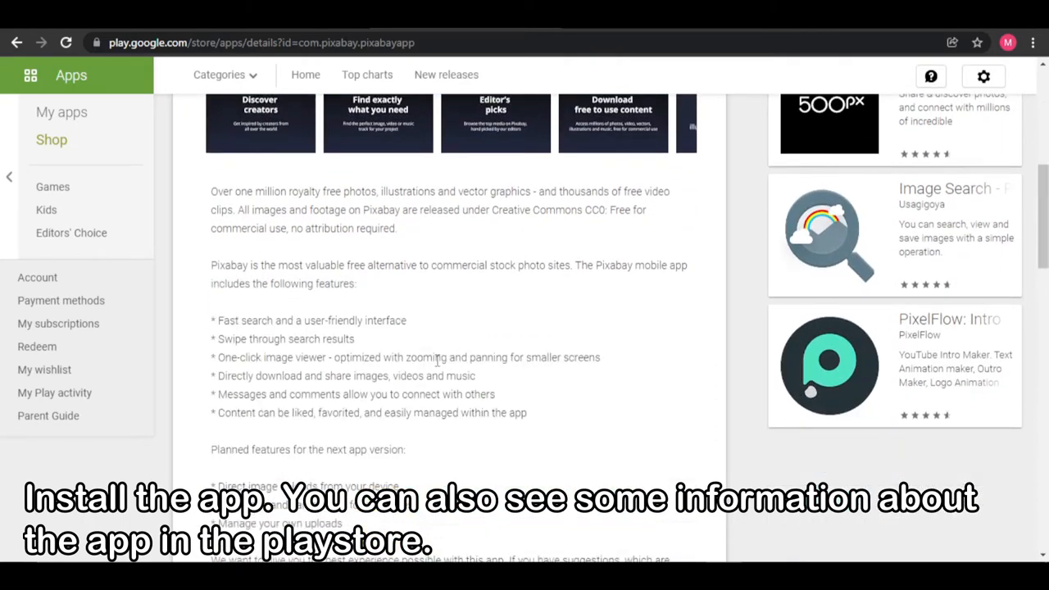
scroll("down", 3)
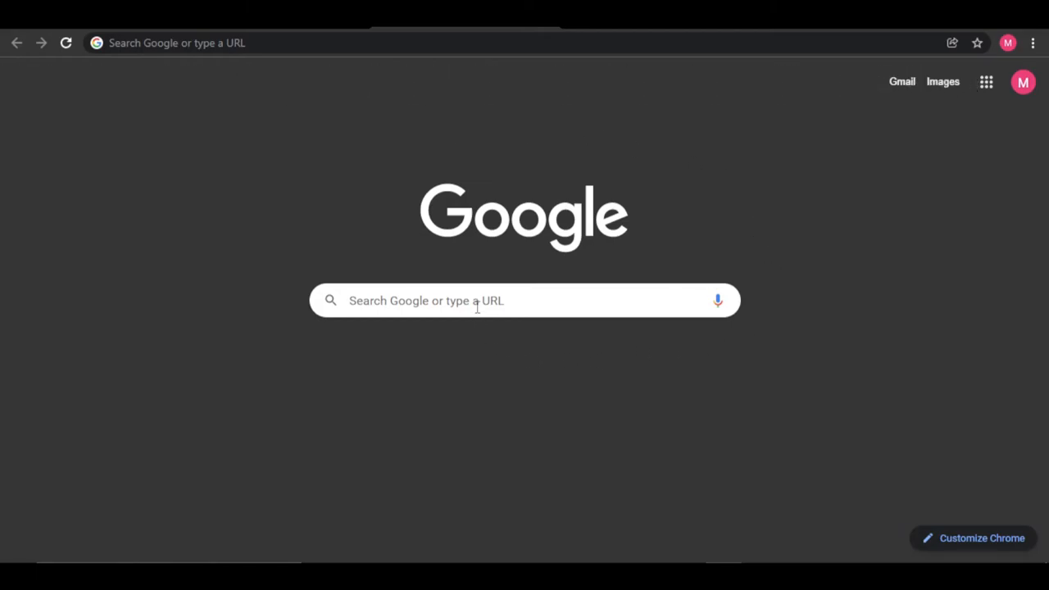
Search Google for 'pexel', open the Pexels website and dismiss its content calendar popup
type("pexels")
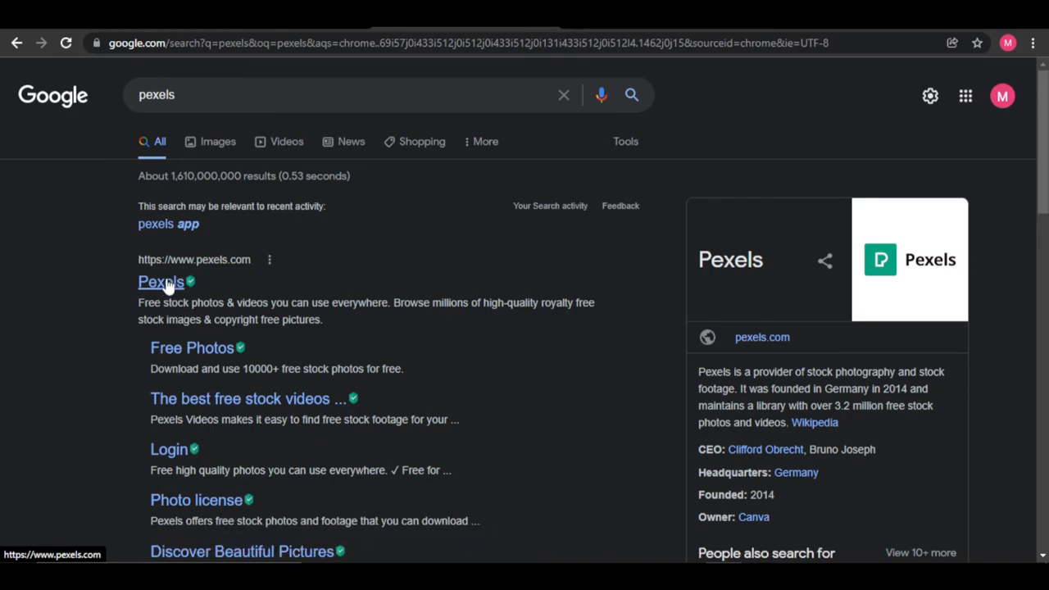
left_click(161, 282)
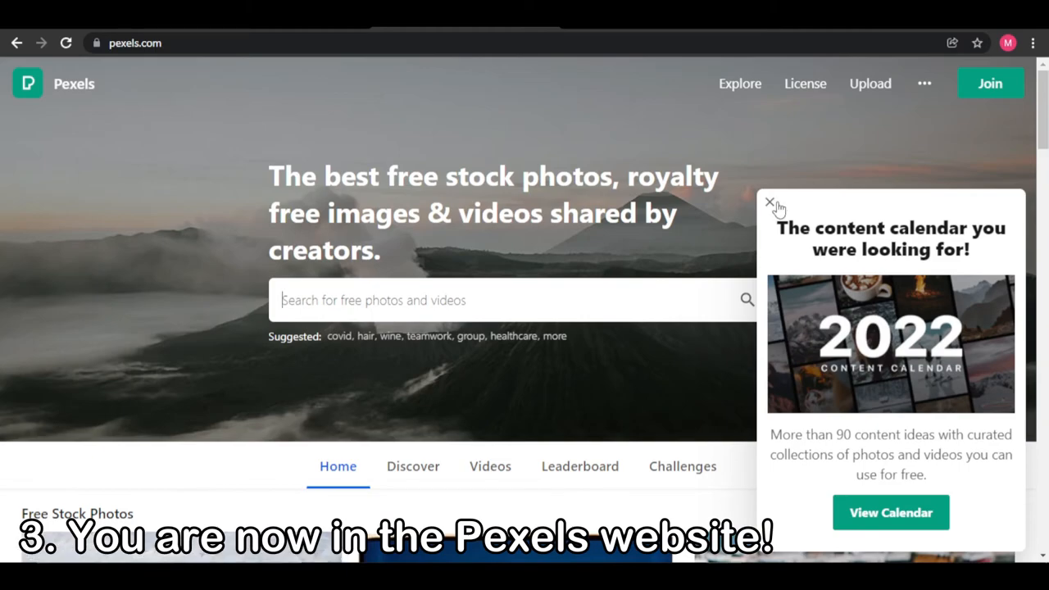
left_click(768, 202)
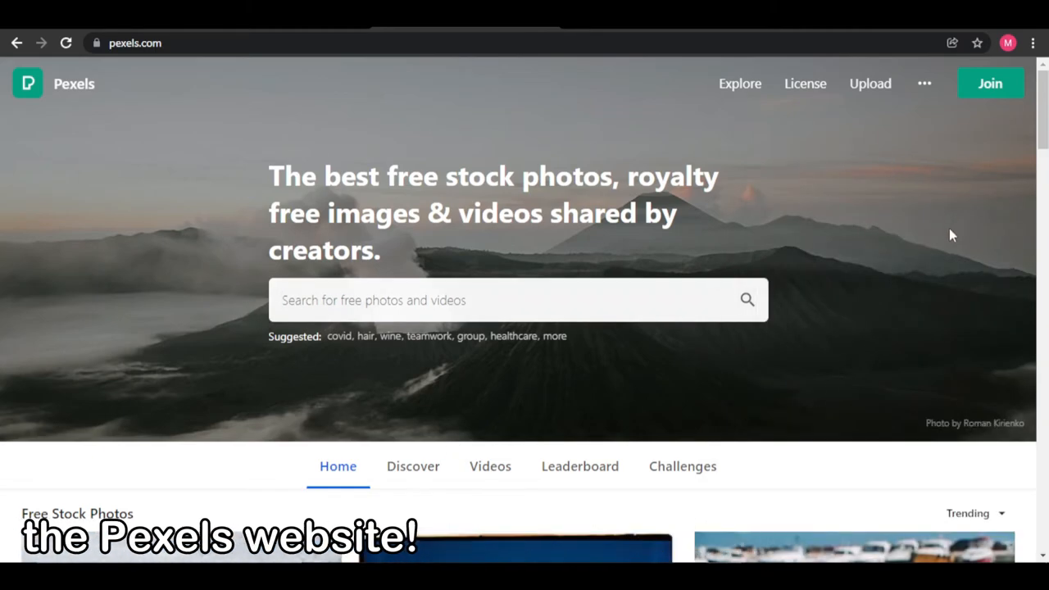
scroll("down", 3)
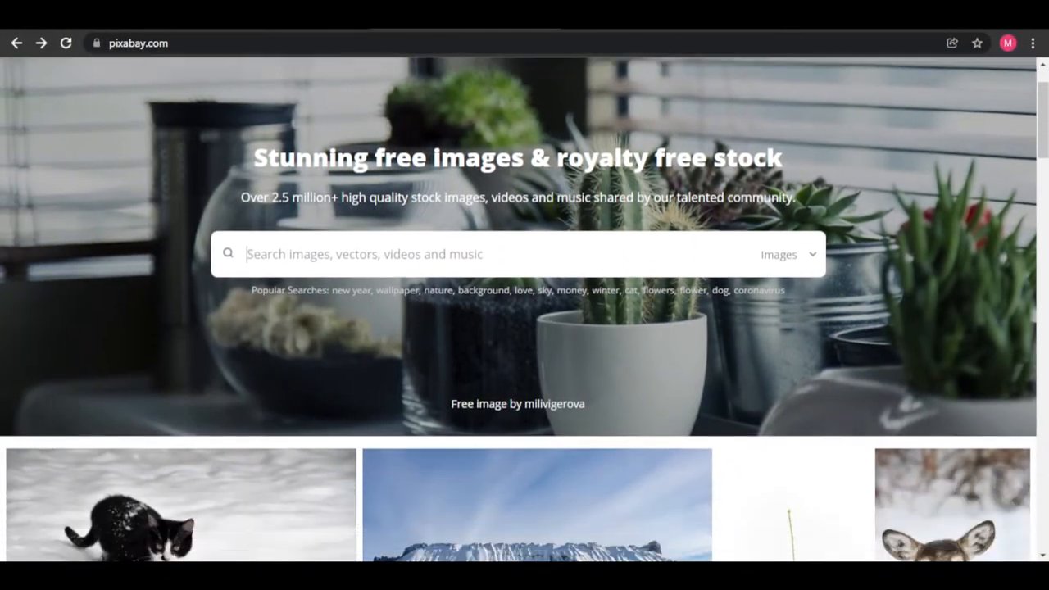
Scroll down at length through the Pexels Free Stock Photos feed
scroll("down", 3)
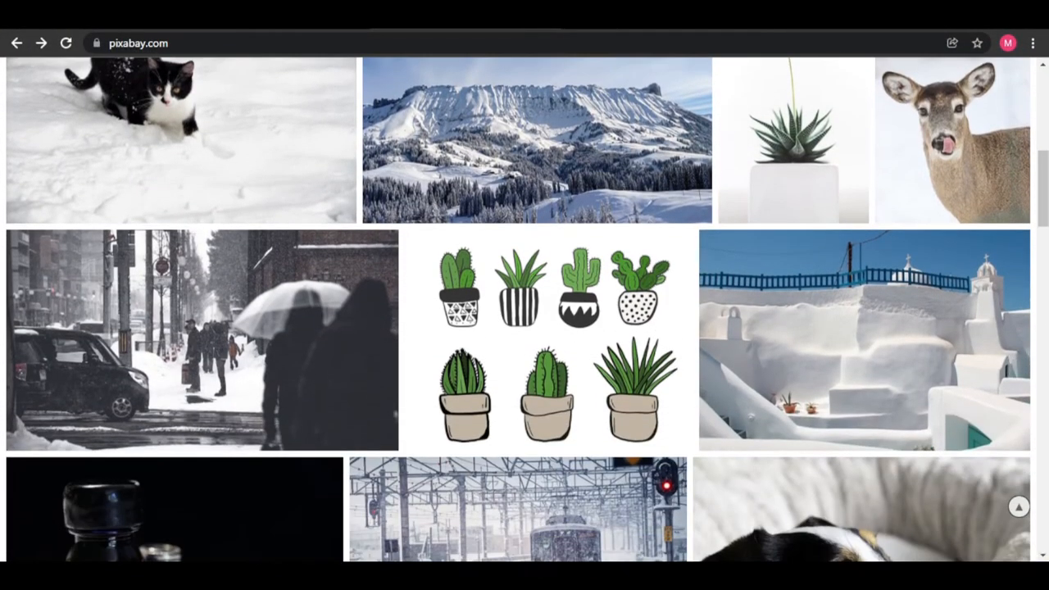
scroll("down", 3)
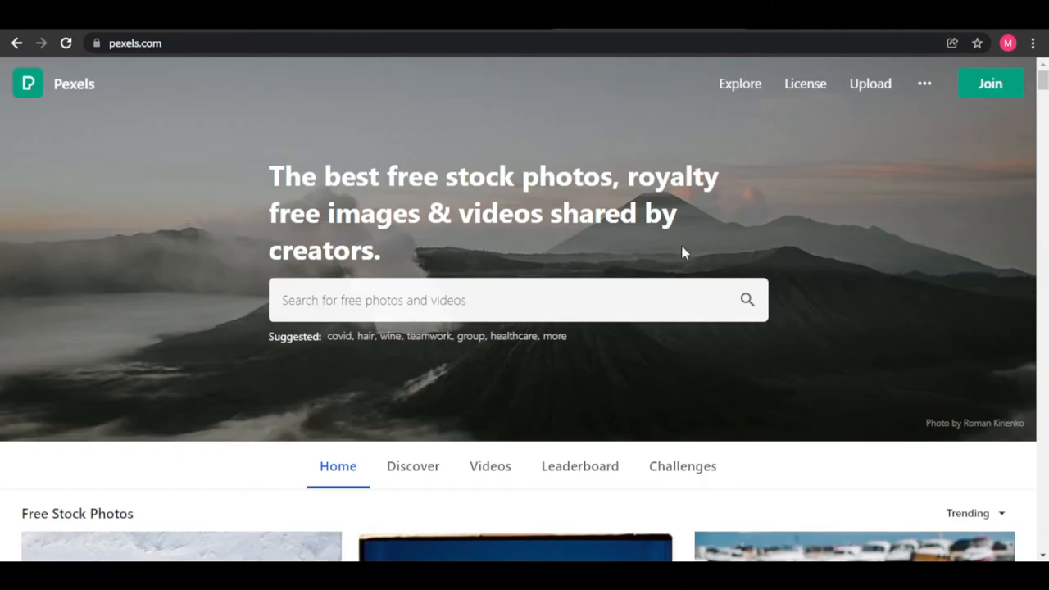
scroll("down", 3)
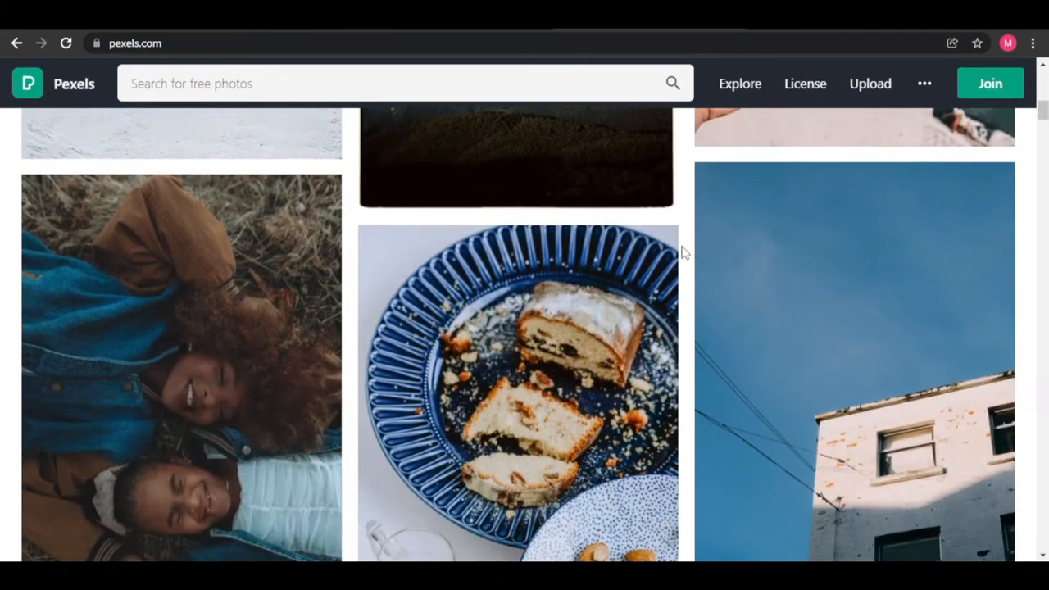
scroll("down", 3)
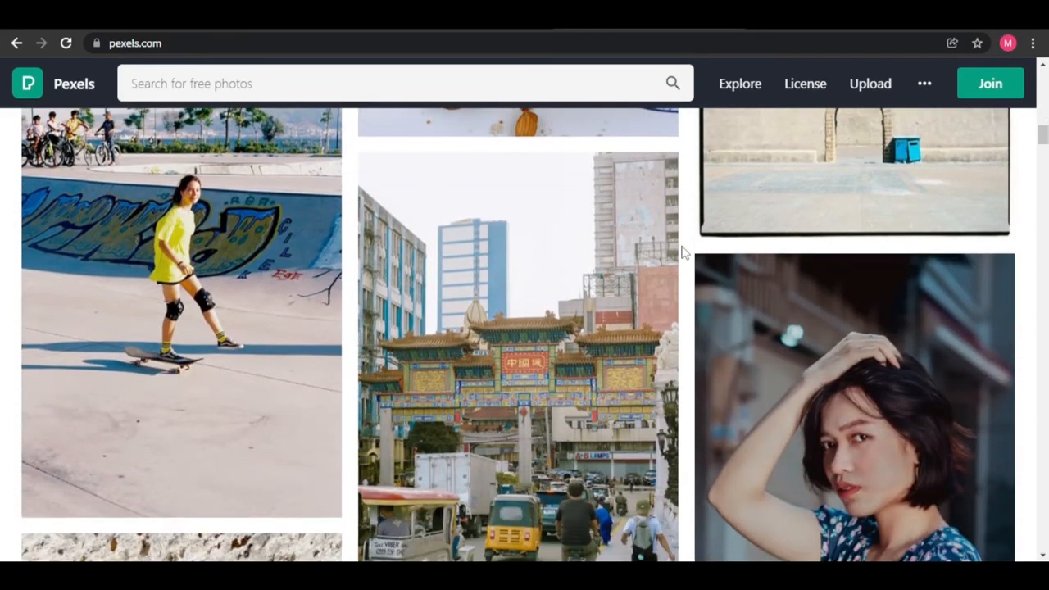
scroll("down", 3)
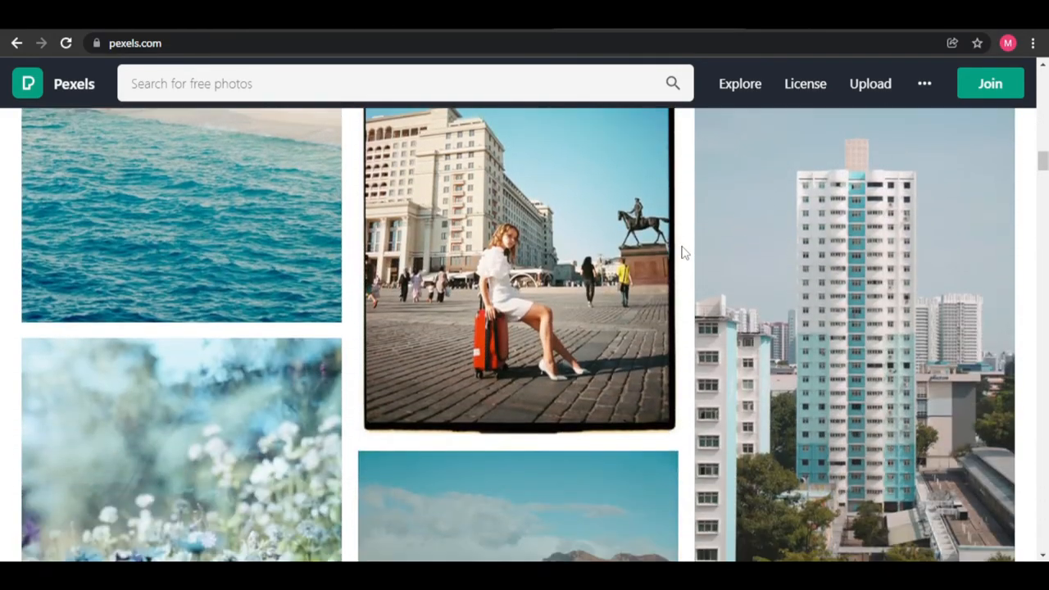
scroll("down", 3)
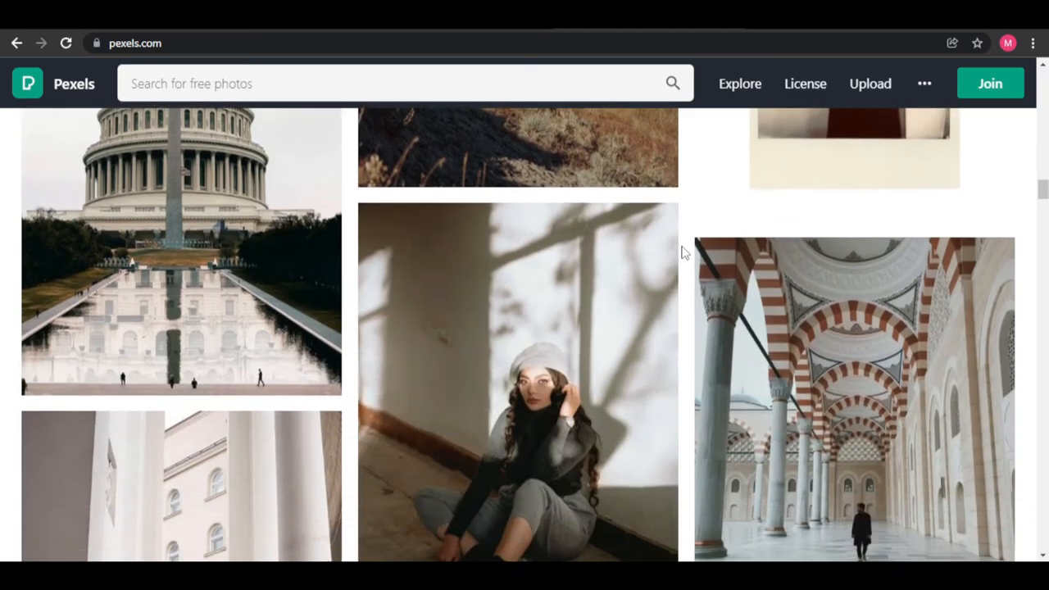
scroll("down", 3)
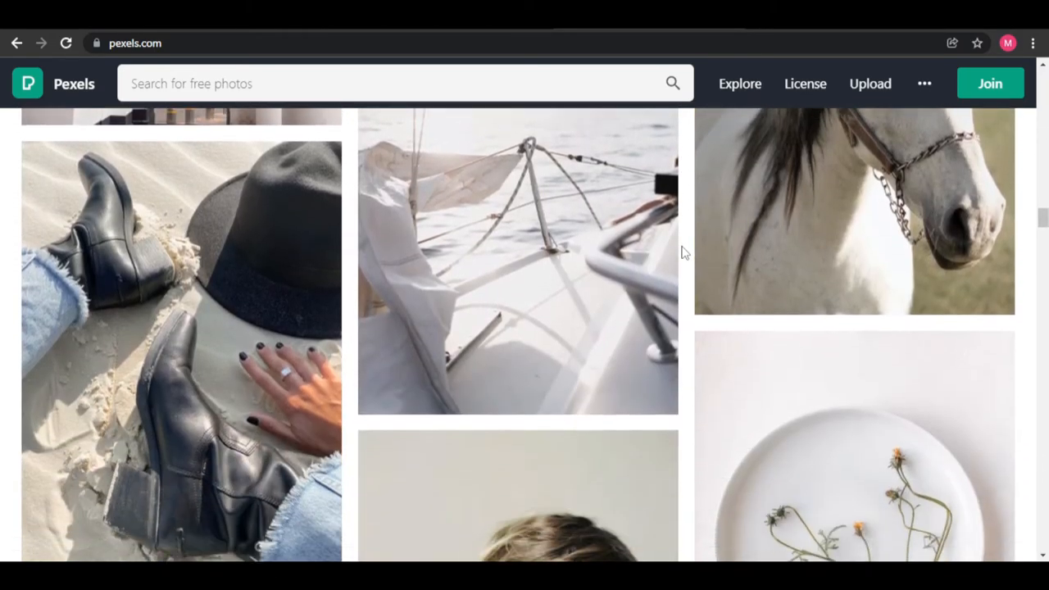
scroll("down", 3)
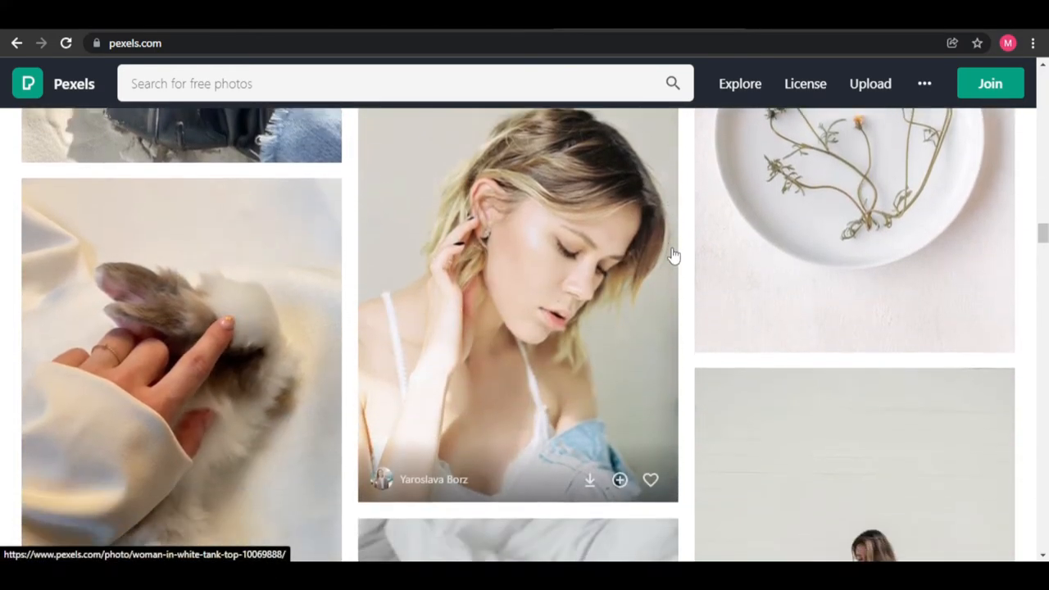
scroll("down", 3)
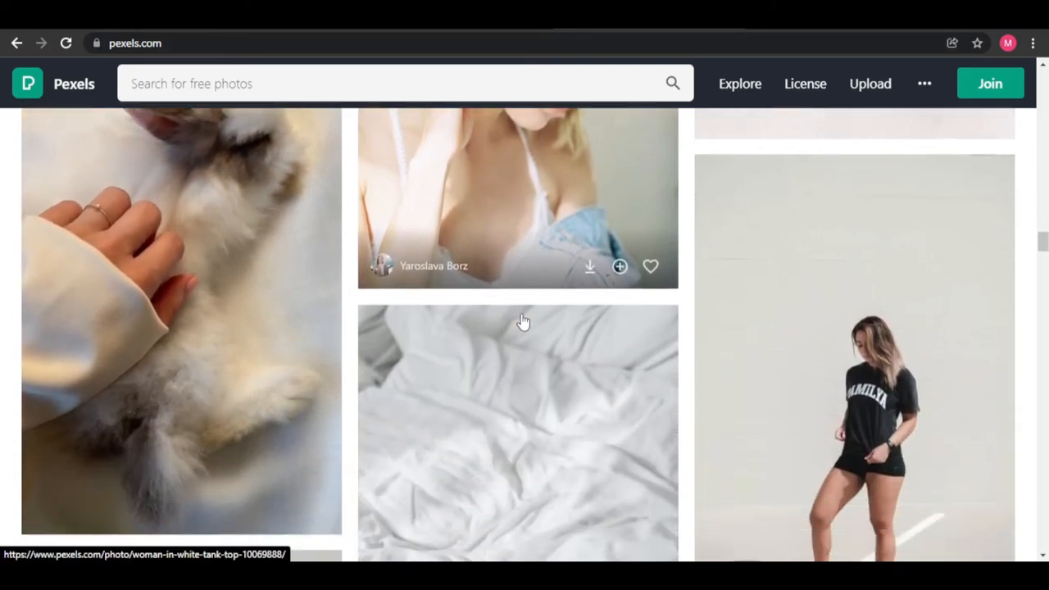
scroll("down", 3)
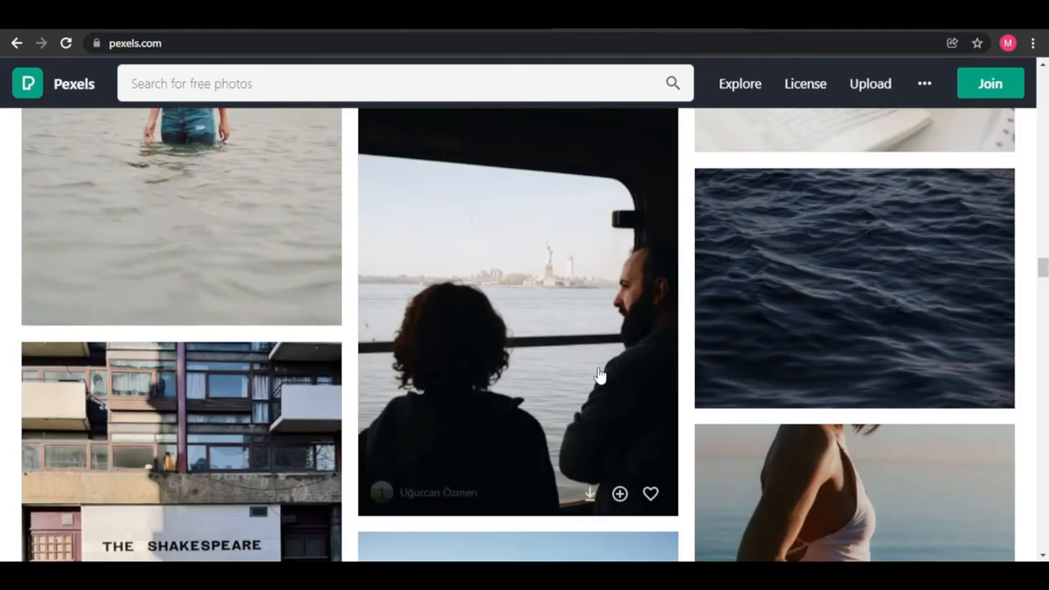
scroll("down", 3)
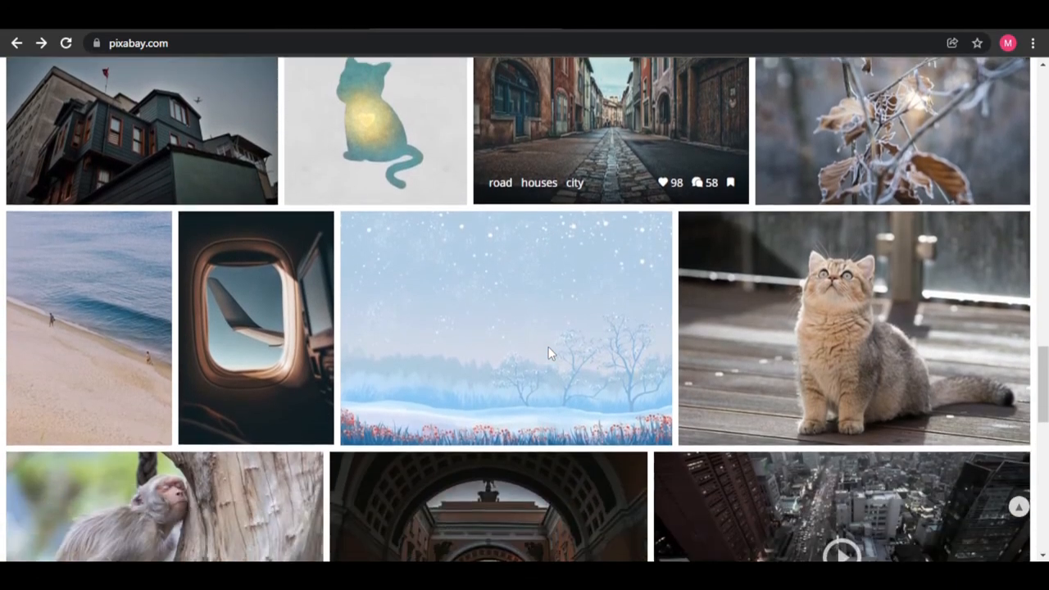
Browse the Pixabay grid and open the British Shorthair kitten photo page
scroll("down", 3)
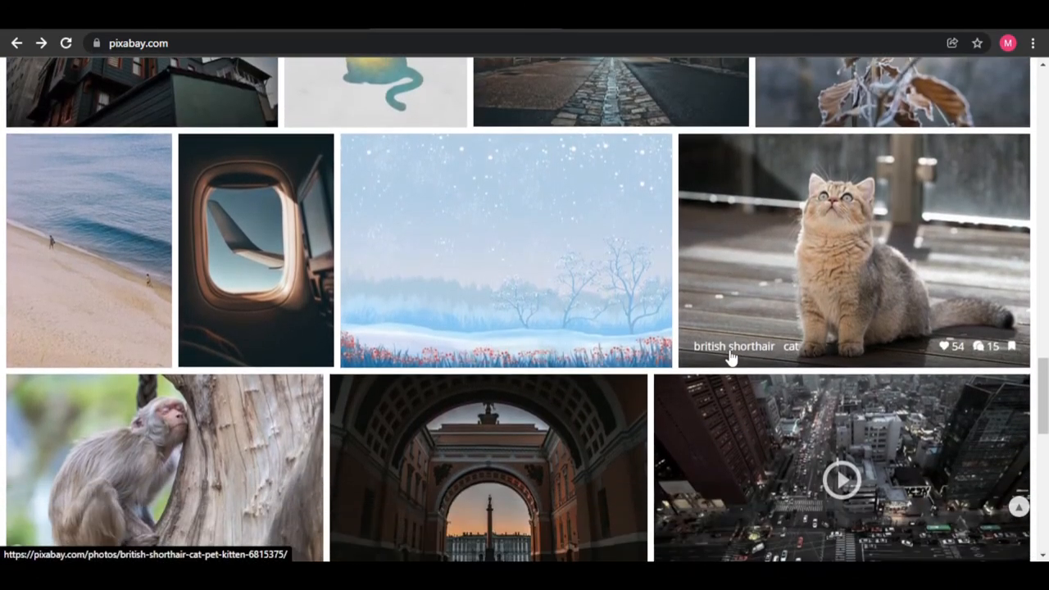
scroll("down", 3)
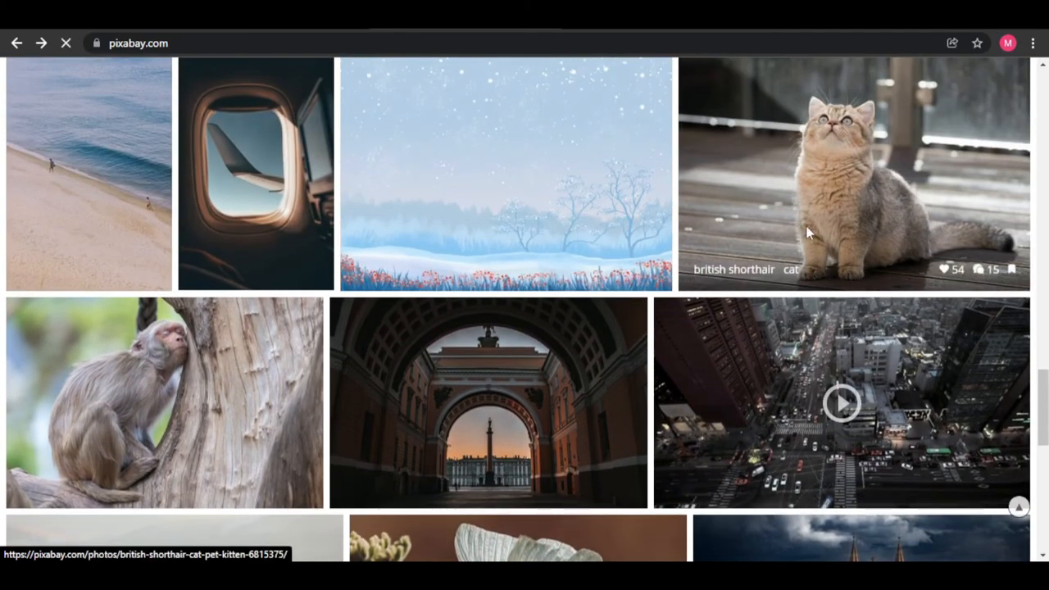
mouse_move(762, 182)
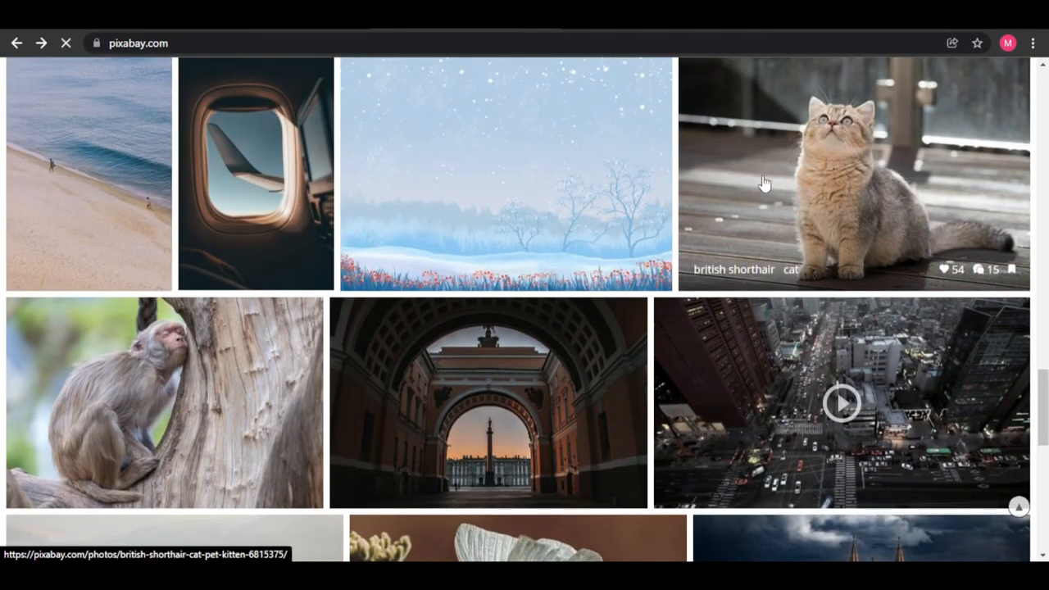
left_click(852, 172)
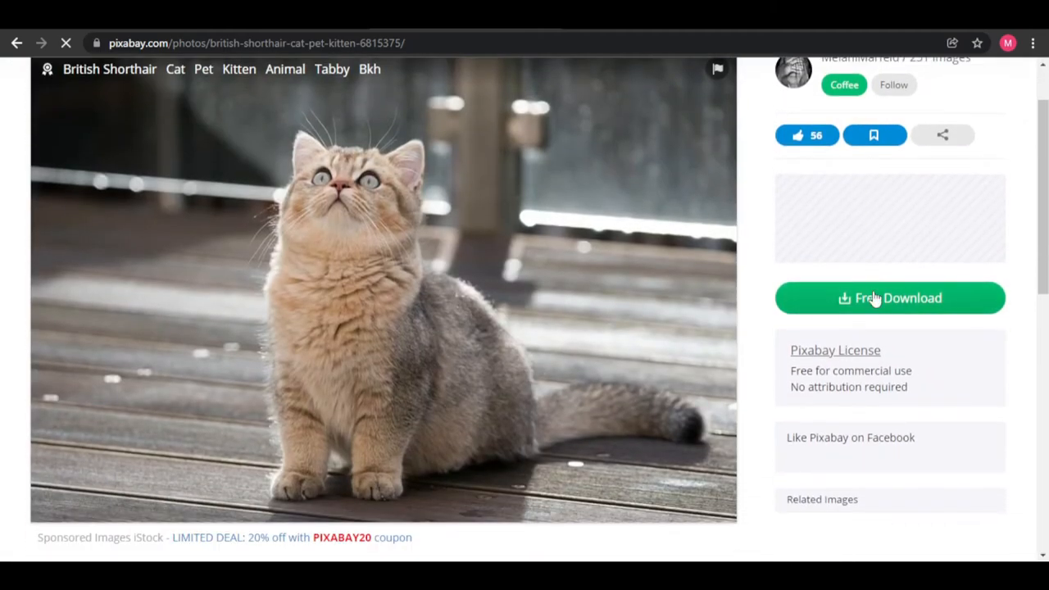
Download the kitten photo as JPG at a chosen size from the Free Download options
left_click(888, 298)
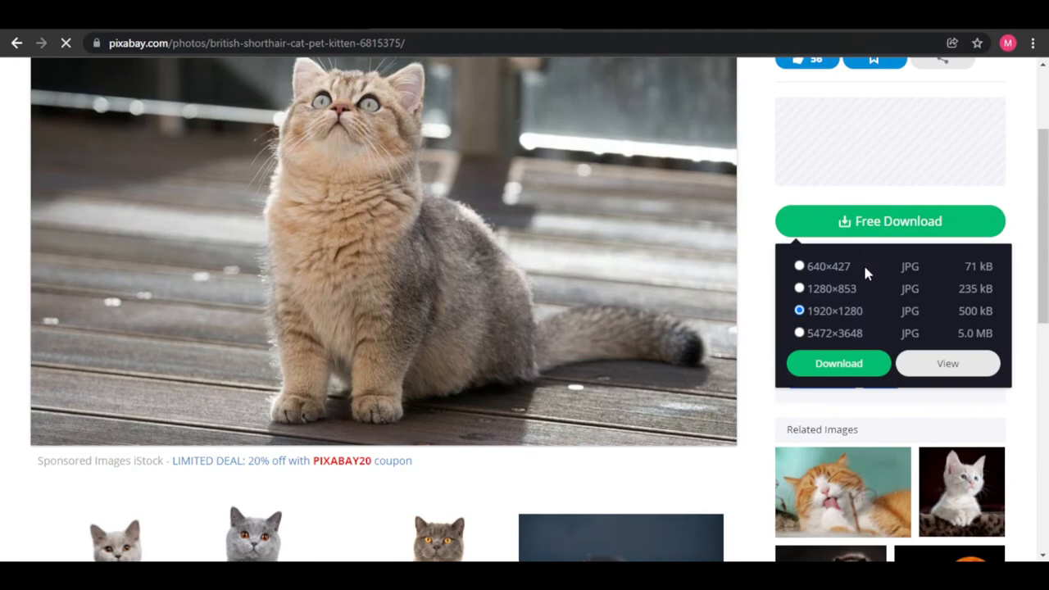
left_click(800, 333)
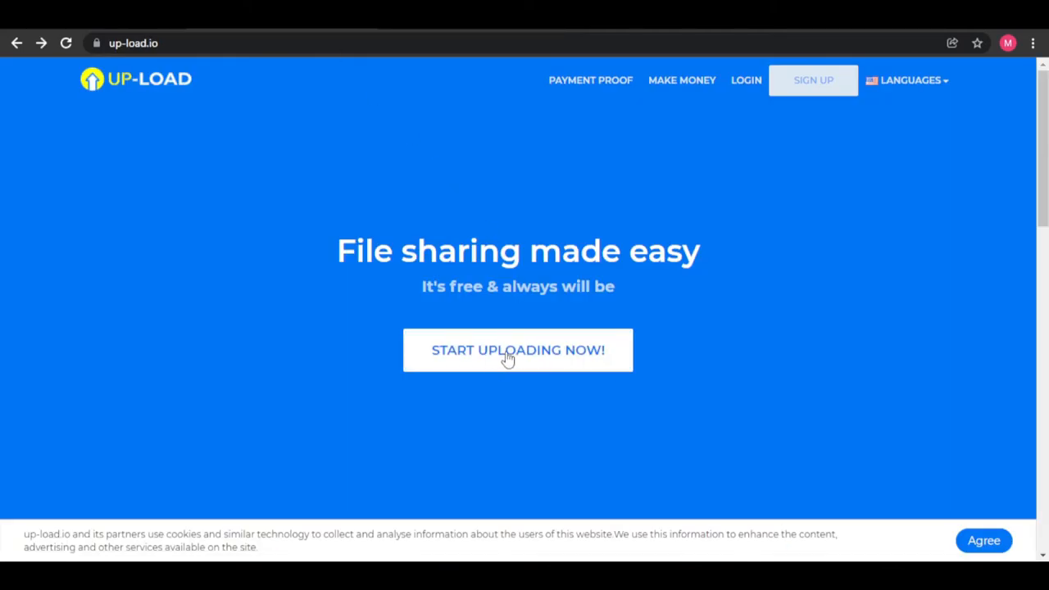
Upload pexels-nguyen-duc-10757932.jpg (1.9 MB) to up-load.io, reaching the Well Done page
left_click(518, 351)
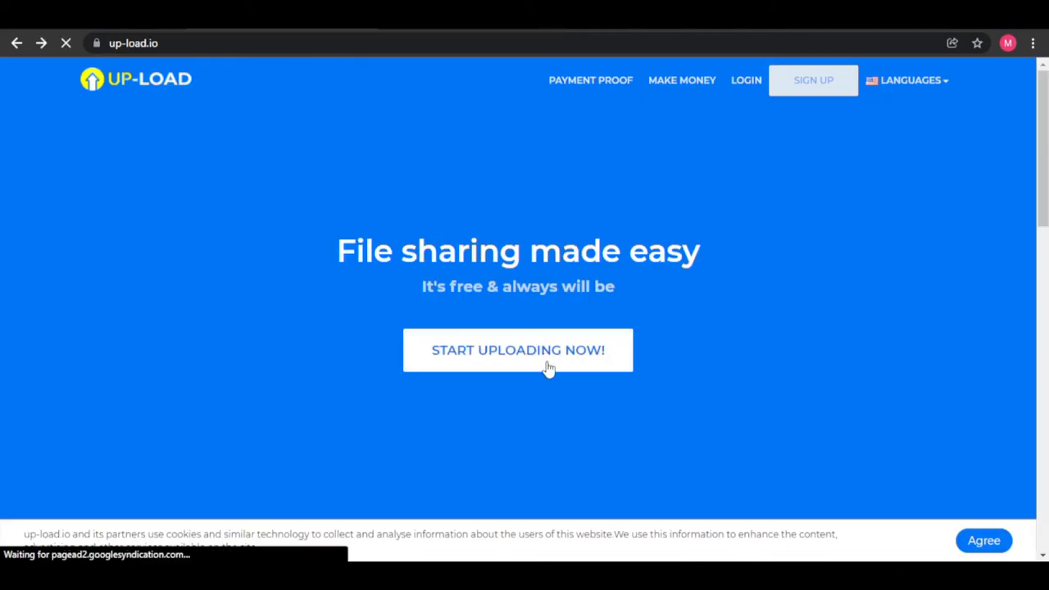
left_click(518, 350)
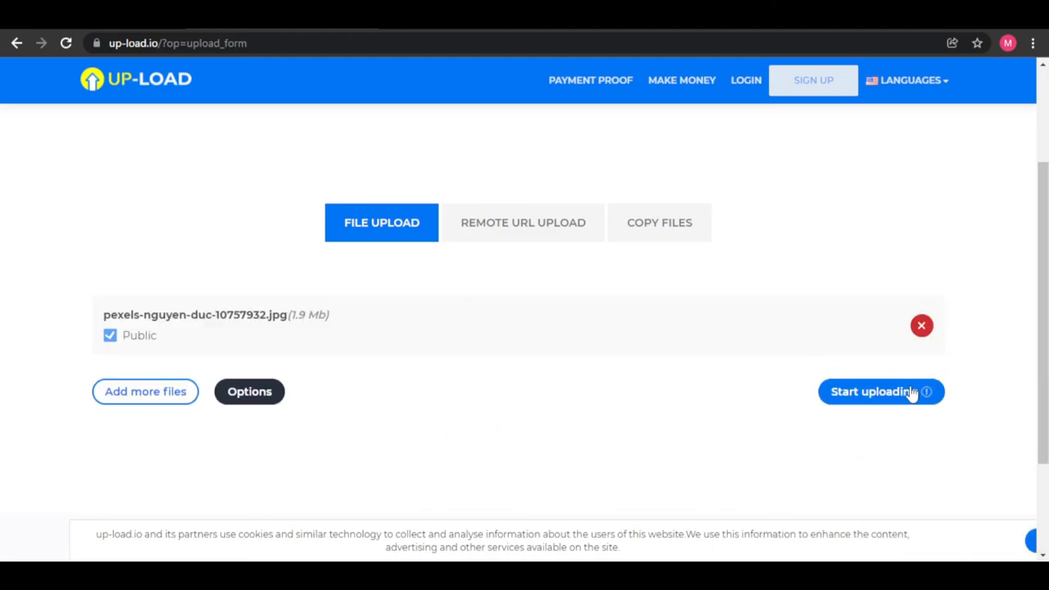
left_click(880, 390)
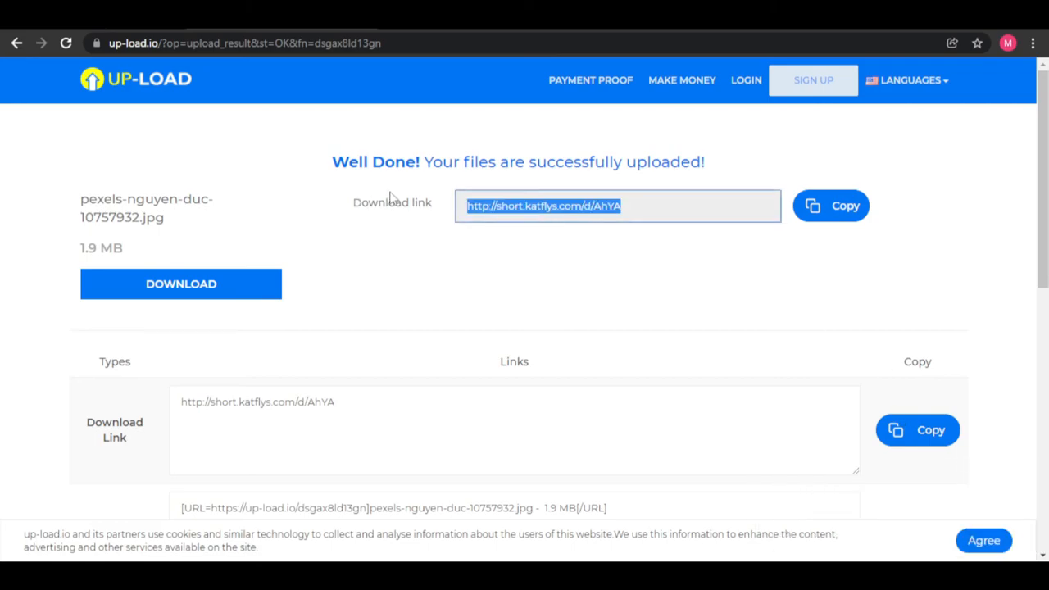
scroll("down", 3)
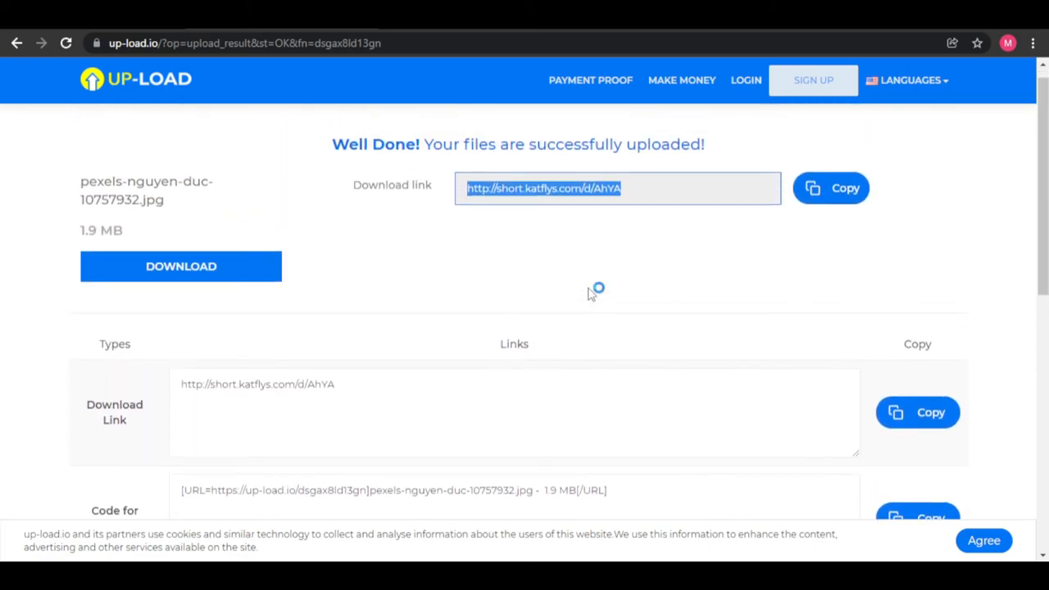
scroll("down", 3)
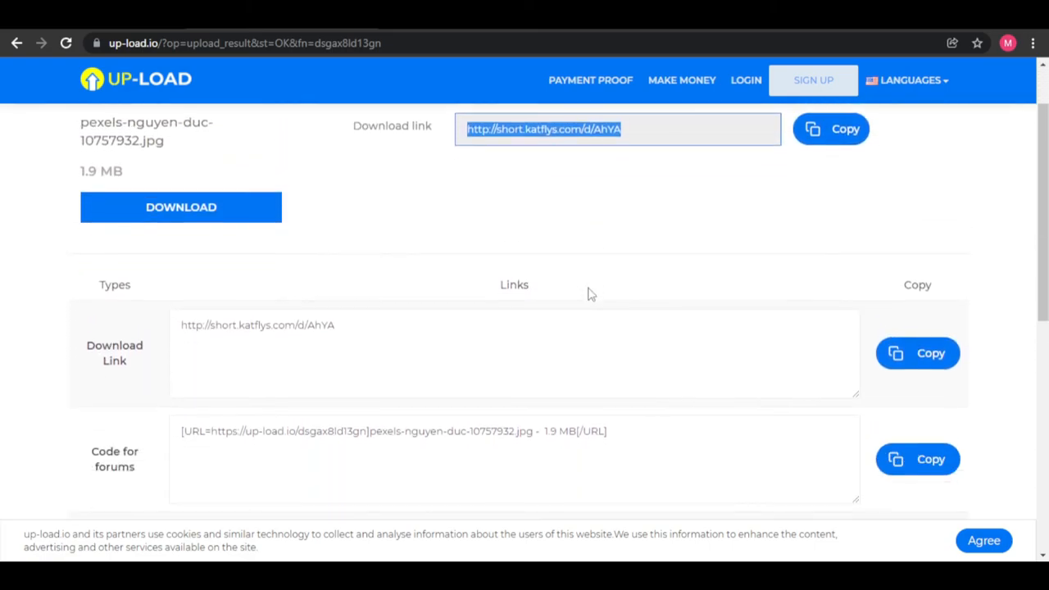
scroll("up", 3)
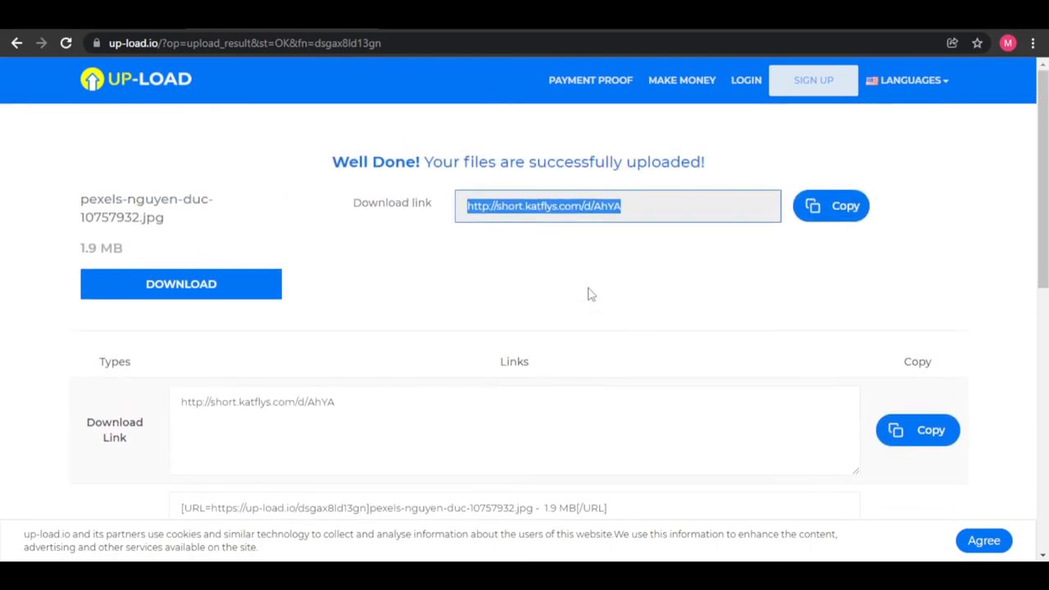
scroll("down", 3)
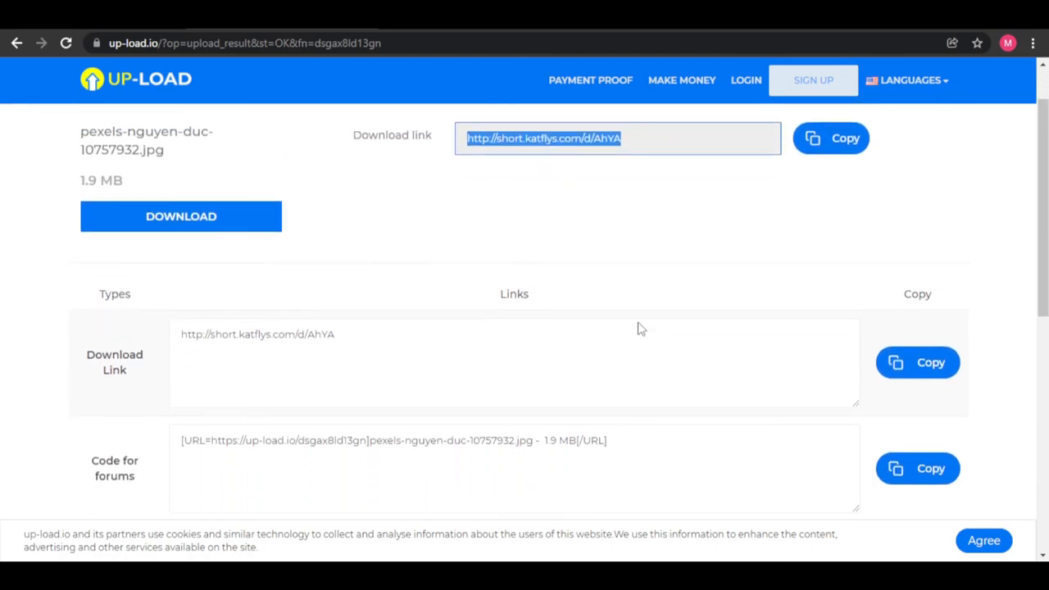
scroll("down", 3)
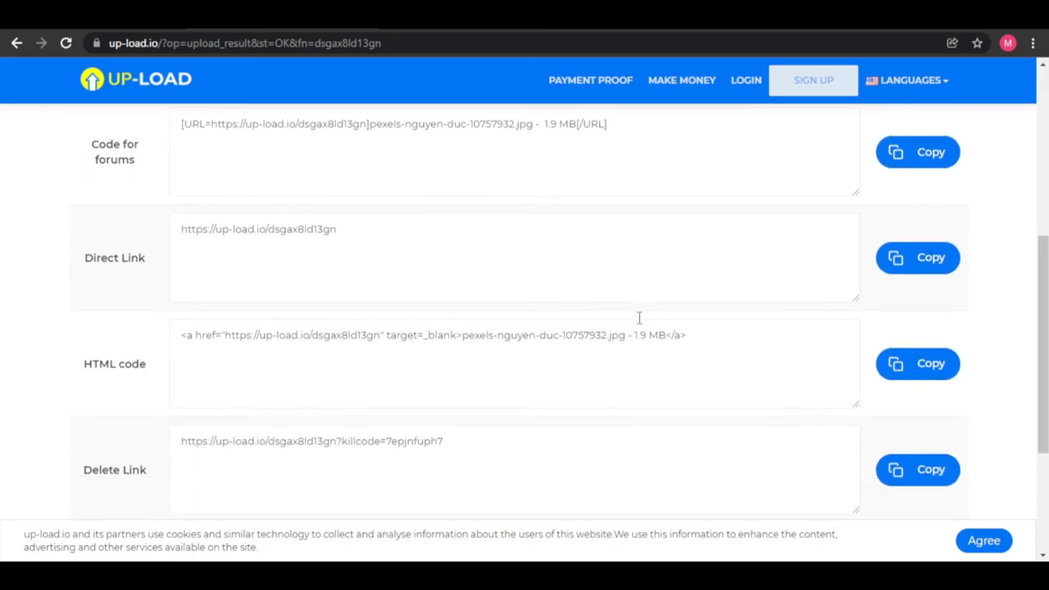
scroll("up", 3)
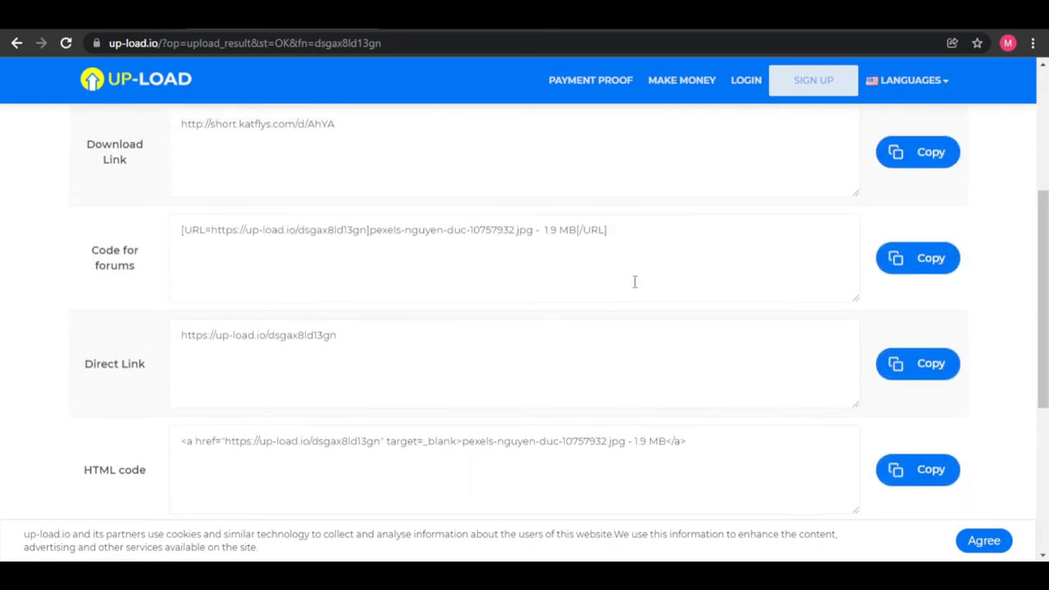